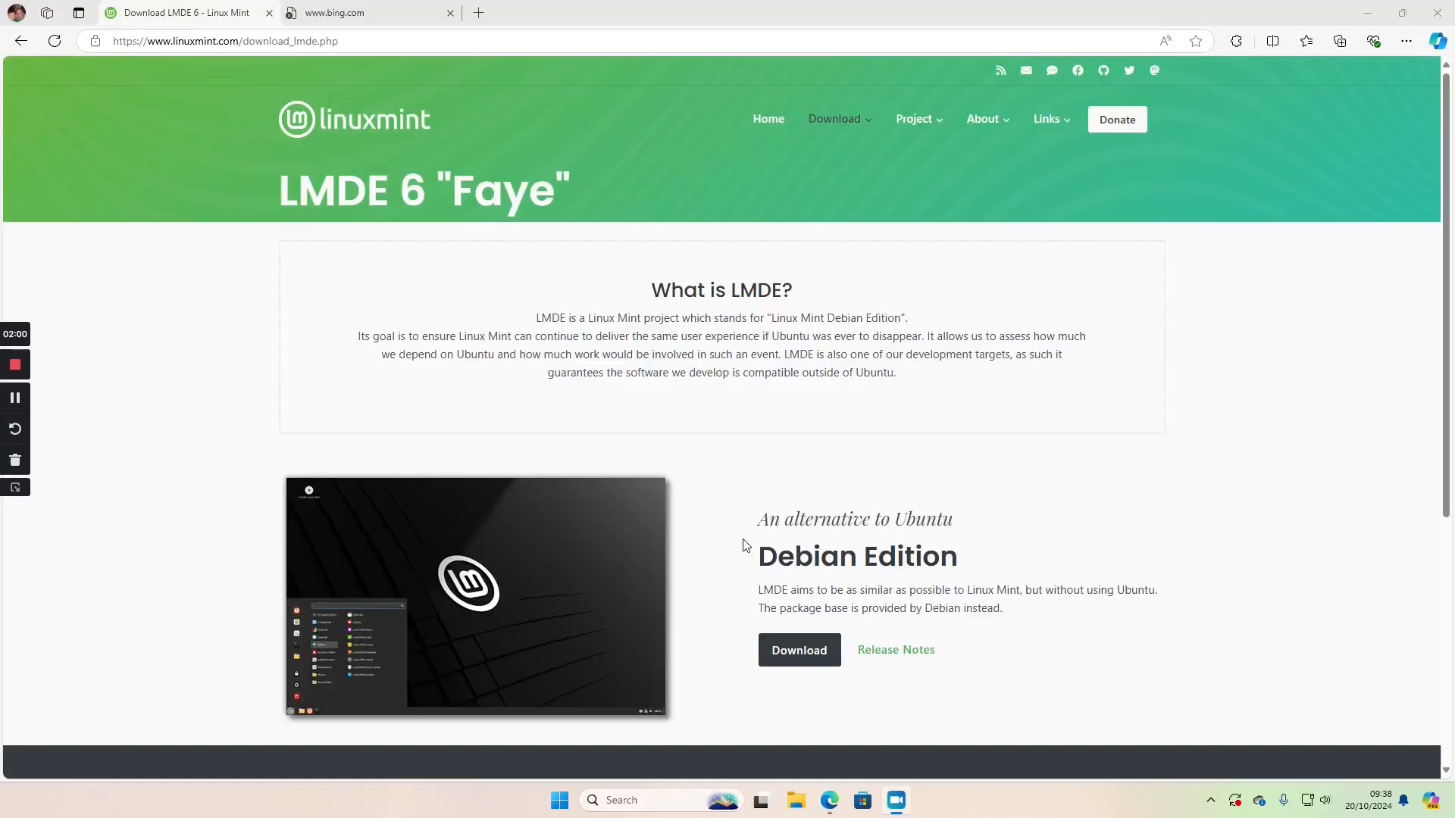
mouse_move(260, 121)
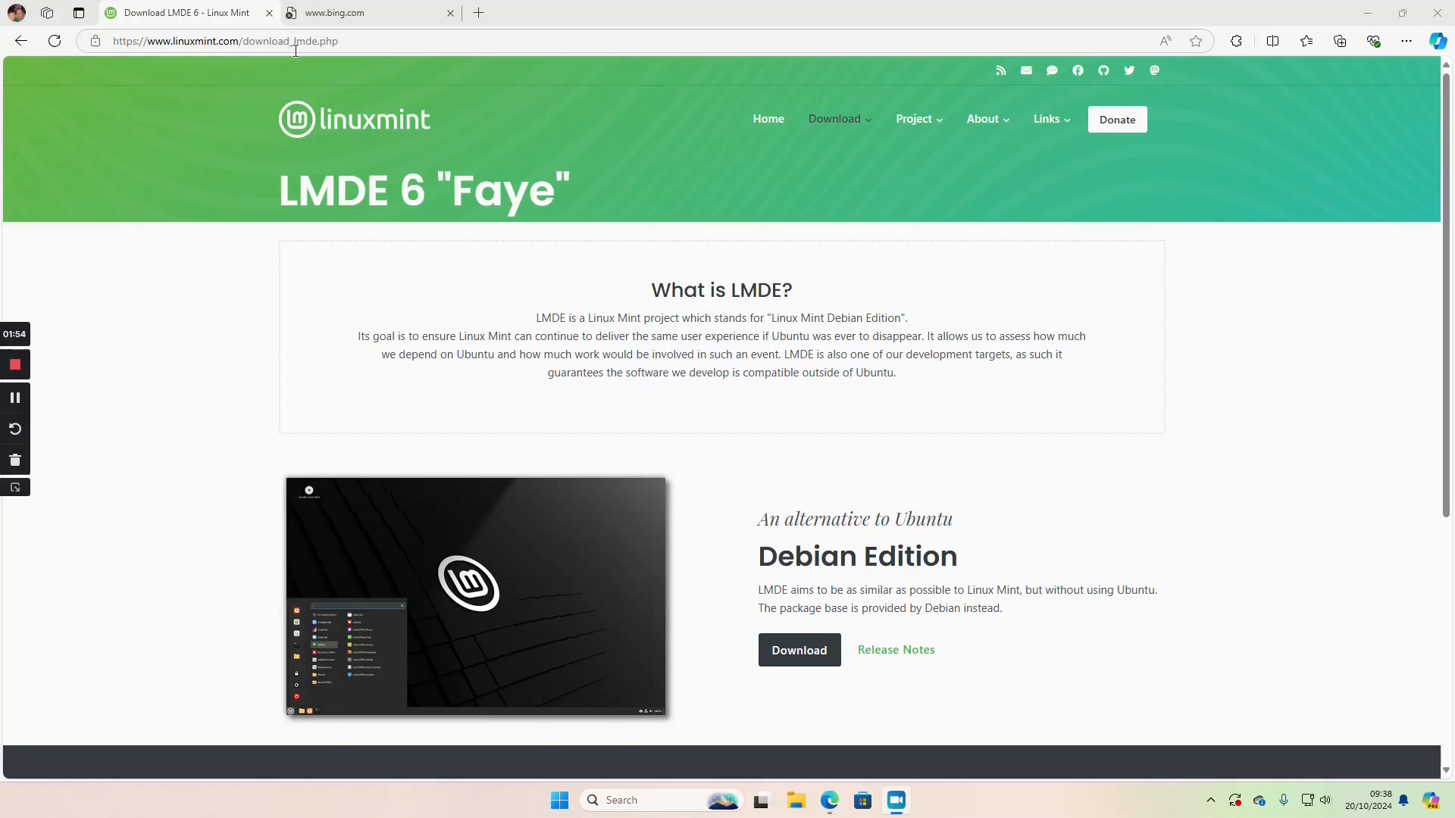
mouse_move(348, 48)
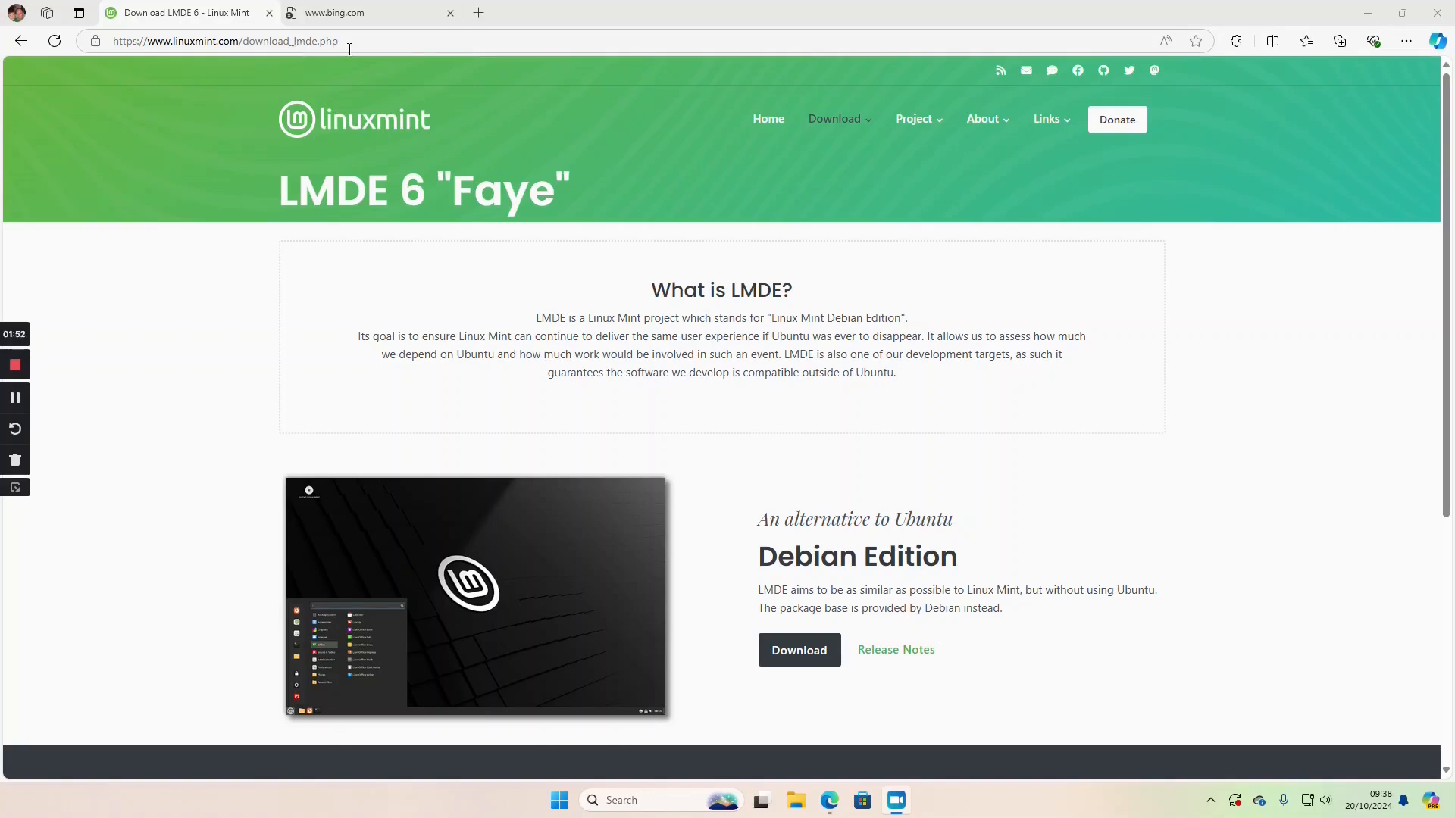
mouse_move(512, 179)
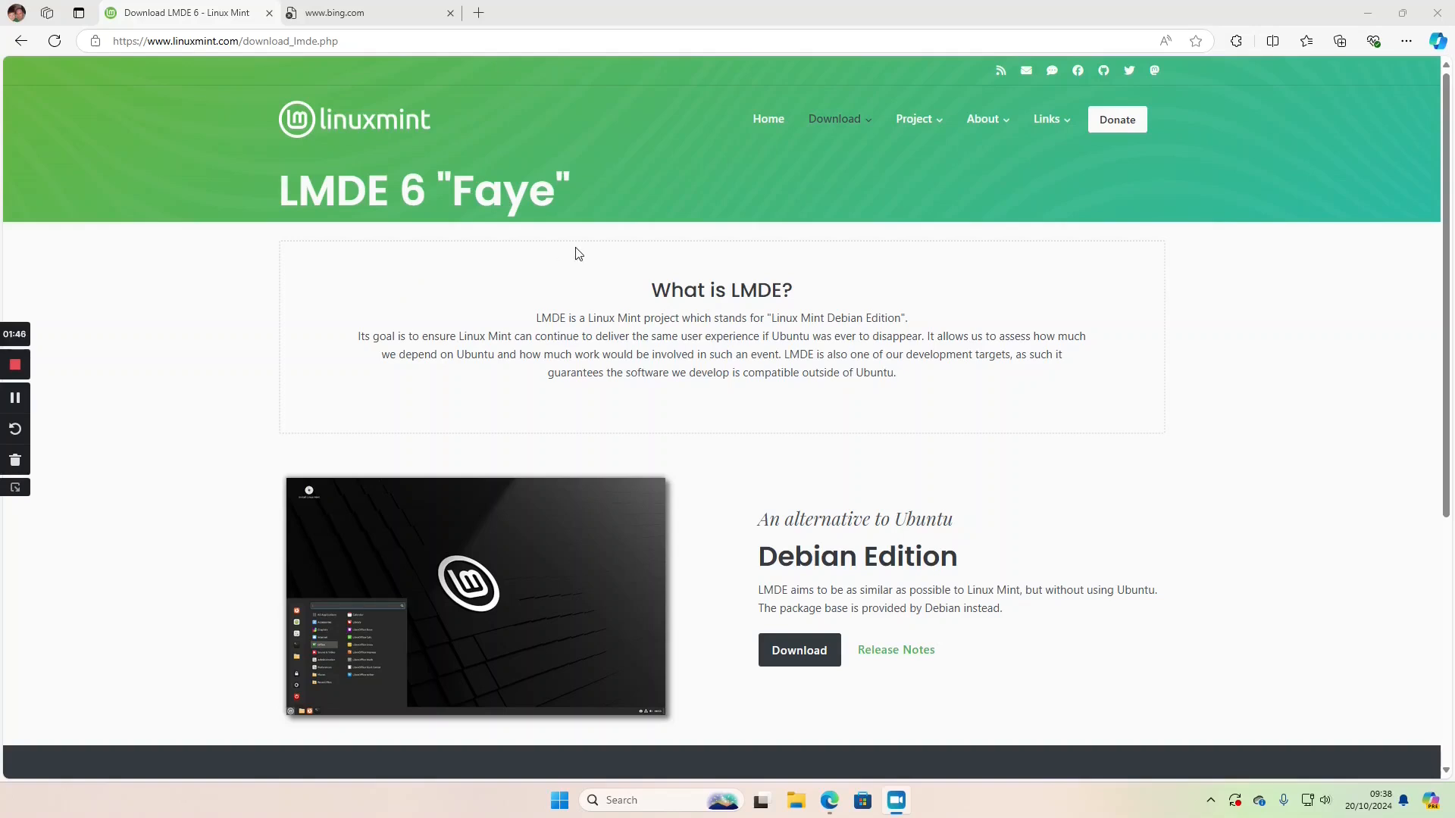
mouse_move(1100, 441)
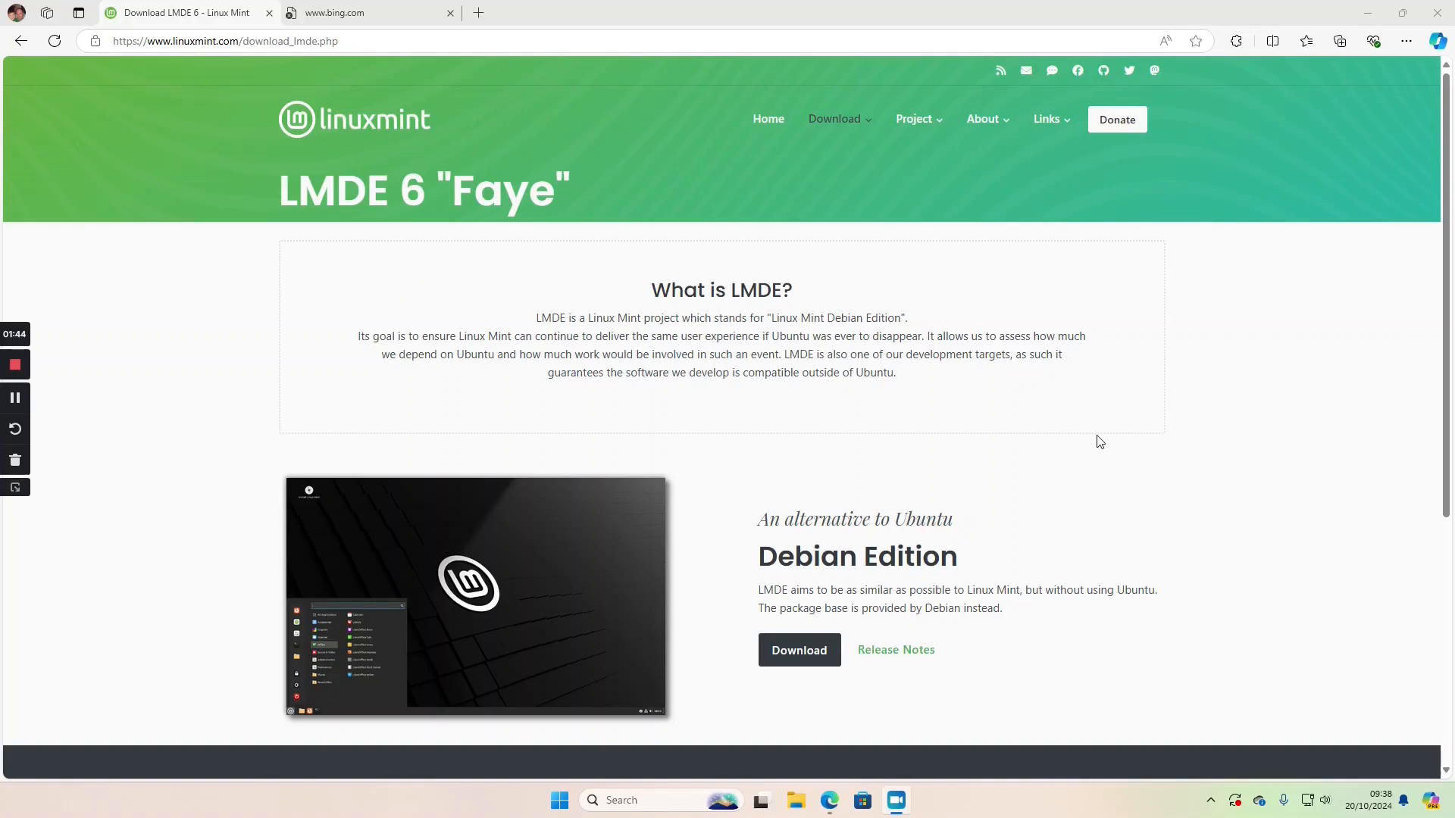
- Download the 64-bit LMDE 6 Cinnamon ISO from Bytemark Hosting, the United Kingdom mirror
scroll(down, 3)
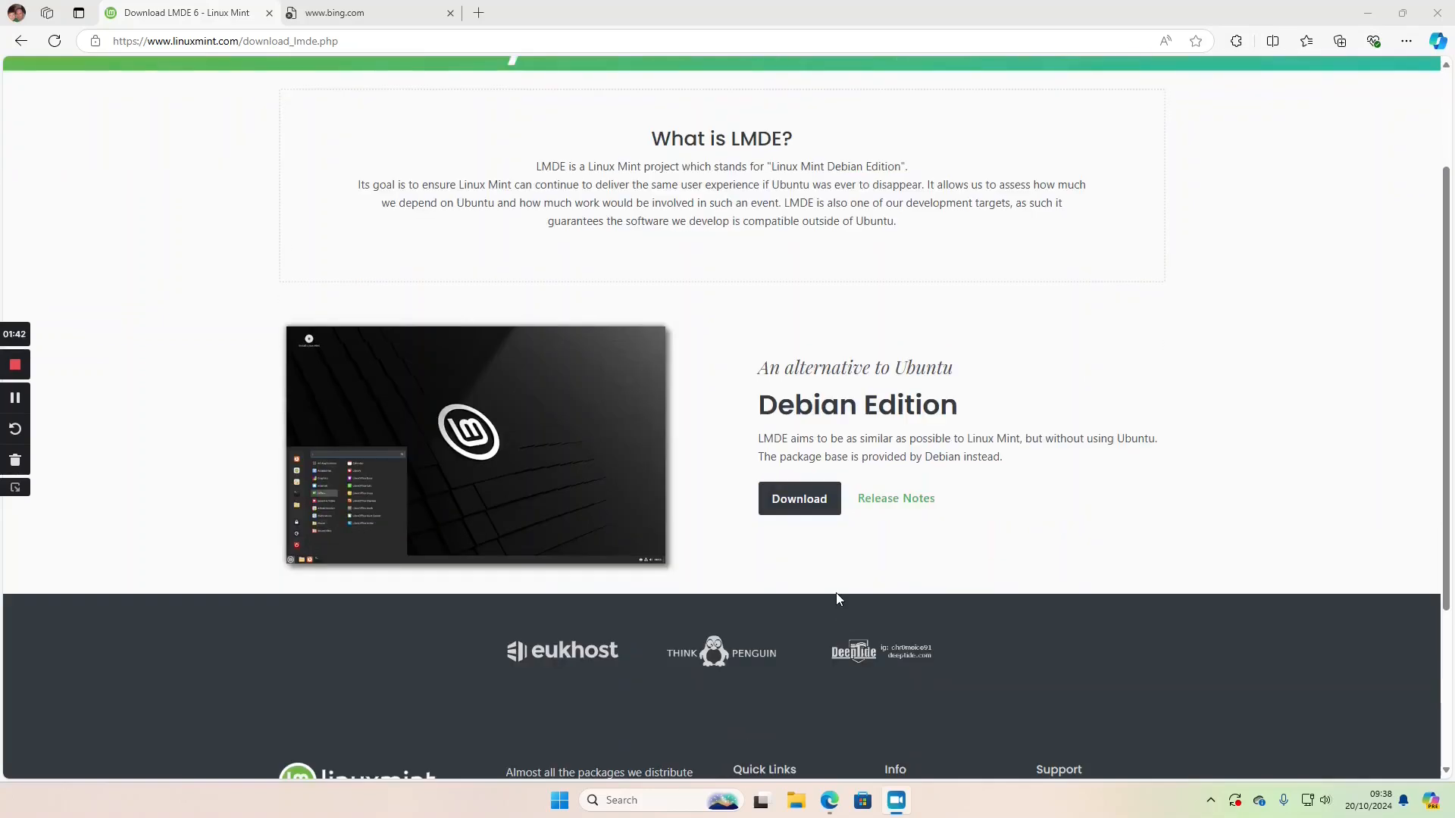
click(799, 498)
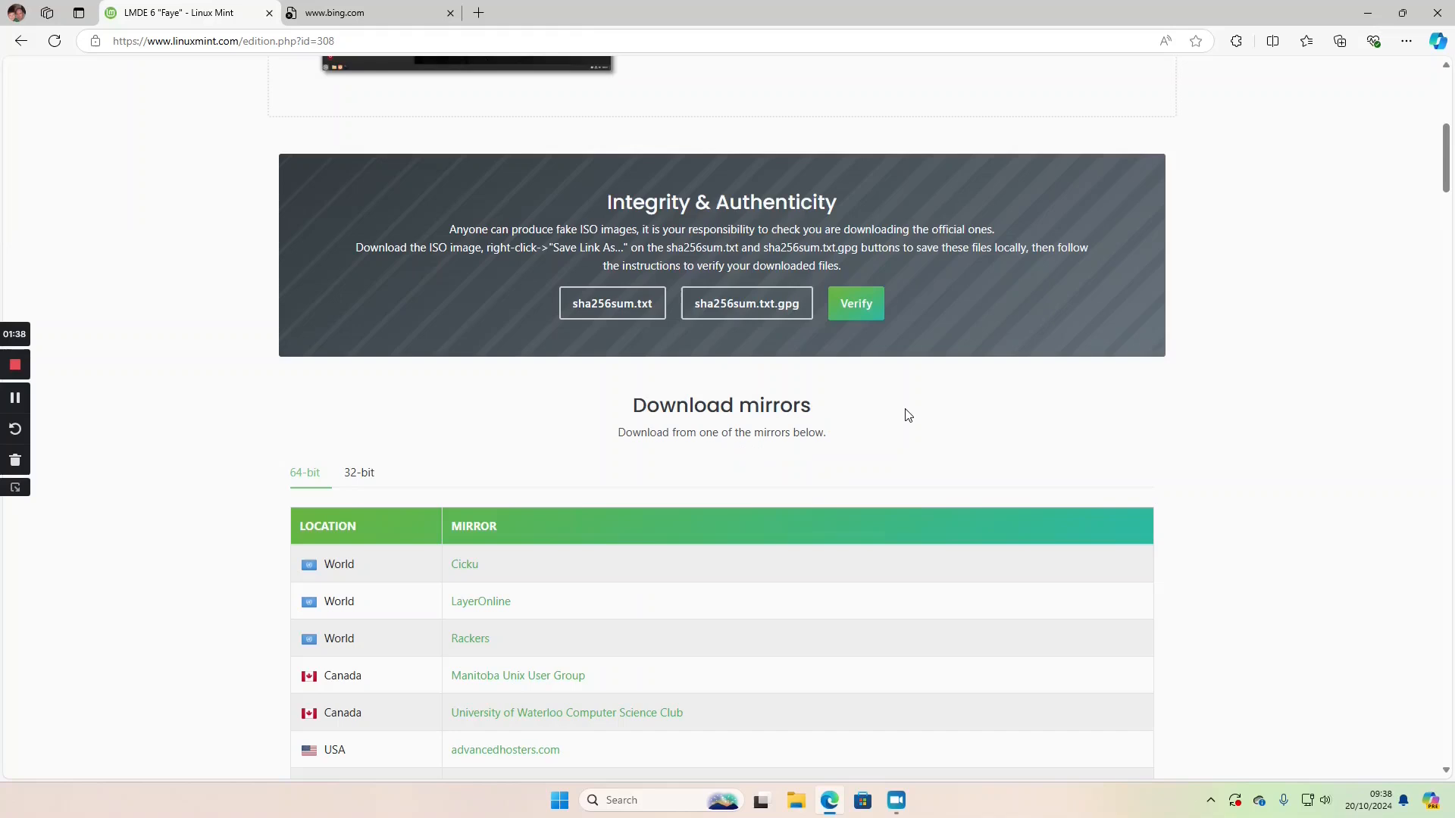
scroll(down, 3)
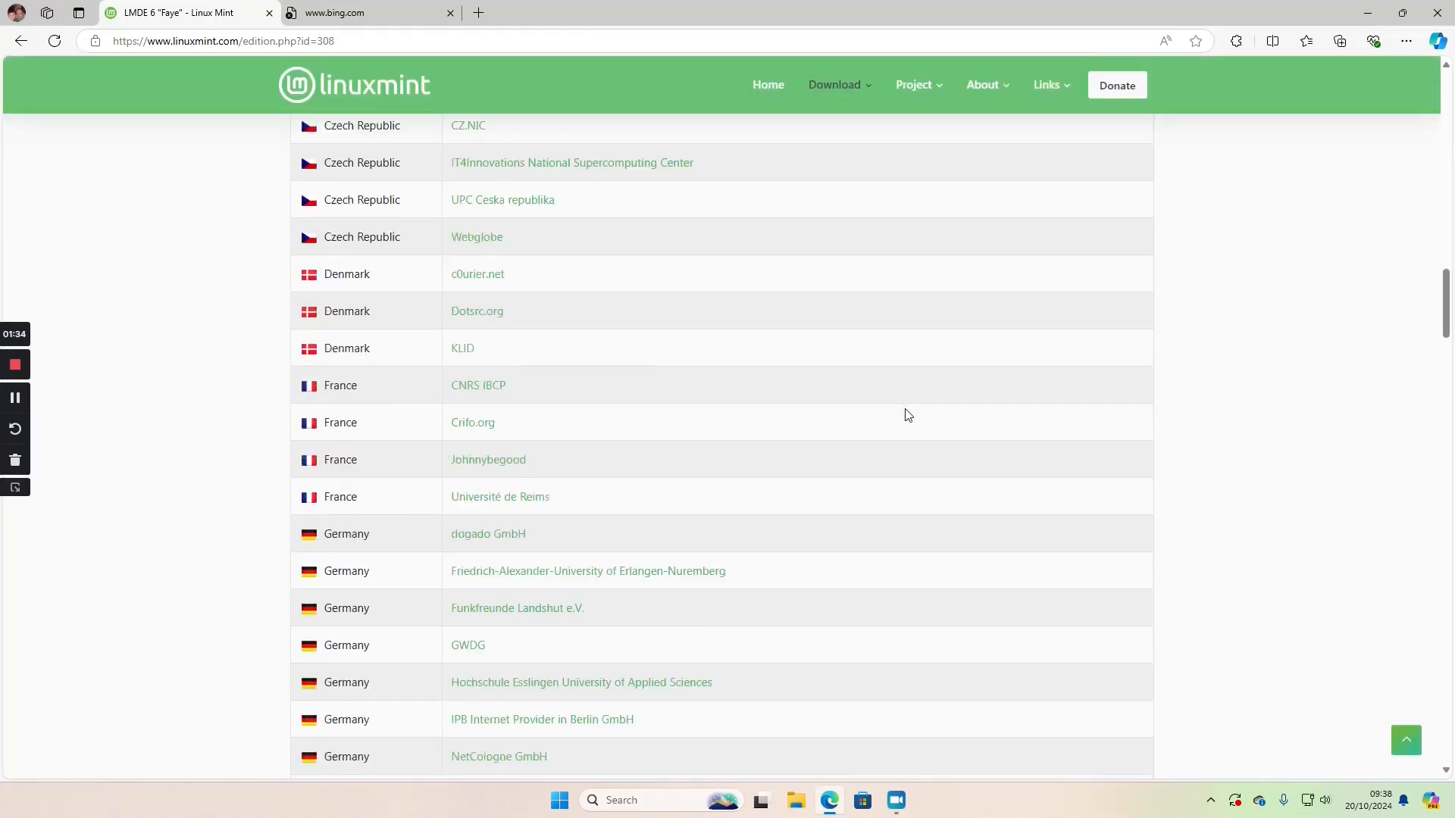
scroll(down, 3)
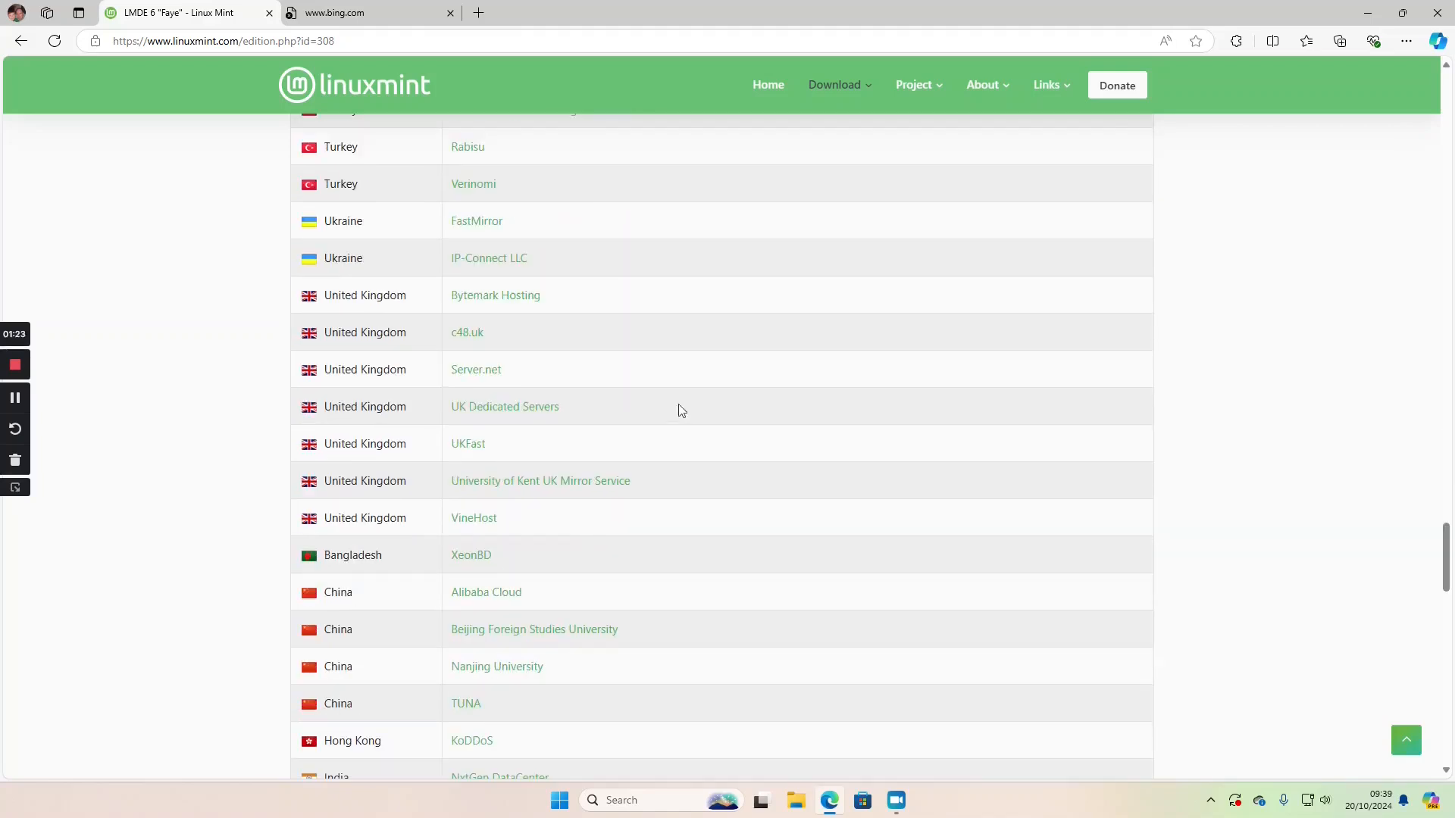
mouse_move(522, 302)
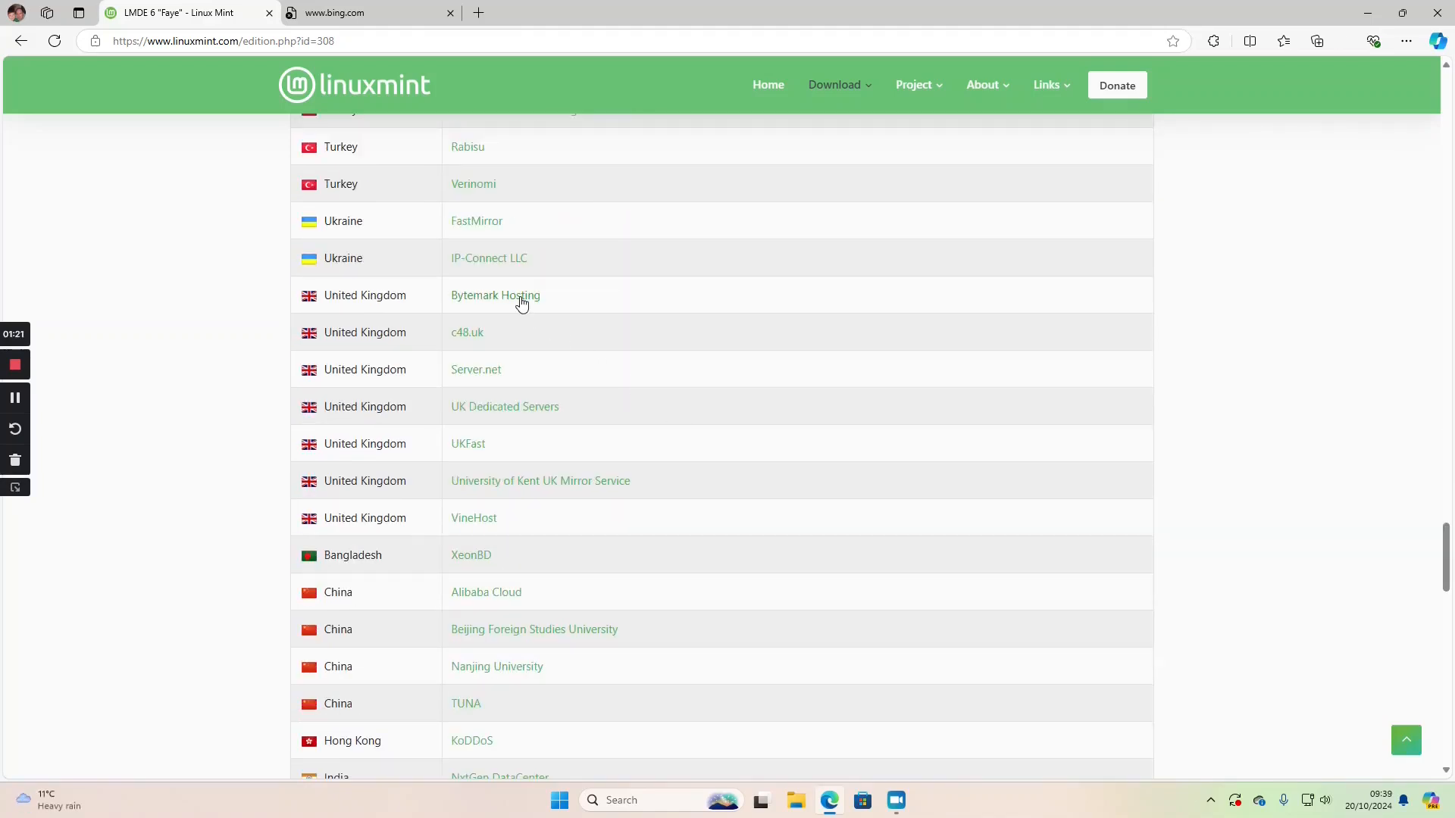
click(1339, 41)
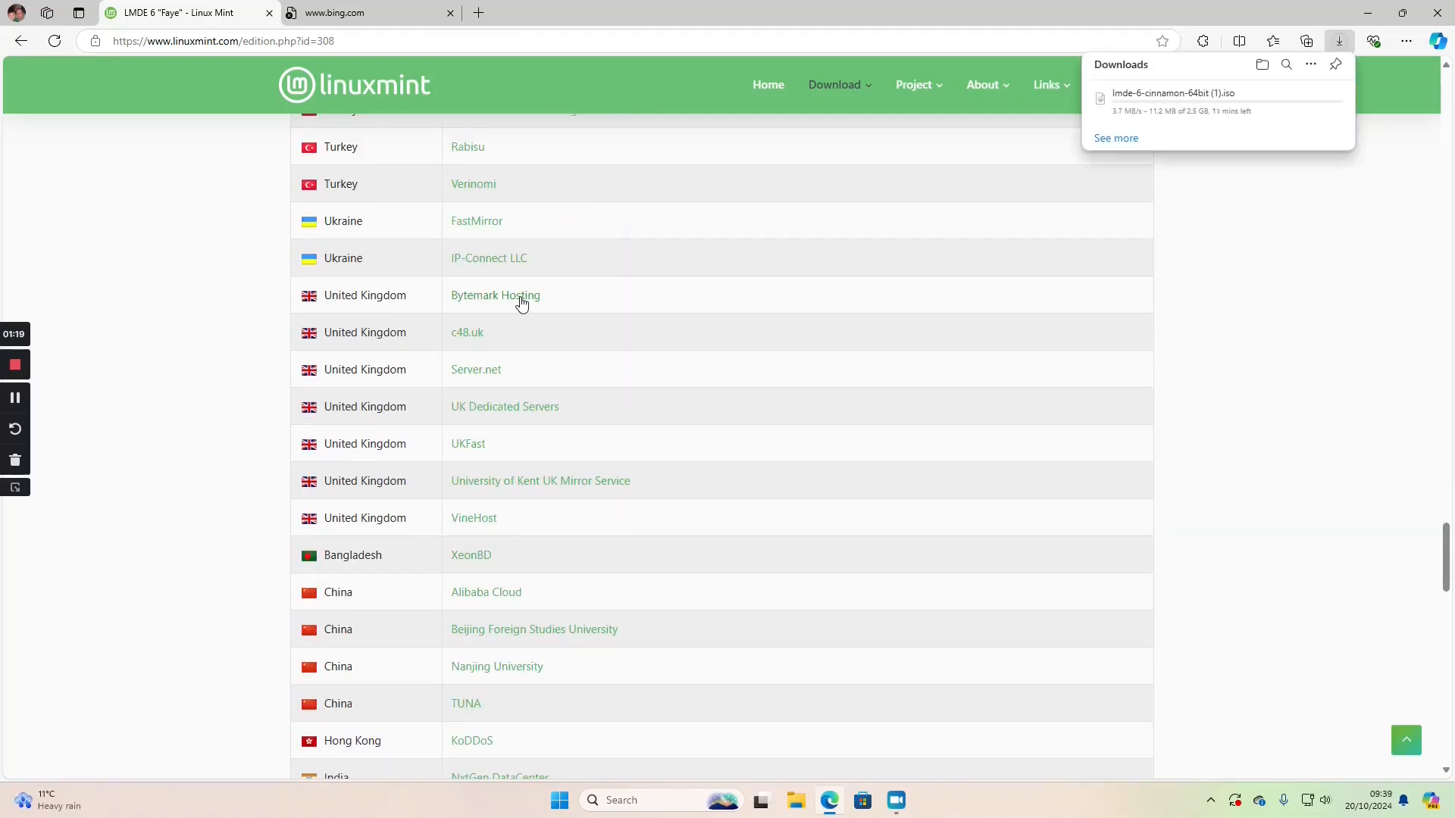
mouse_move(1185, 134)
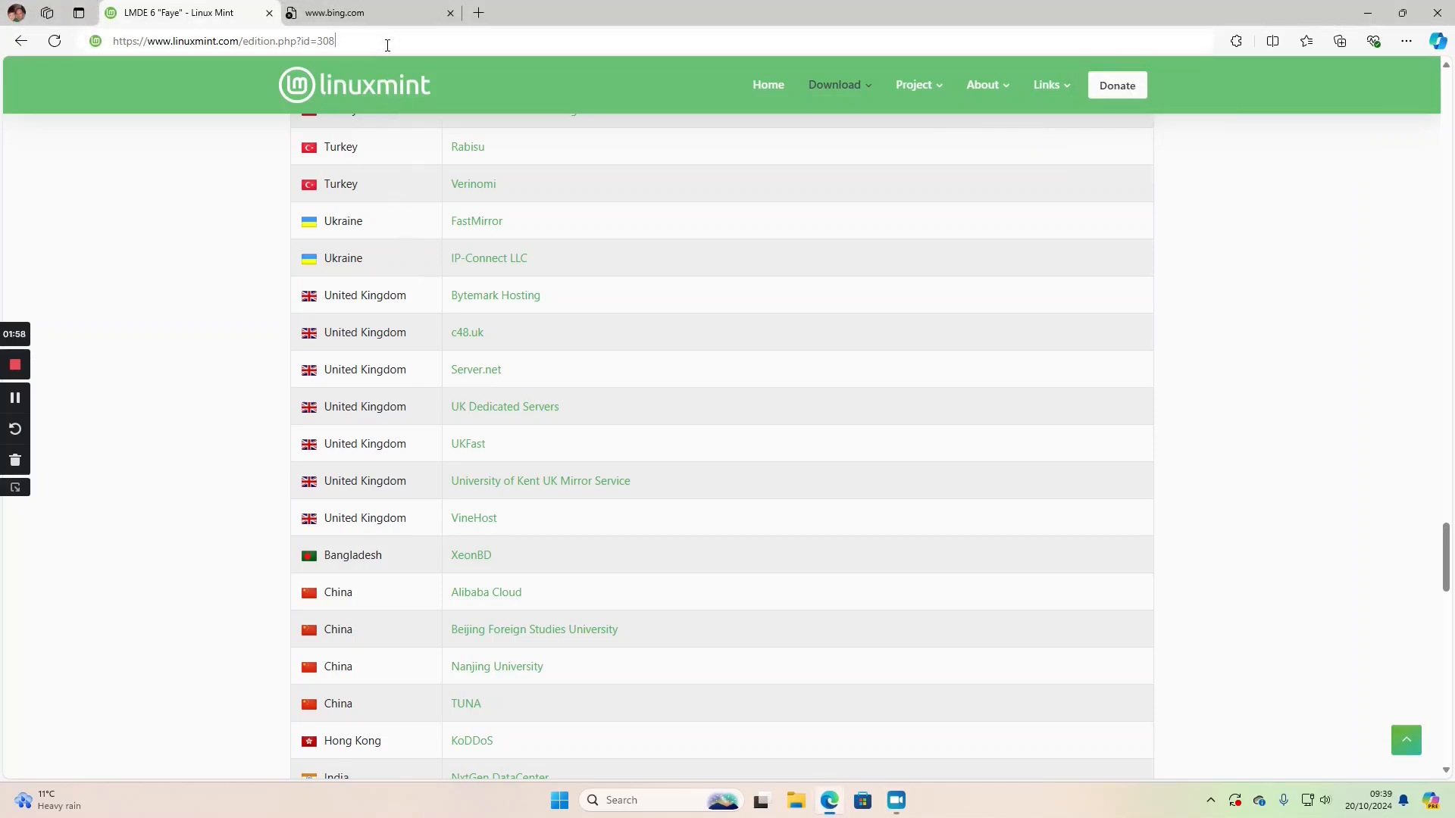
- Search Bing for 'rufus'
click(223, 40)
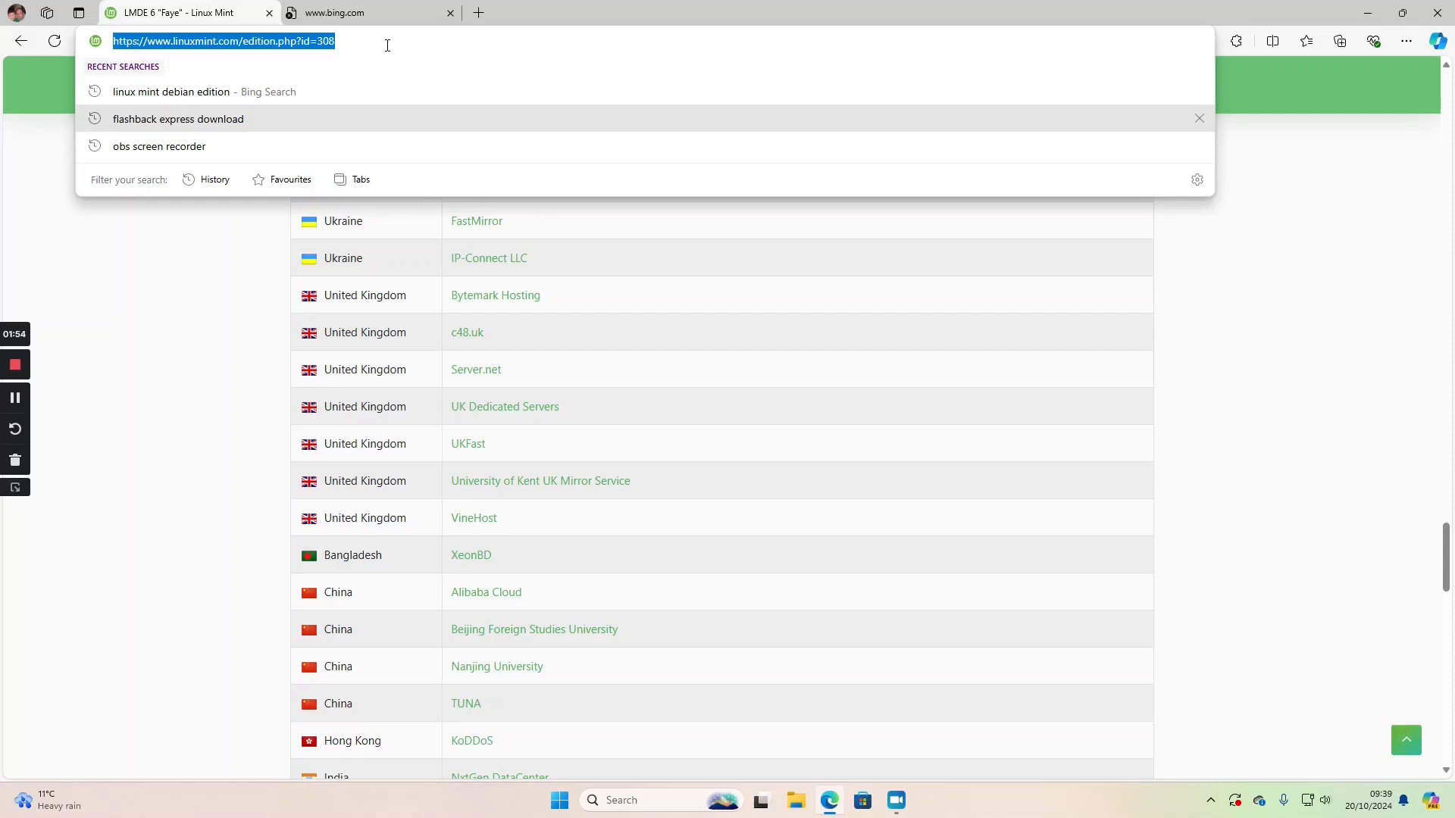
text(rufus&cv)
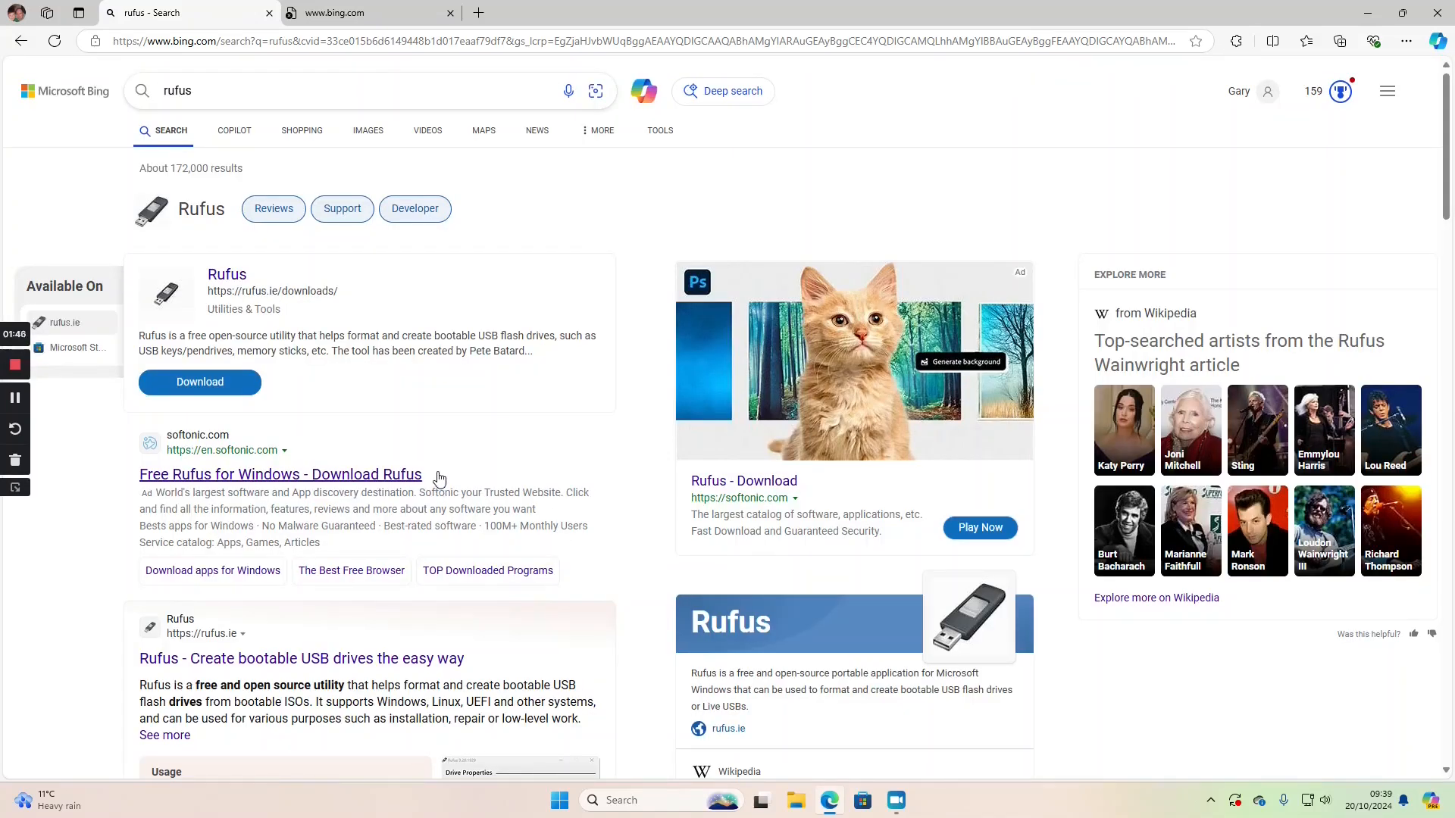
mouse_move(447, 431)
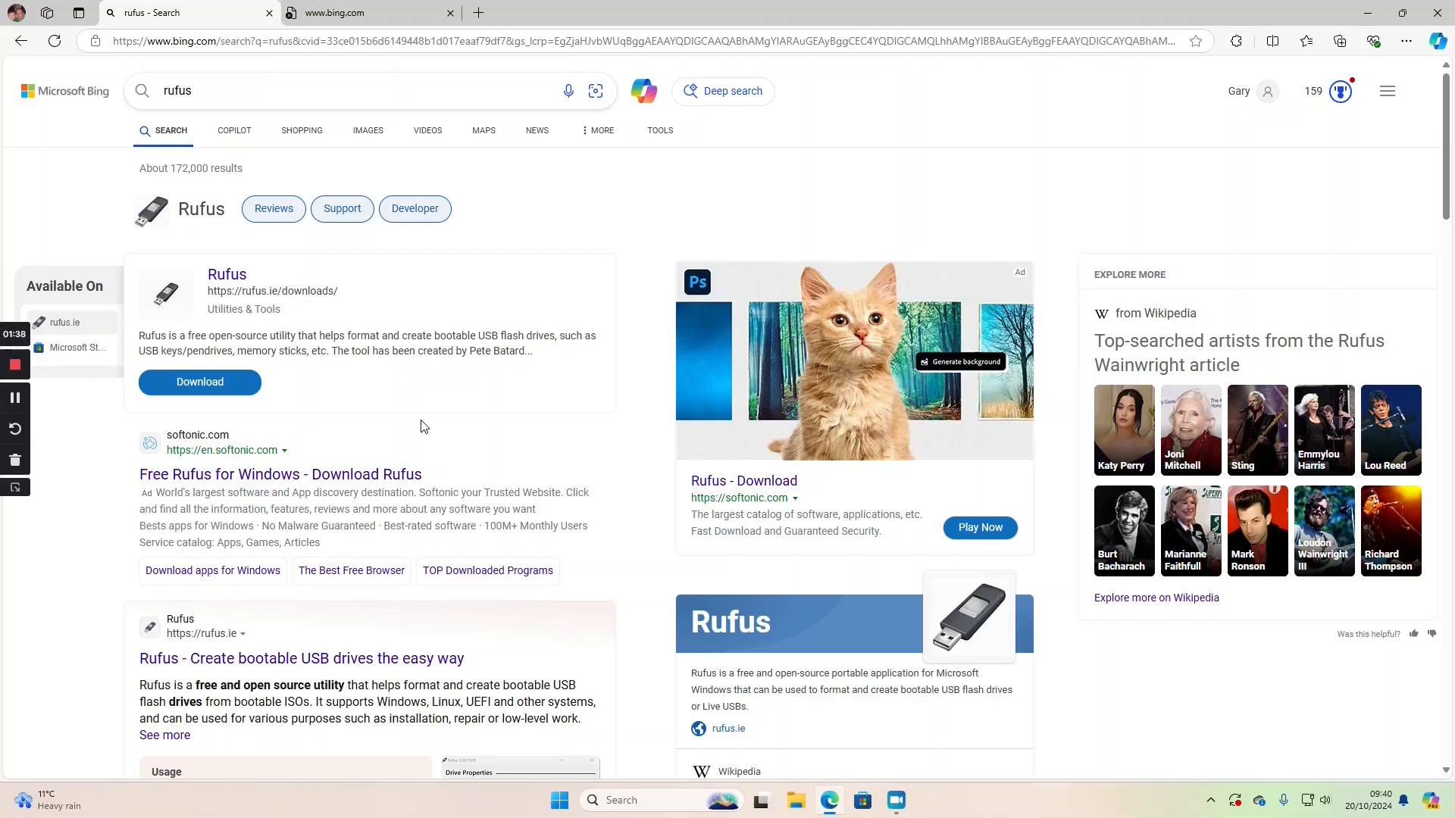
mouse_move(303, 406)
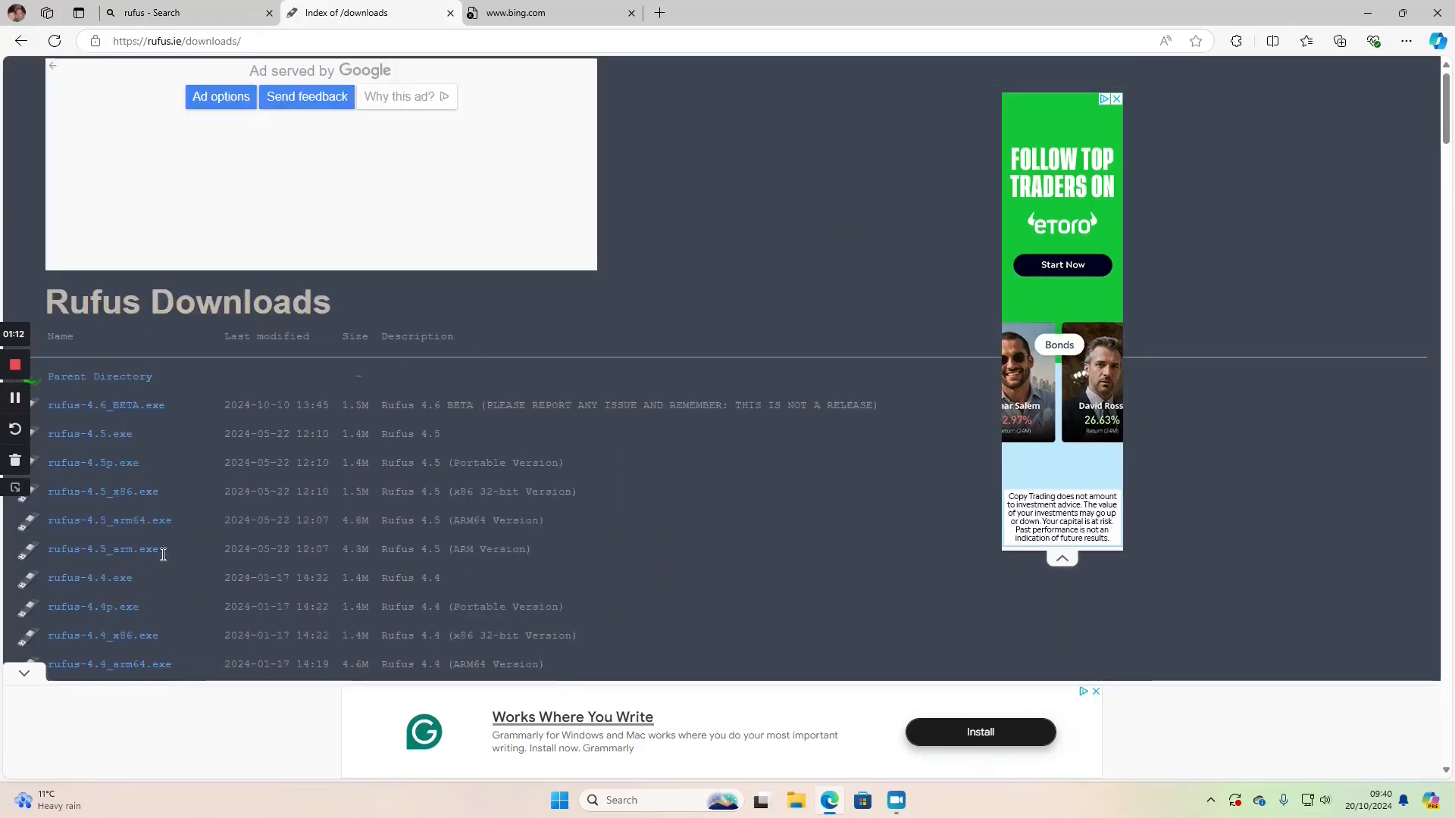
- Download rufus-4.5.exe from the rufus.ie downloads list, then close the browser
click(90, 434)
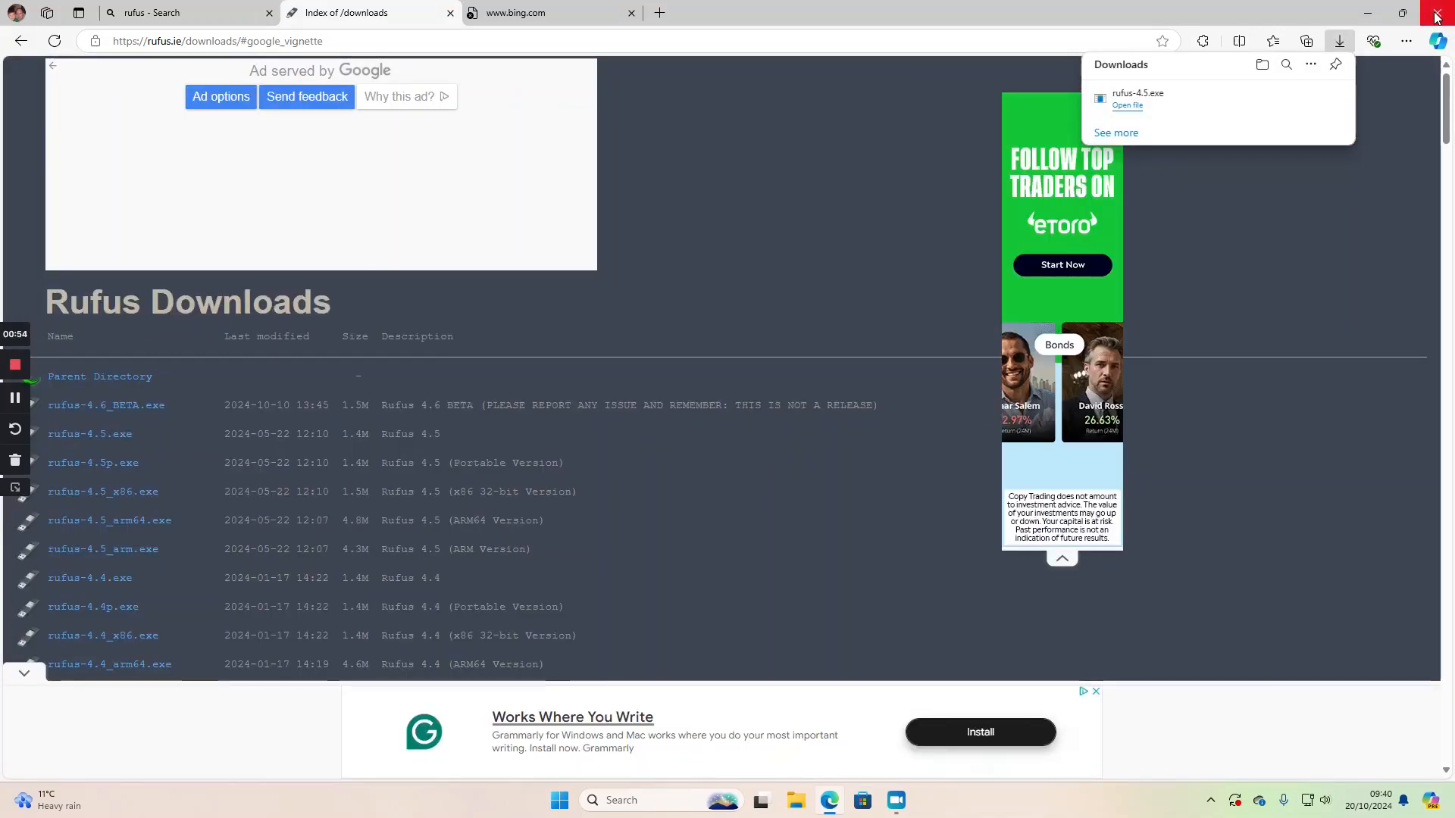
click(1436, 13)
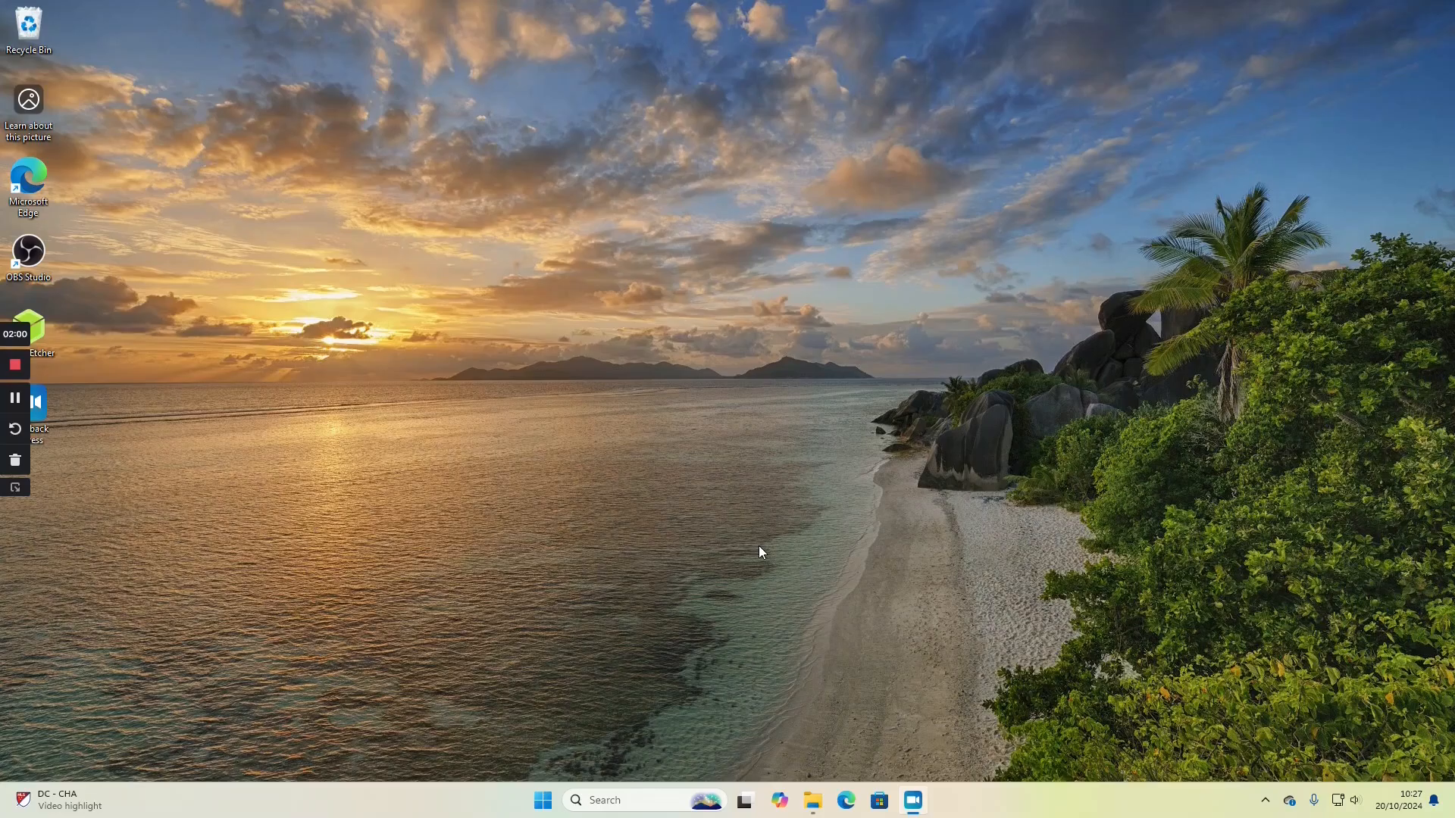
mouse_move(769, 553)
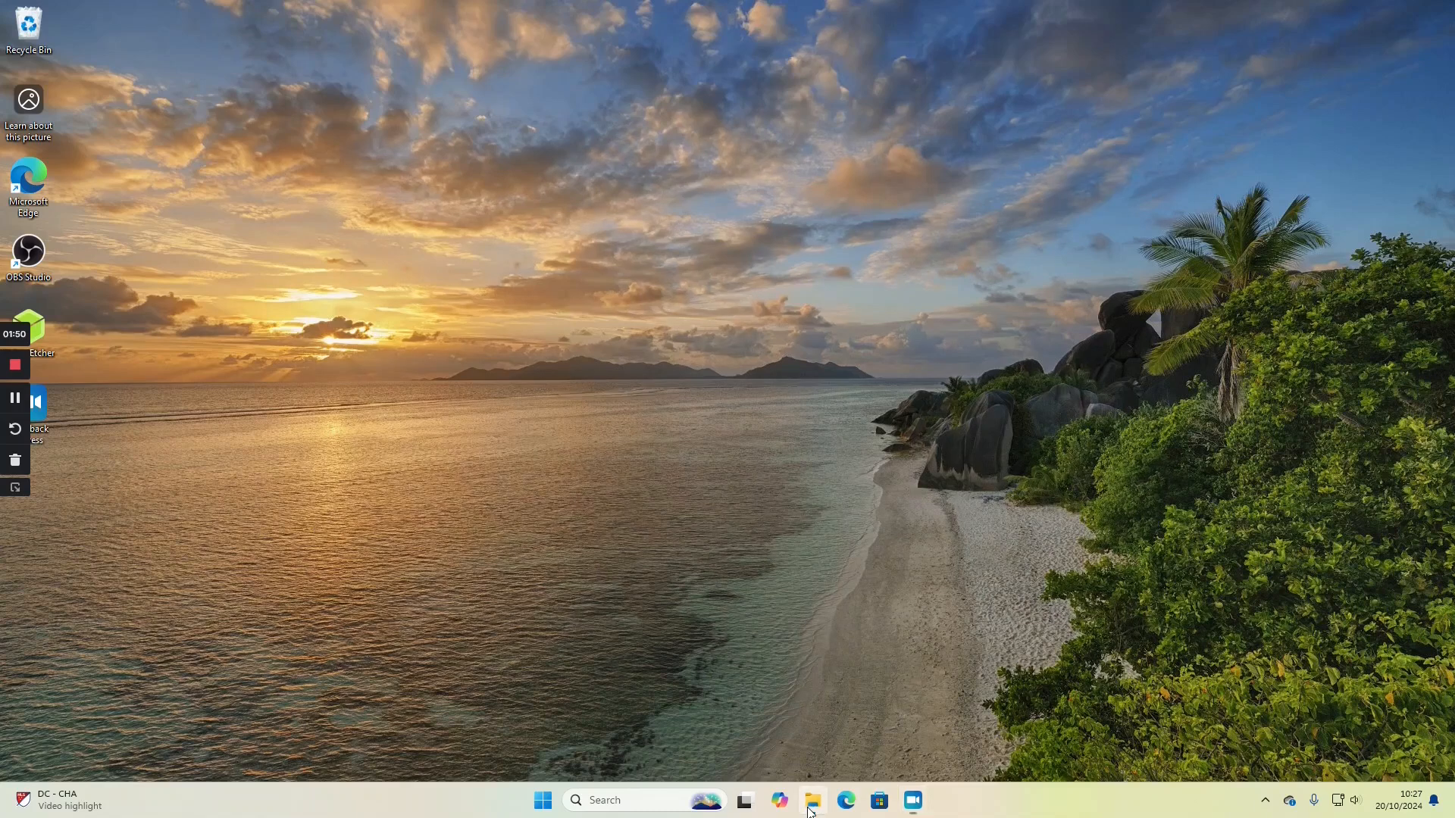
- Open File Explorer from the taskbar
click(810, 800)
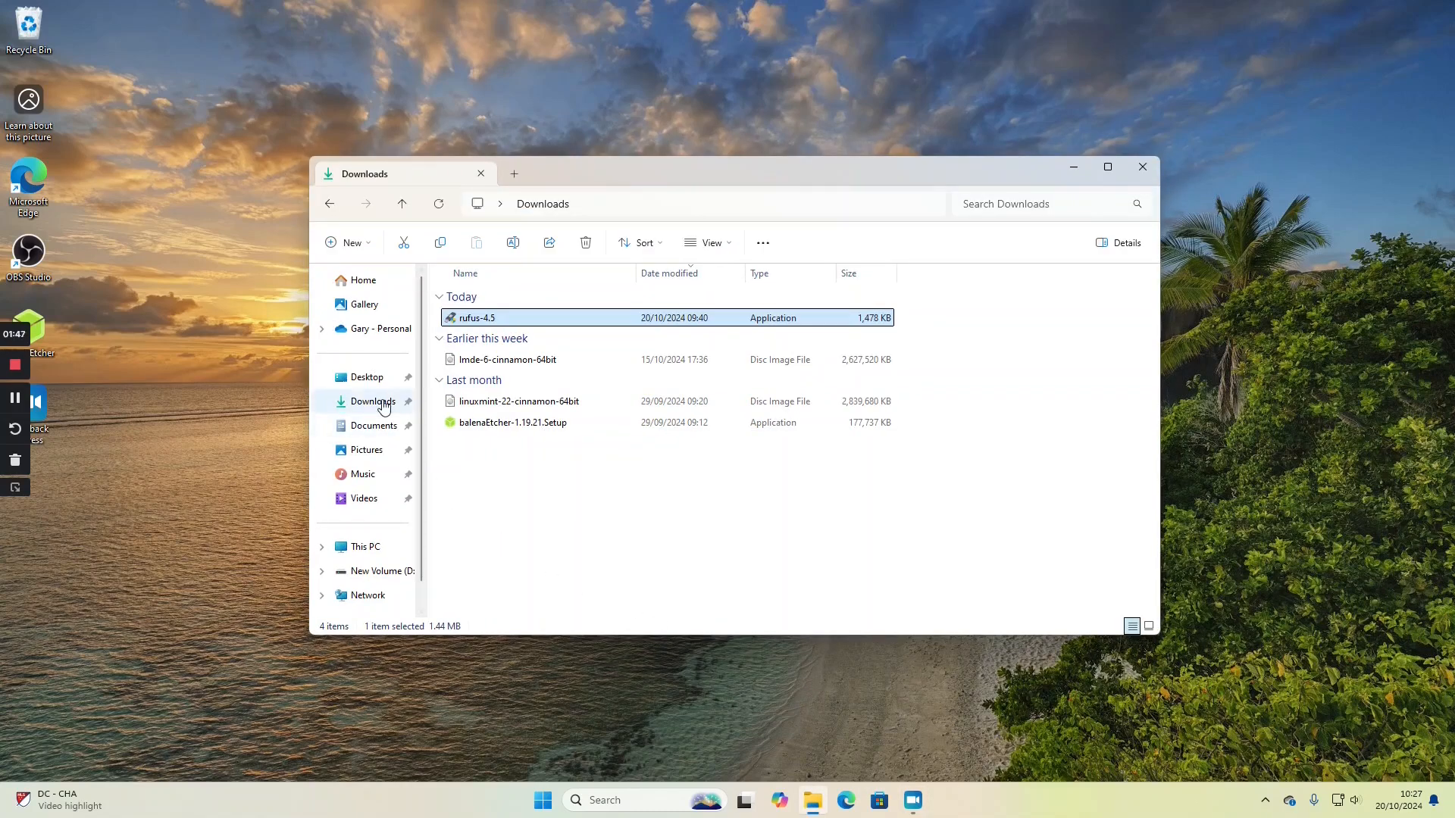
- Show the Downloads folder contents to reach rufus-4.5
click(372, 401)
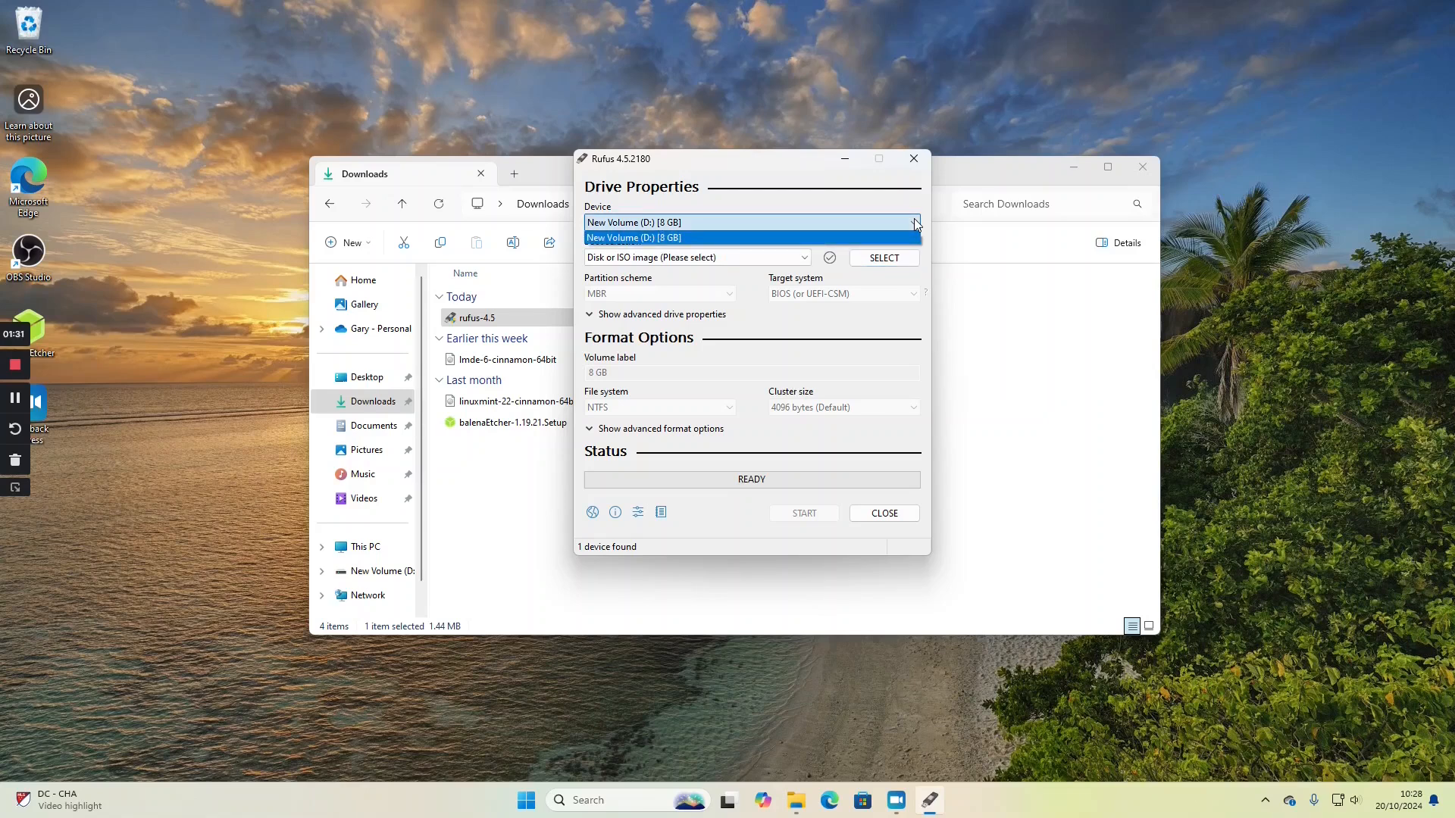
- Target New Volume (D:) and load lmde-6-cinnamon-64bit.iso as the boot image
click(633, 237)
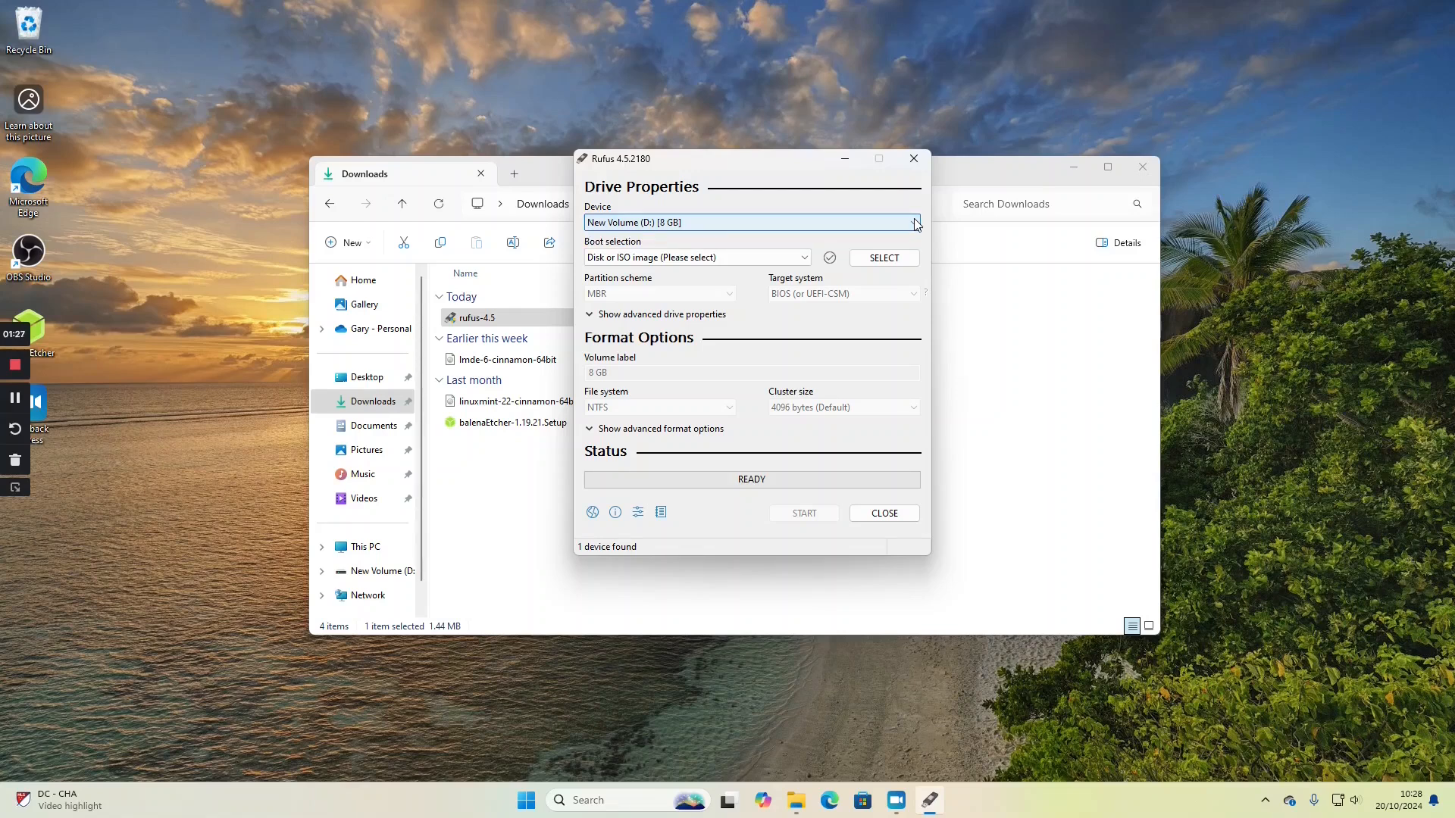
click(882, 258)
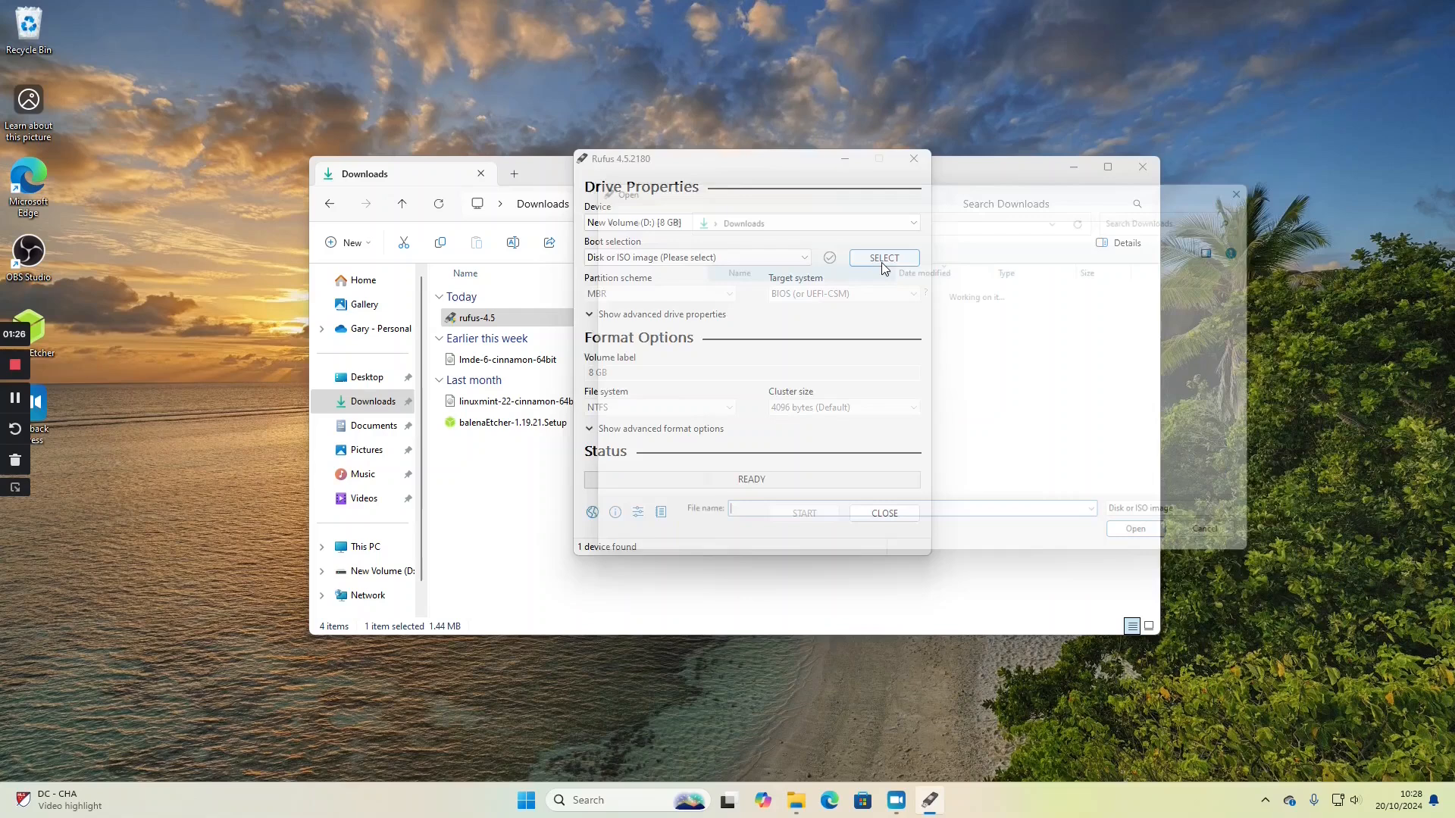
click(882, 258)
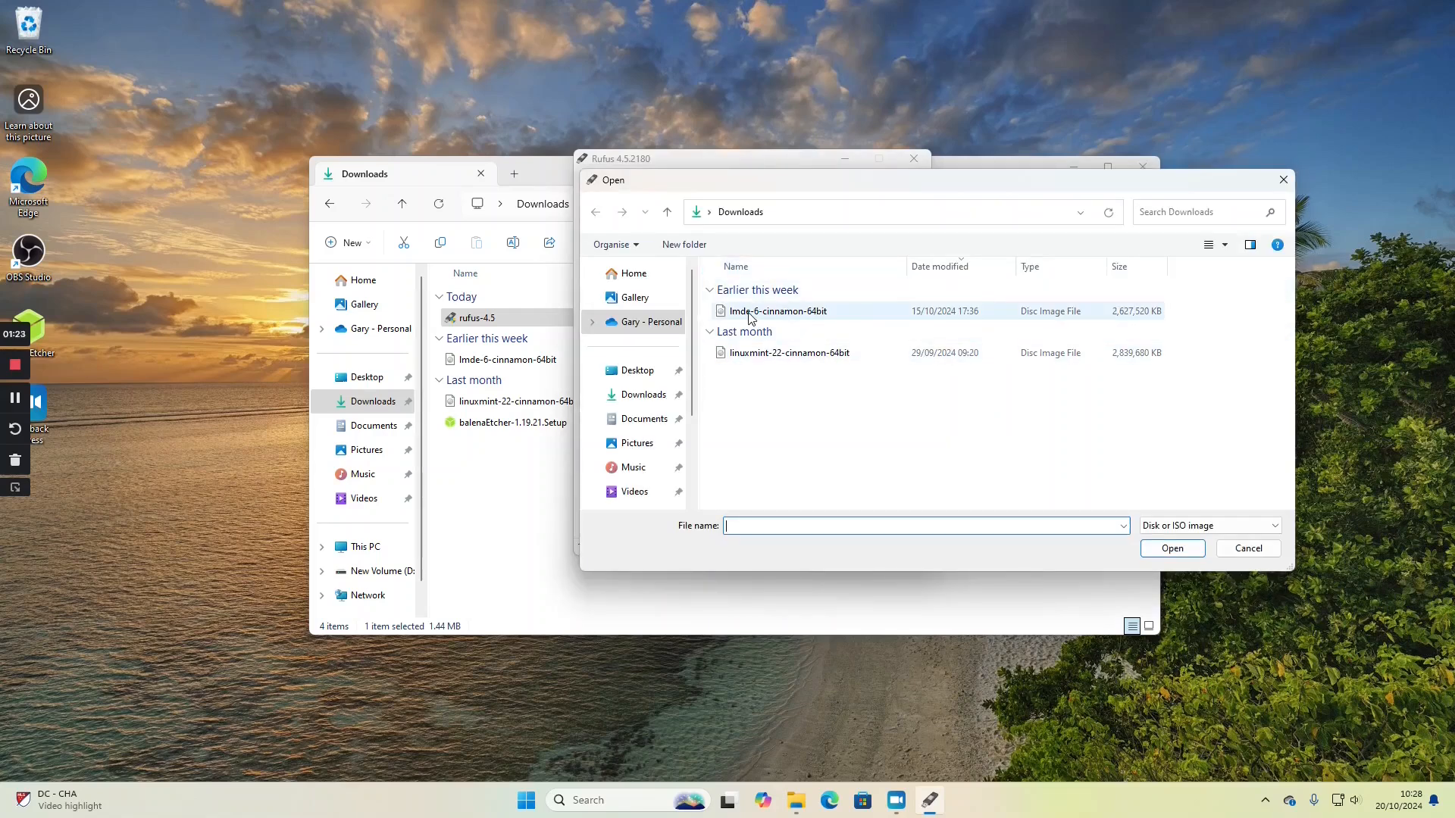
double_click(778, 311)
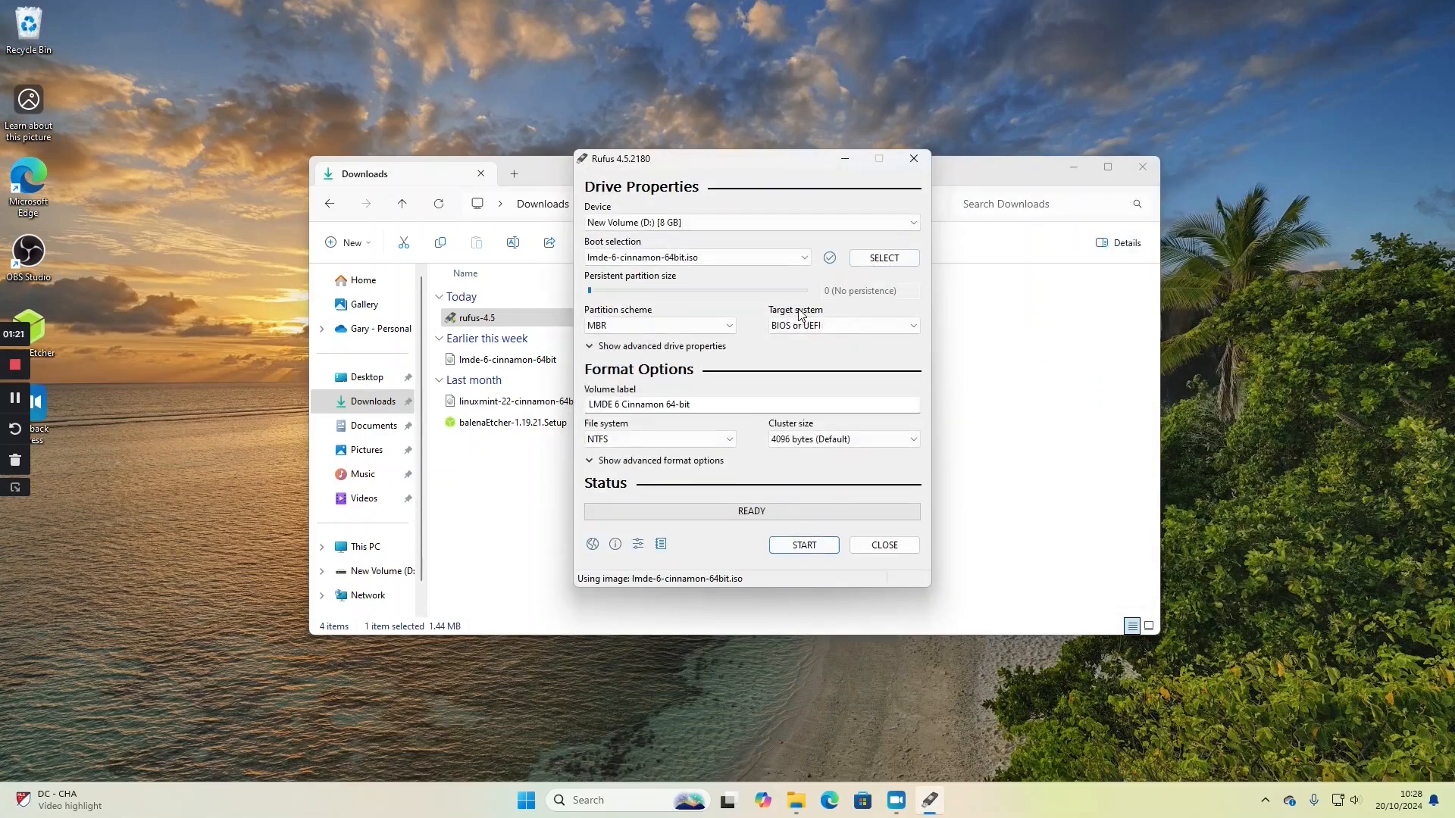
mouse_move(590, 290)
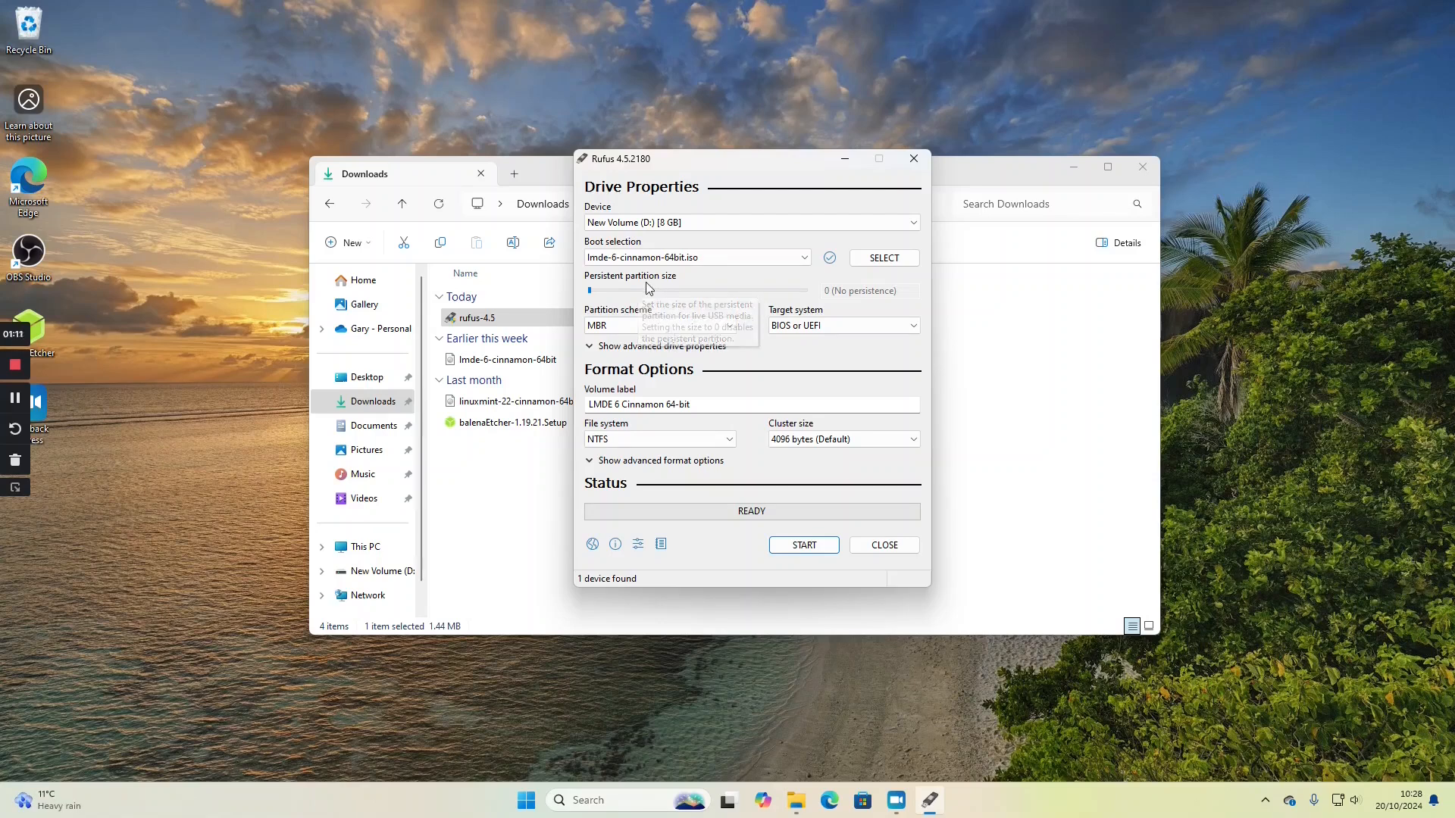
mouse_move(716, 286)
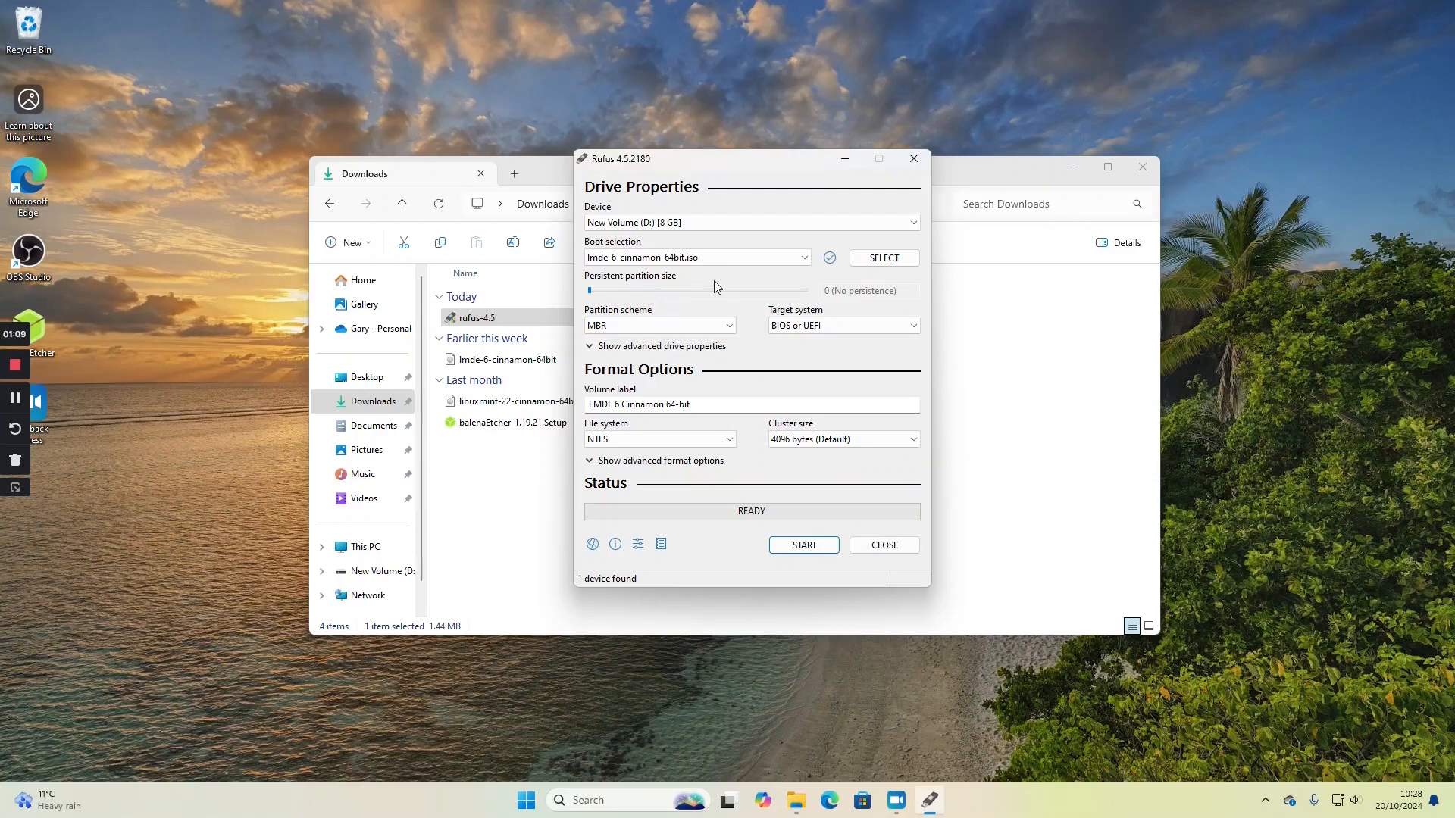
mouse_move(591, 291)
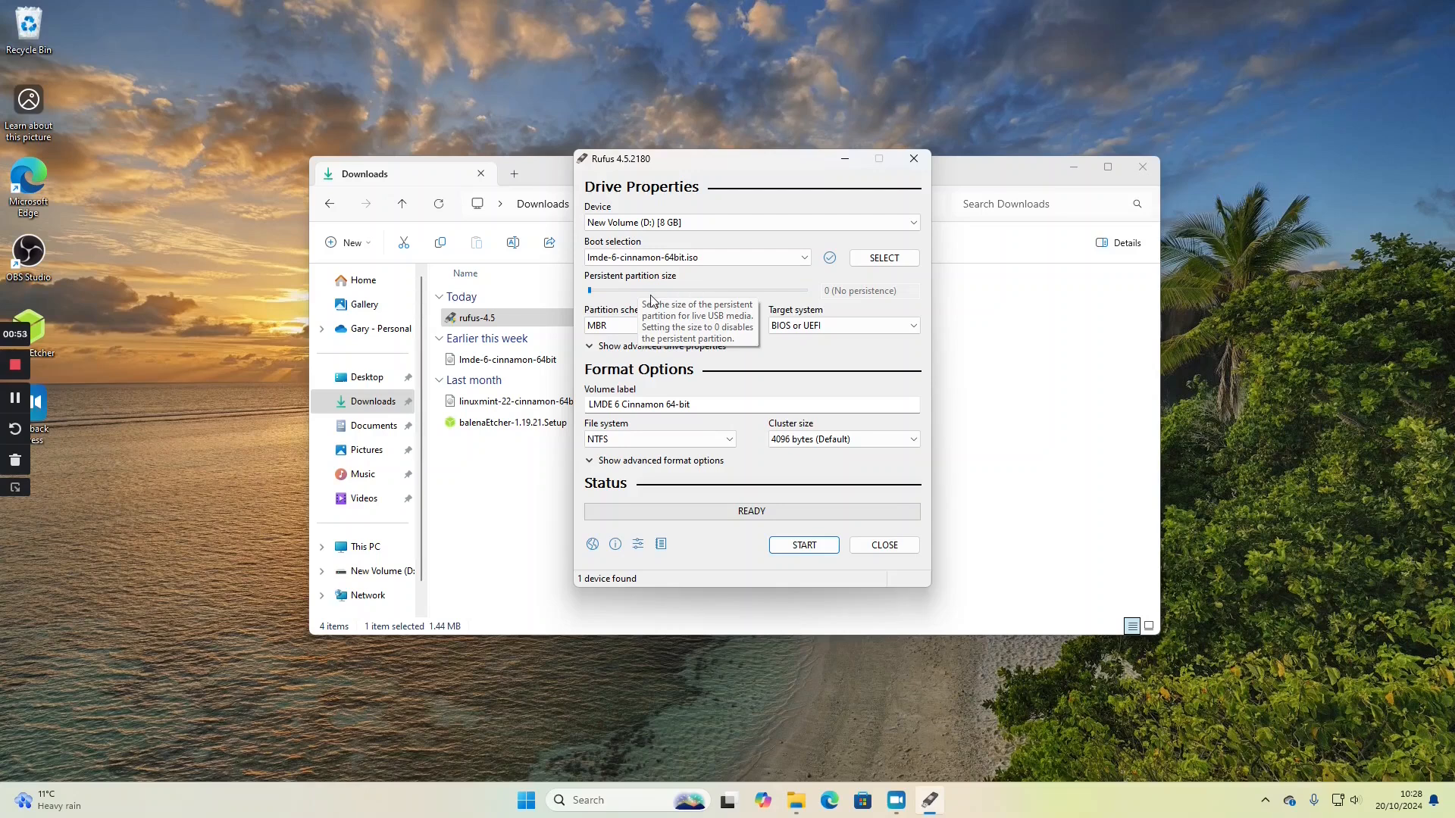
mouse_move(730, 371)
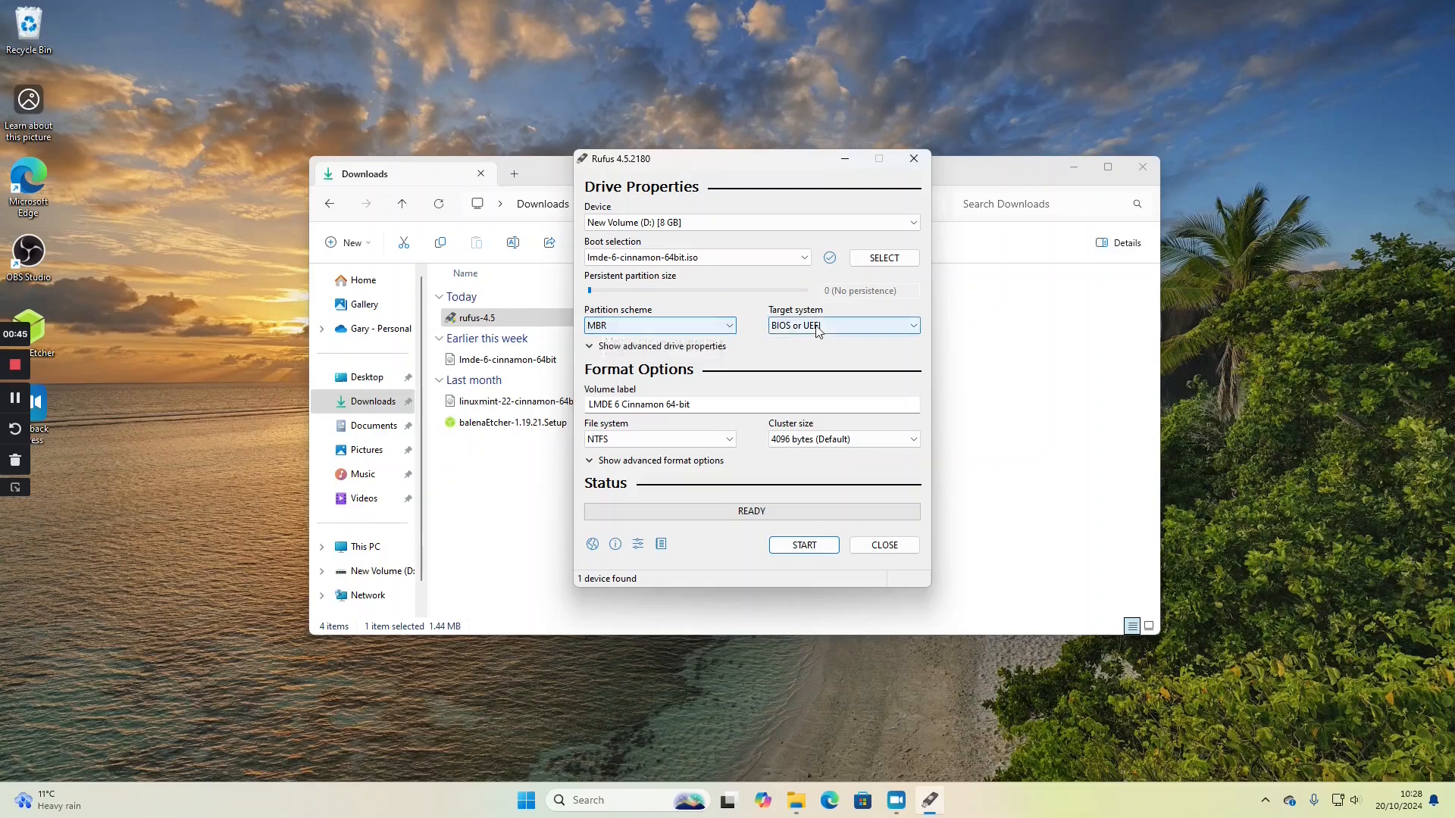
mouse_move(843, 325)
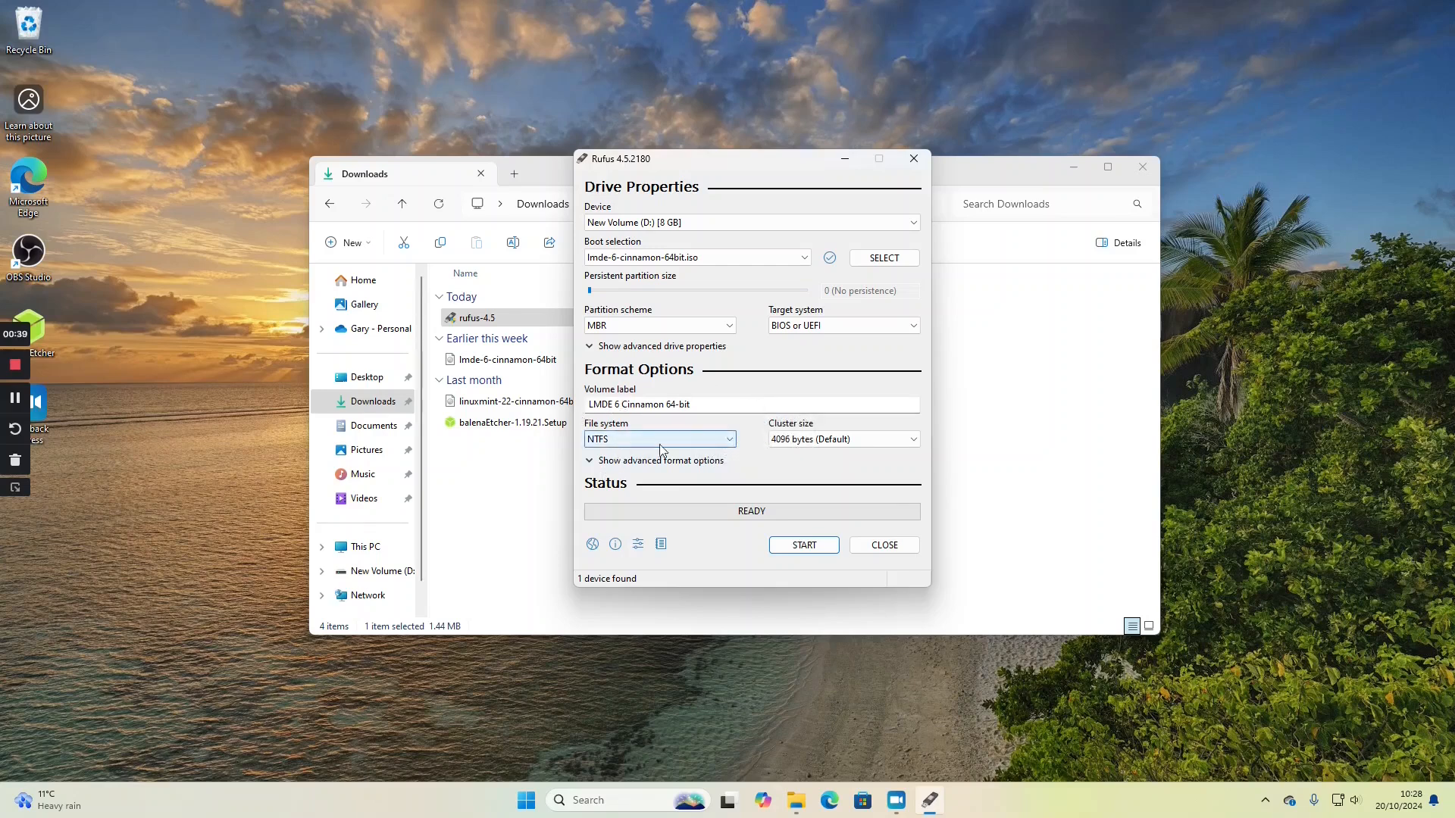
mouse_move(803, 545)
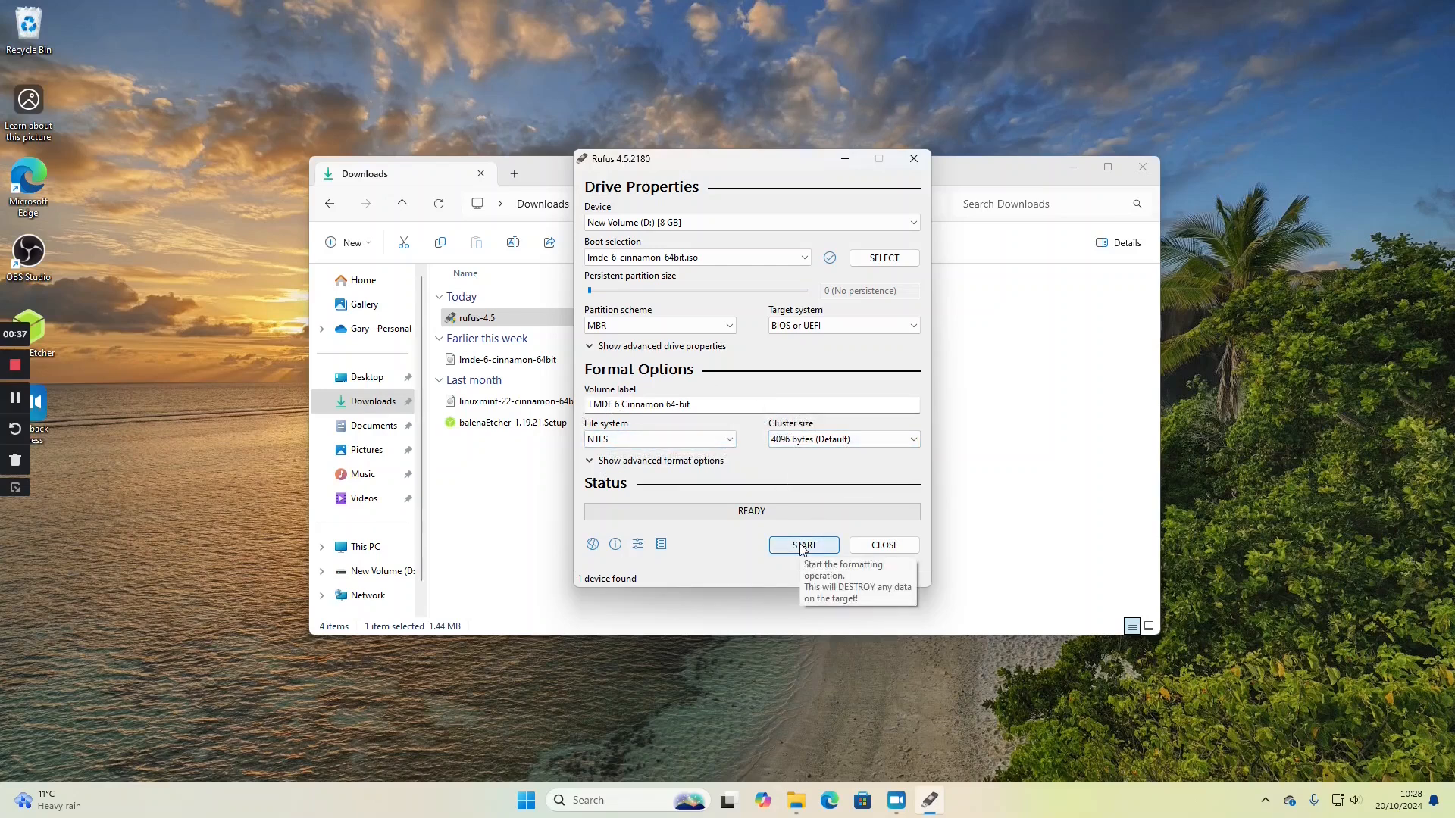
- Start Rufus in 'Write in ISO Image mode' and accept the data destruction warning
click(804, 545)
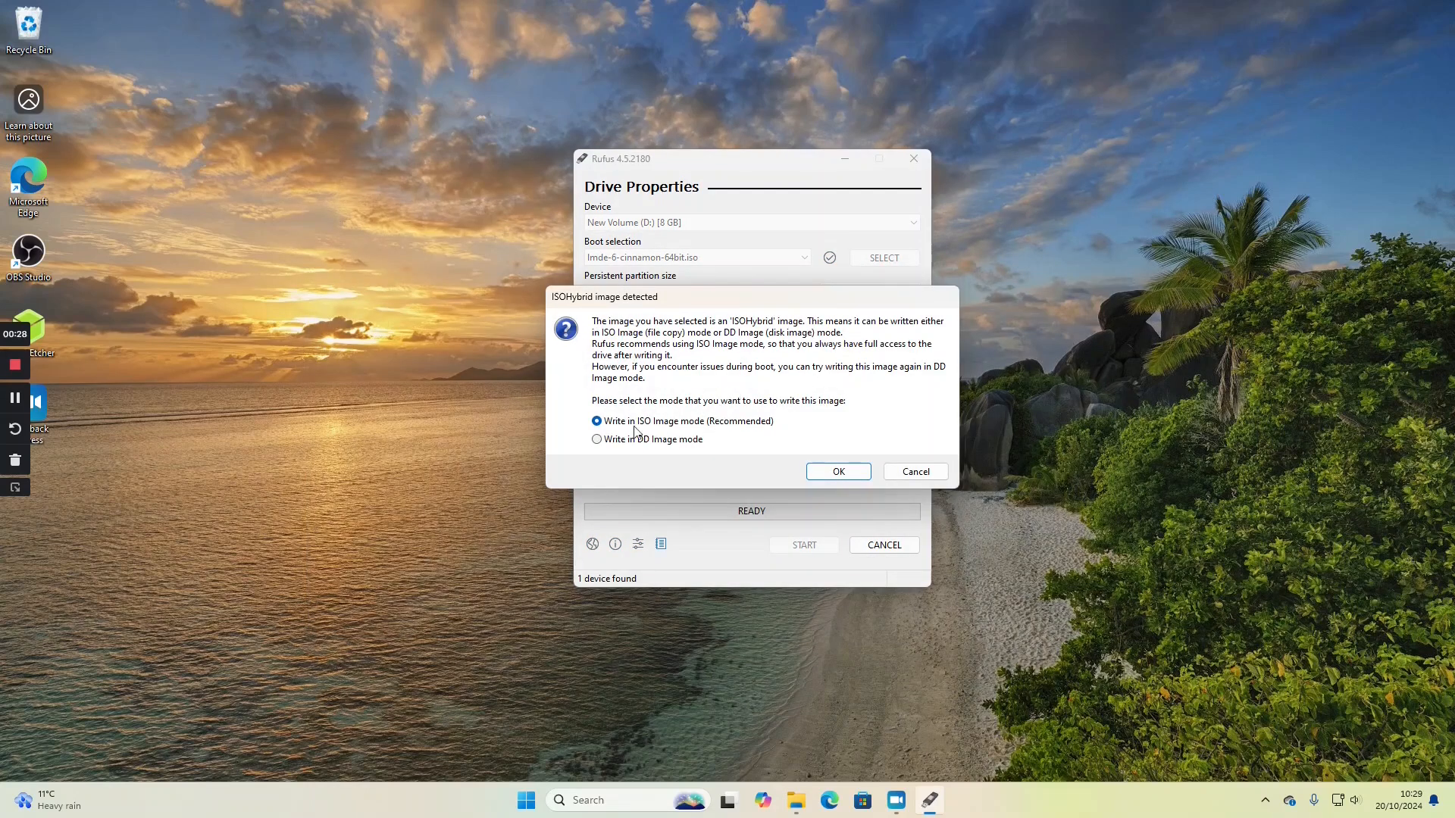
mouse_move(759, 425)
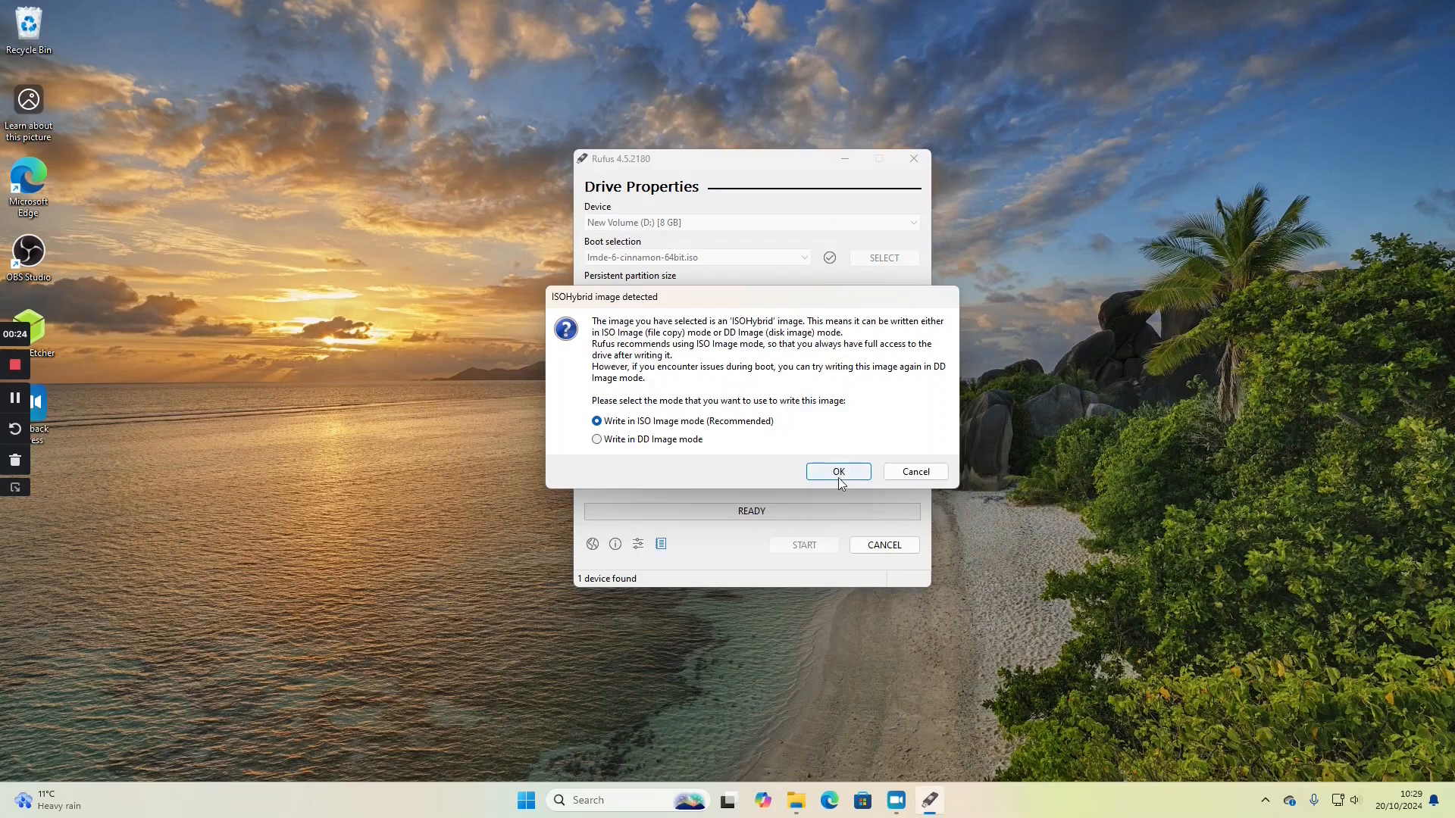
click(835, 472)
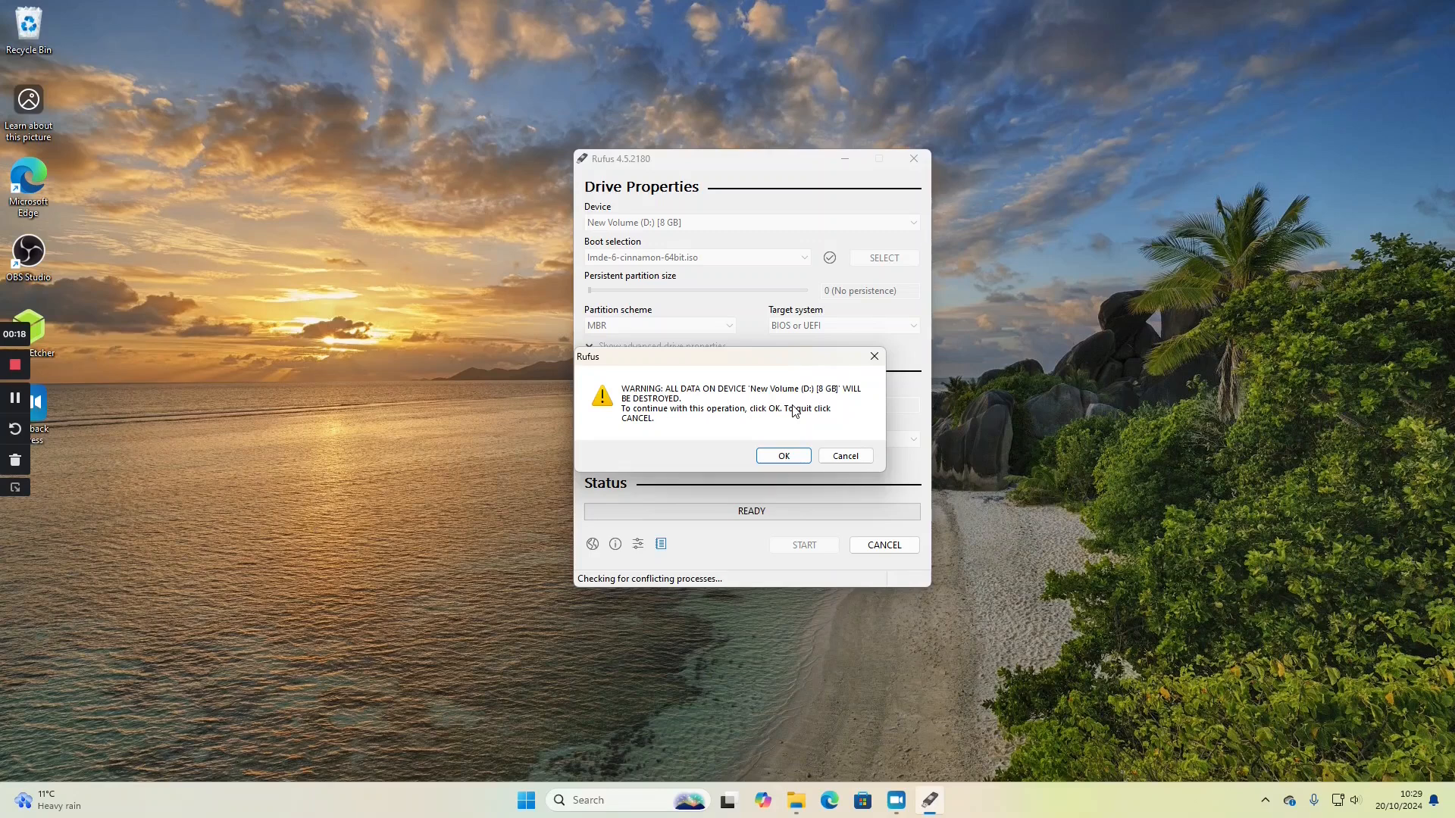
click(782, 455)
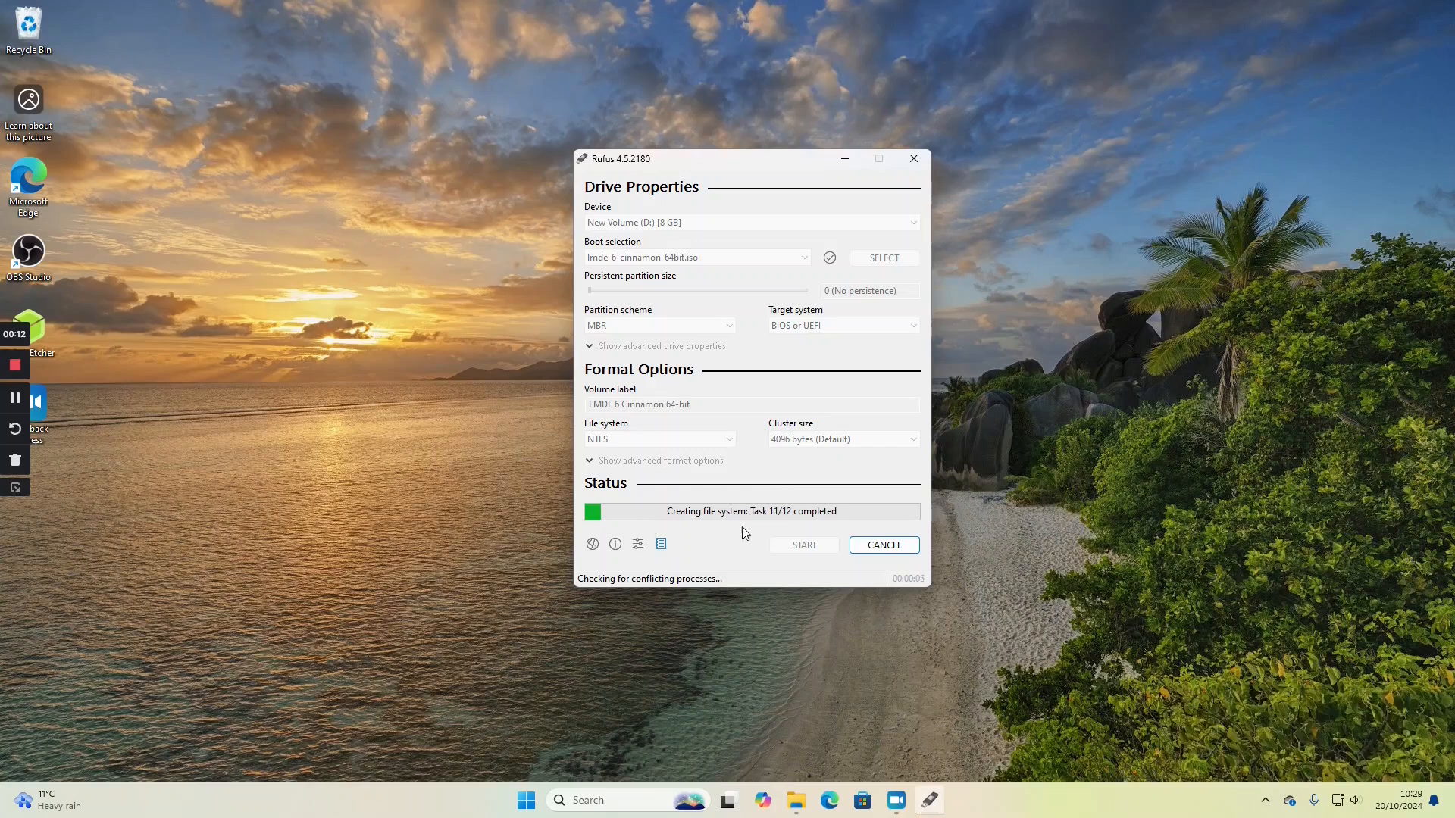
mouse_move(772, 517)
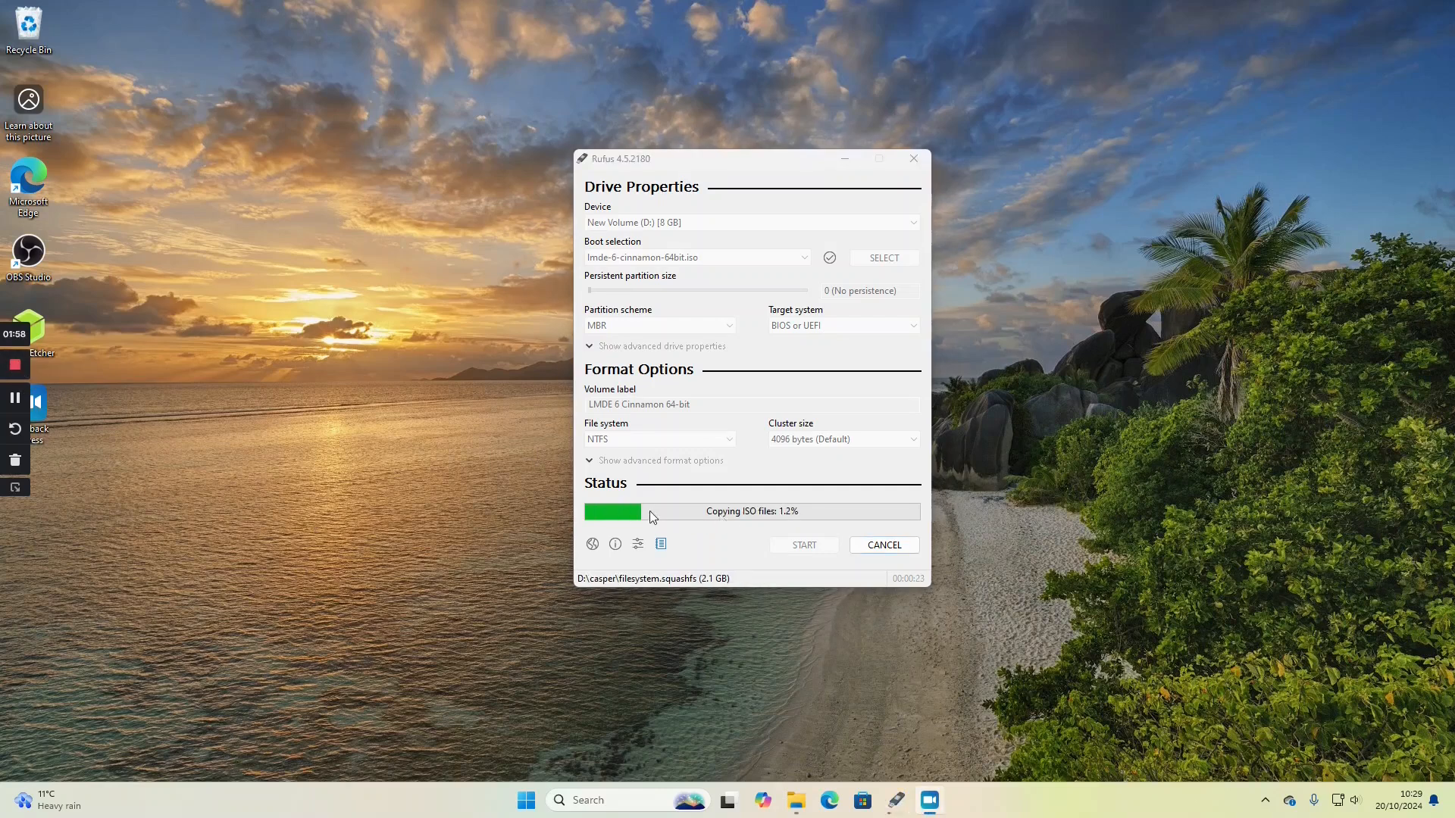
mouse_move(914, 515)
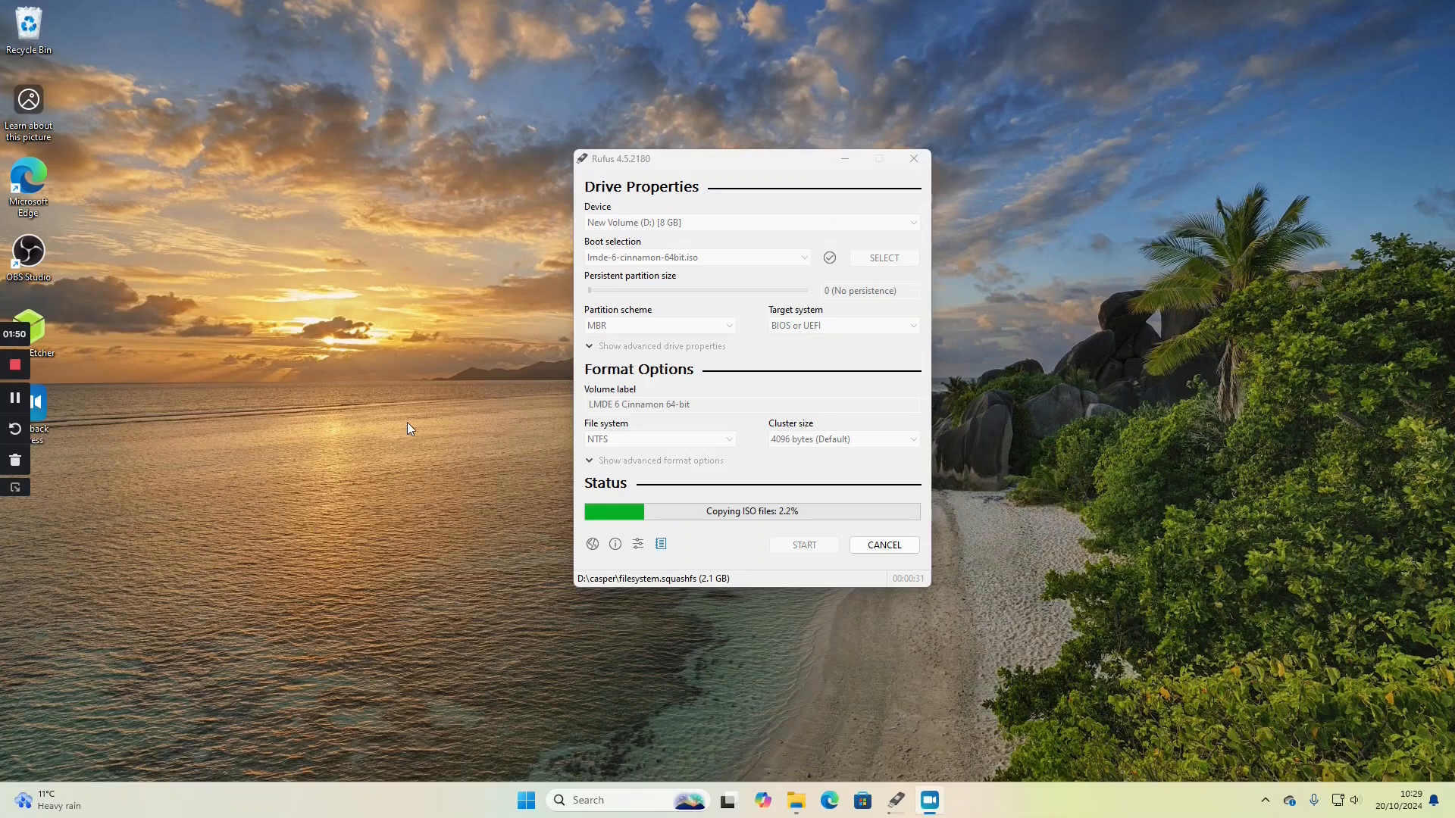
mouse_move(719, 516)
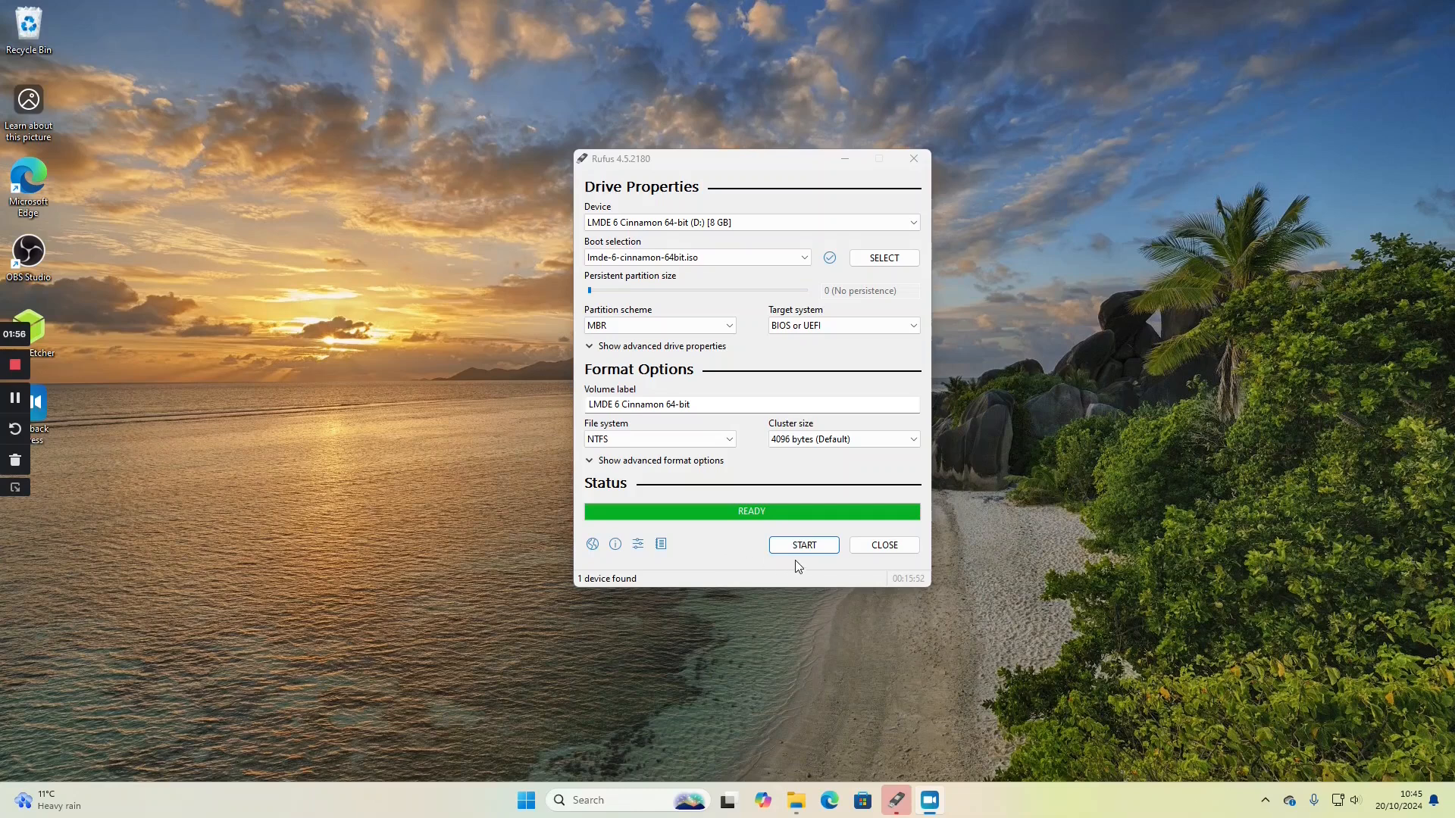
mouse_move(868, 564)
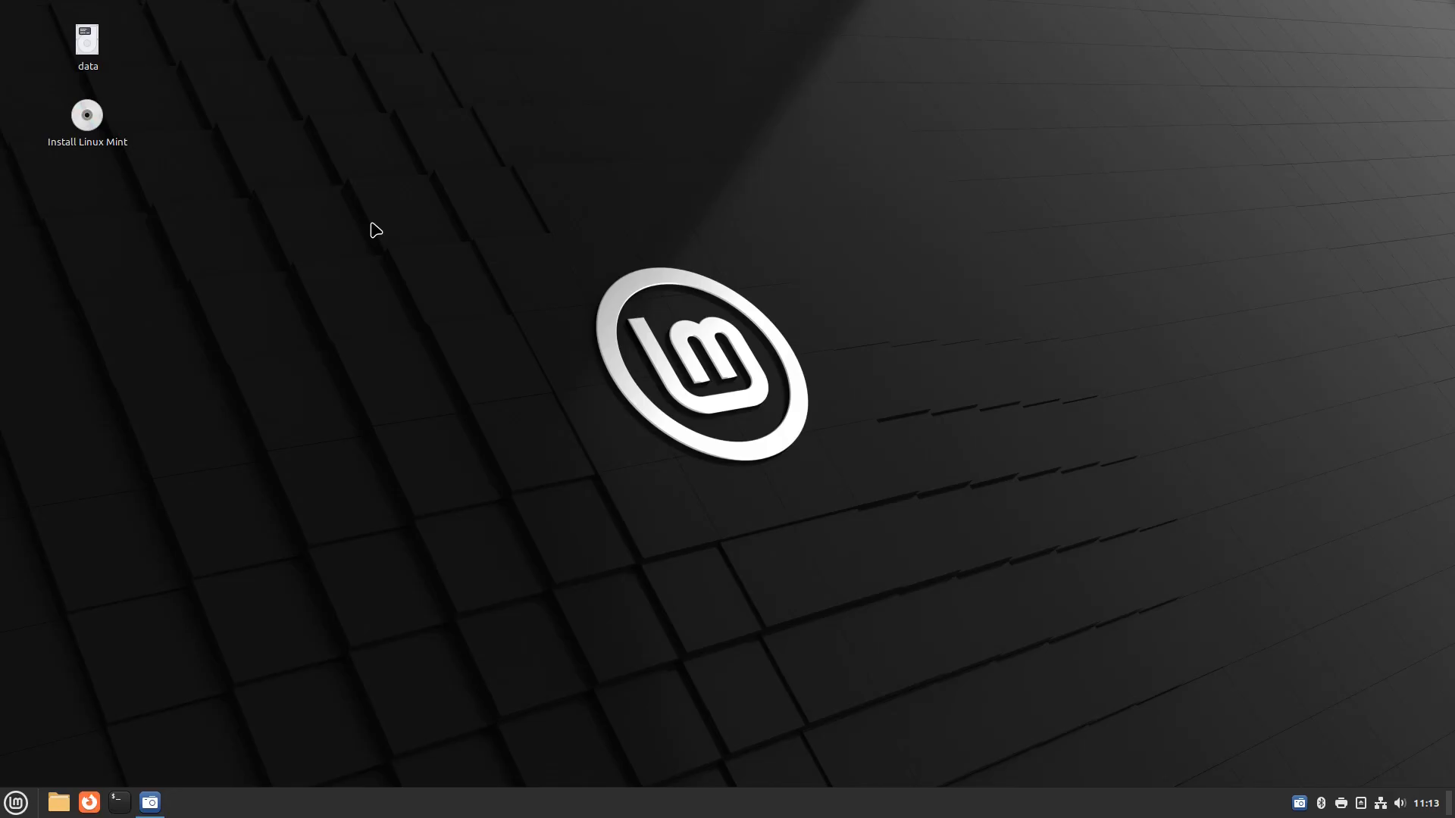
mouse_move(108, 178)
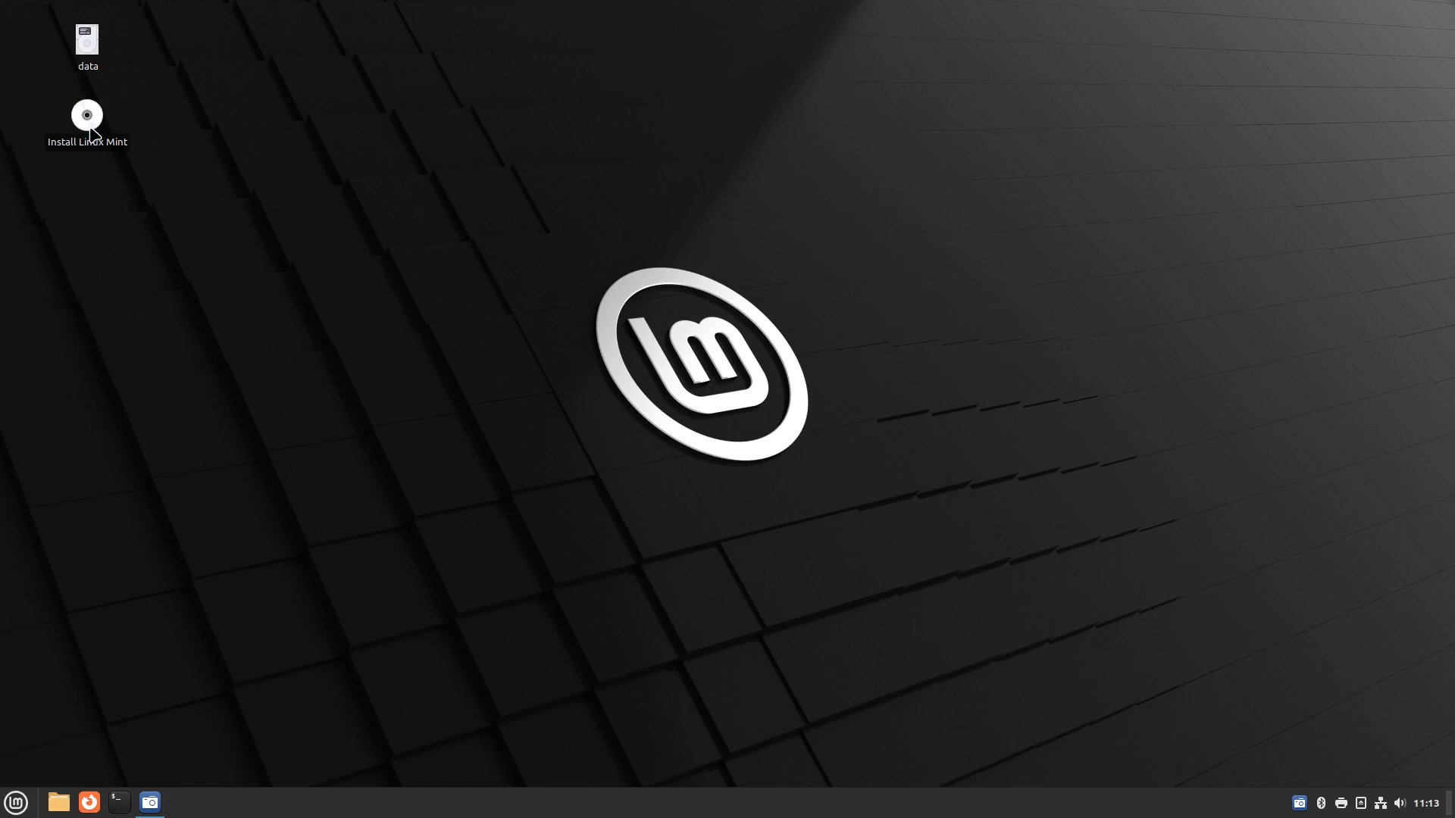
- Launch Install Linux Mint, keeping English (UK), Europe/London timezone and UK keyboard layout
double_click(87, 115)
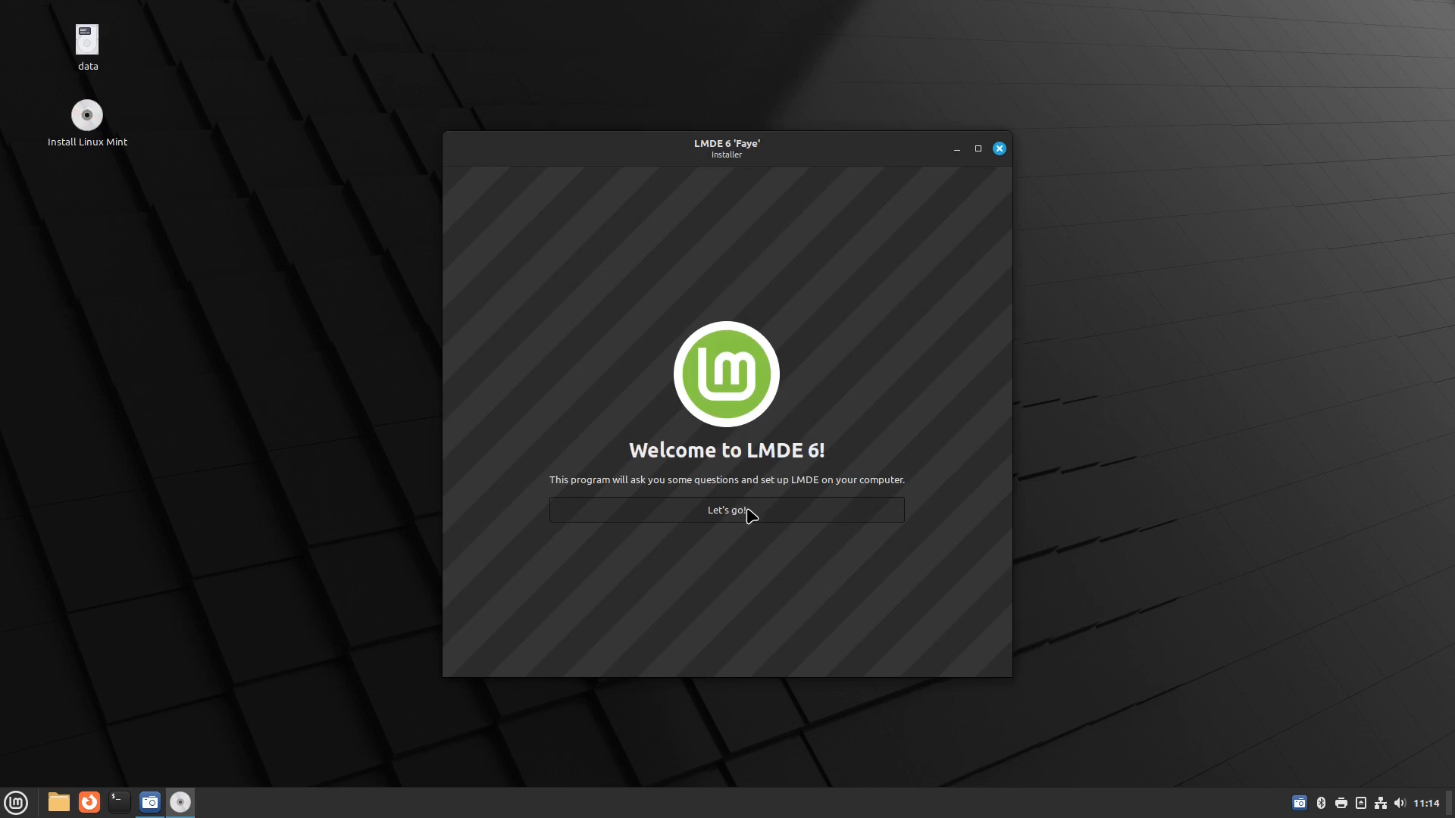
click(726, 509)
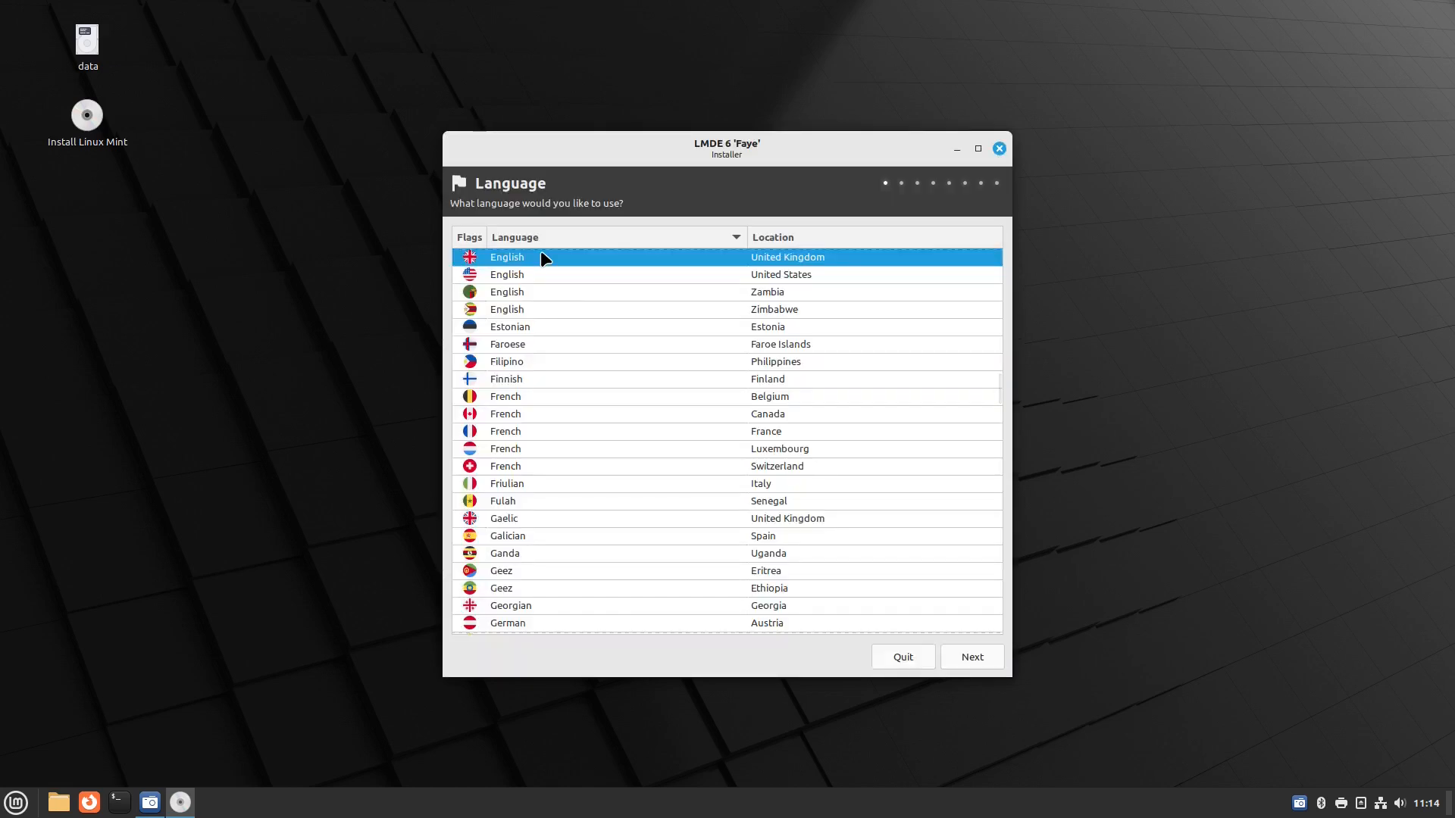
mouse_move(850, 269)
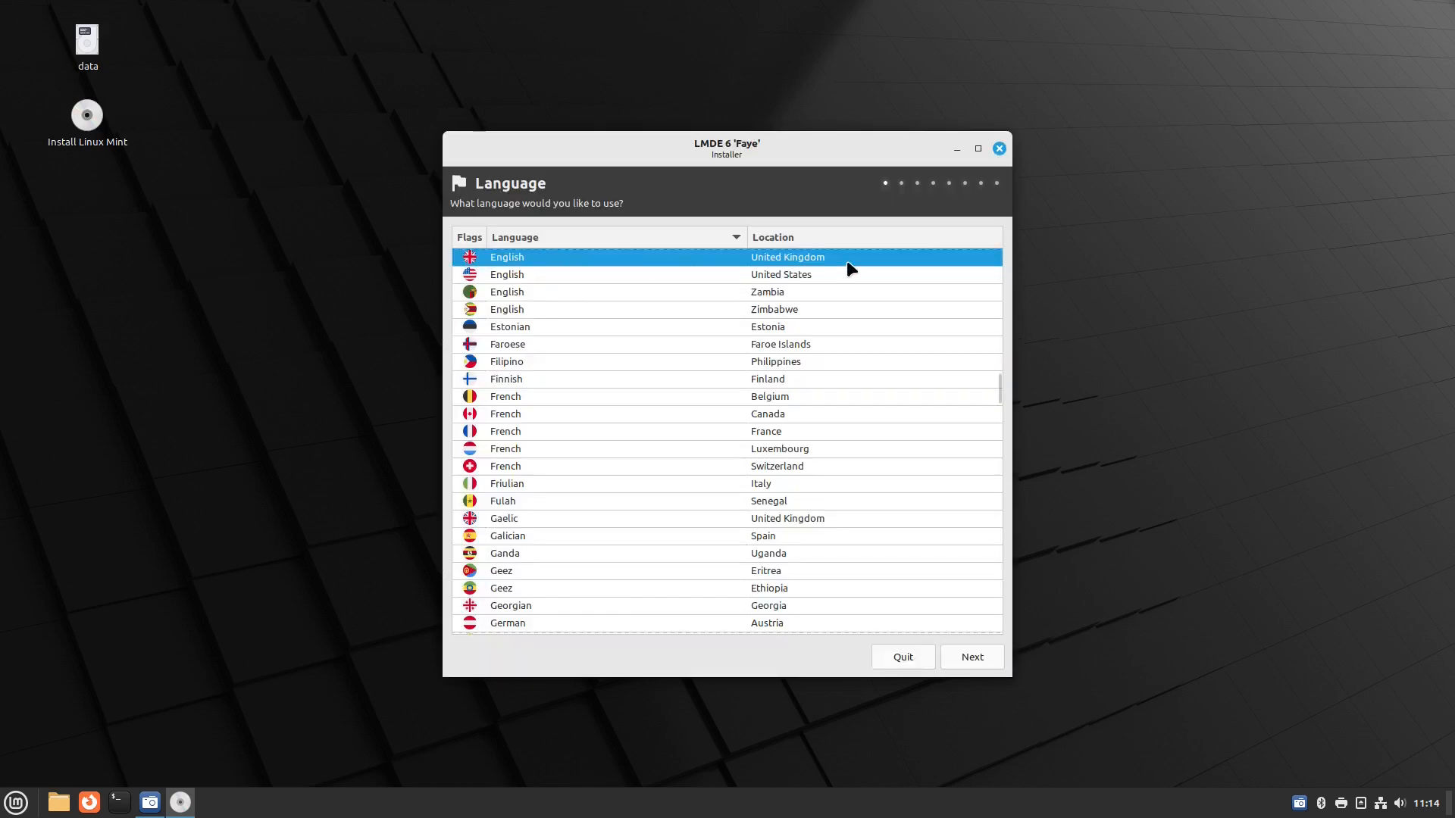
click(970, 657)
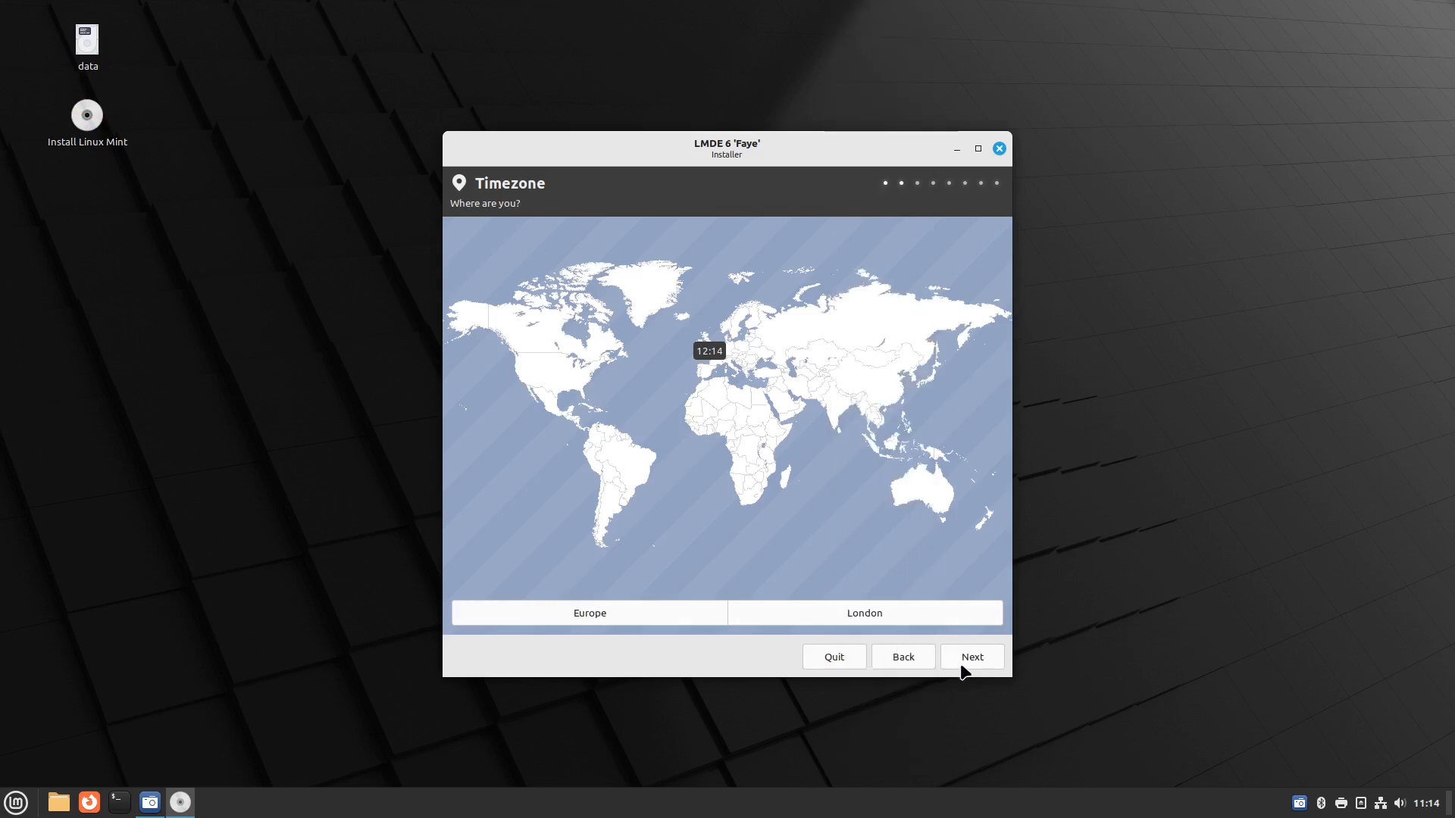
click(970, 656)
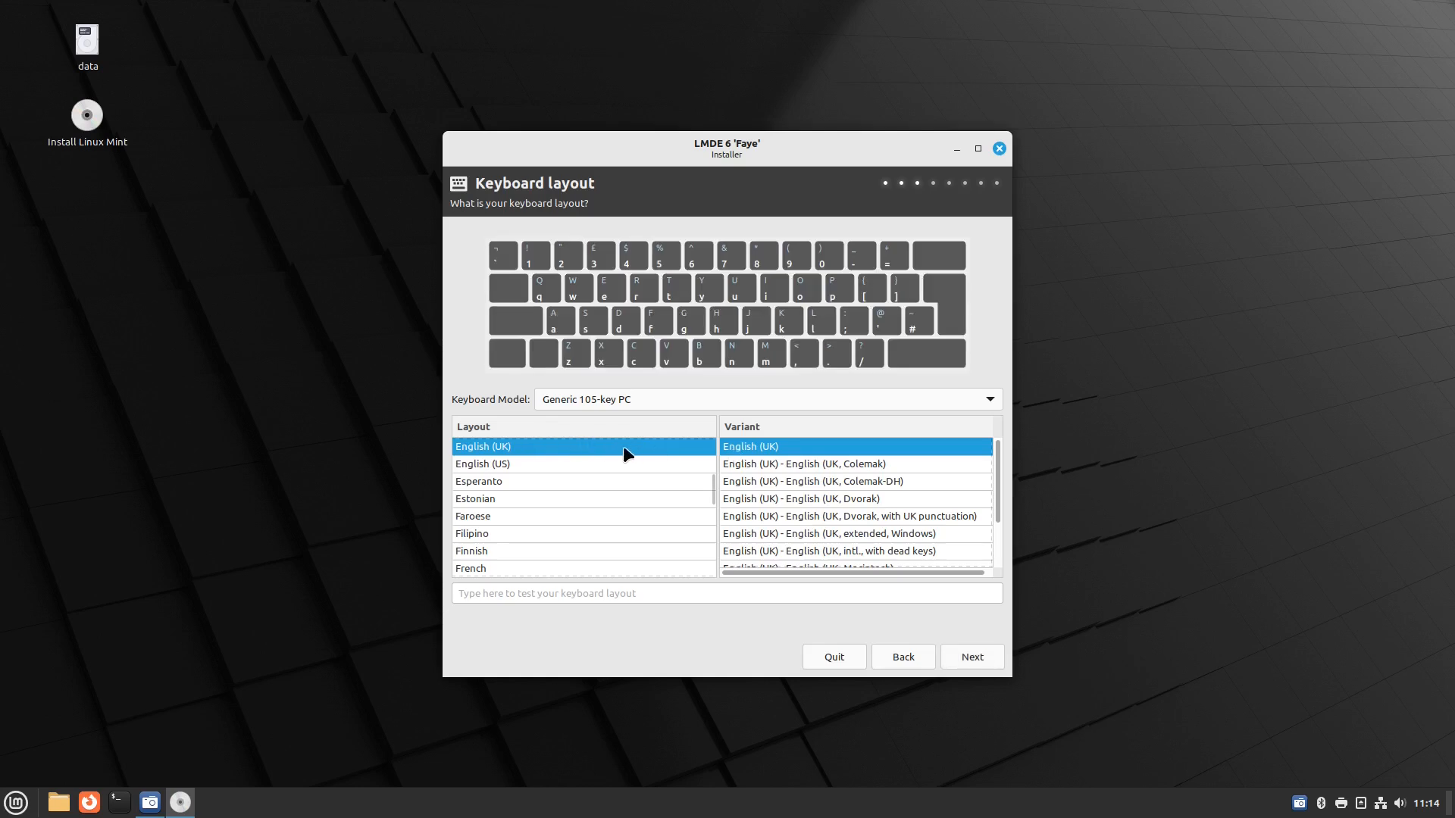
mouse_move(997, 670)
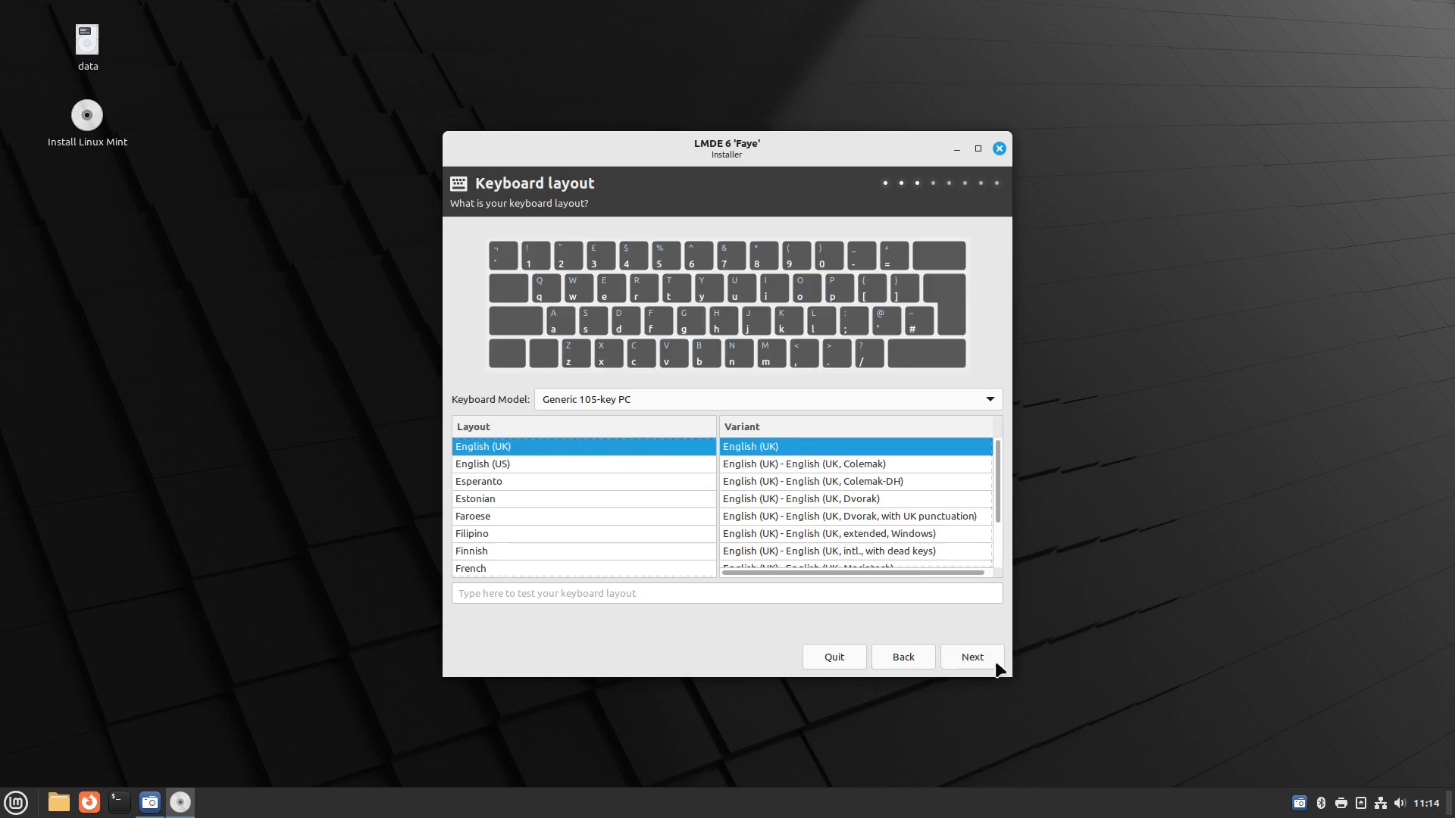
click(971, 656)
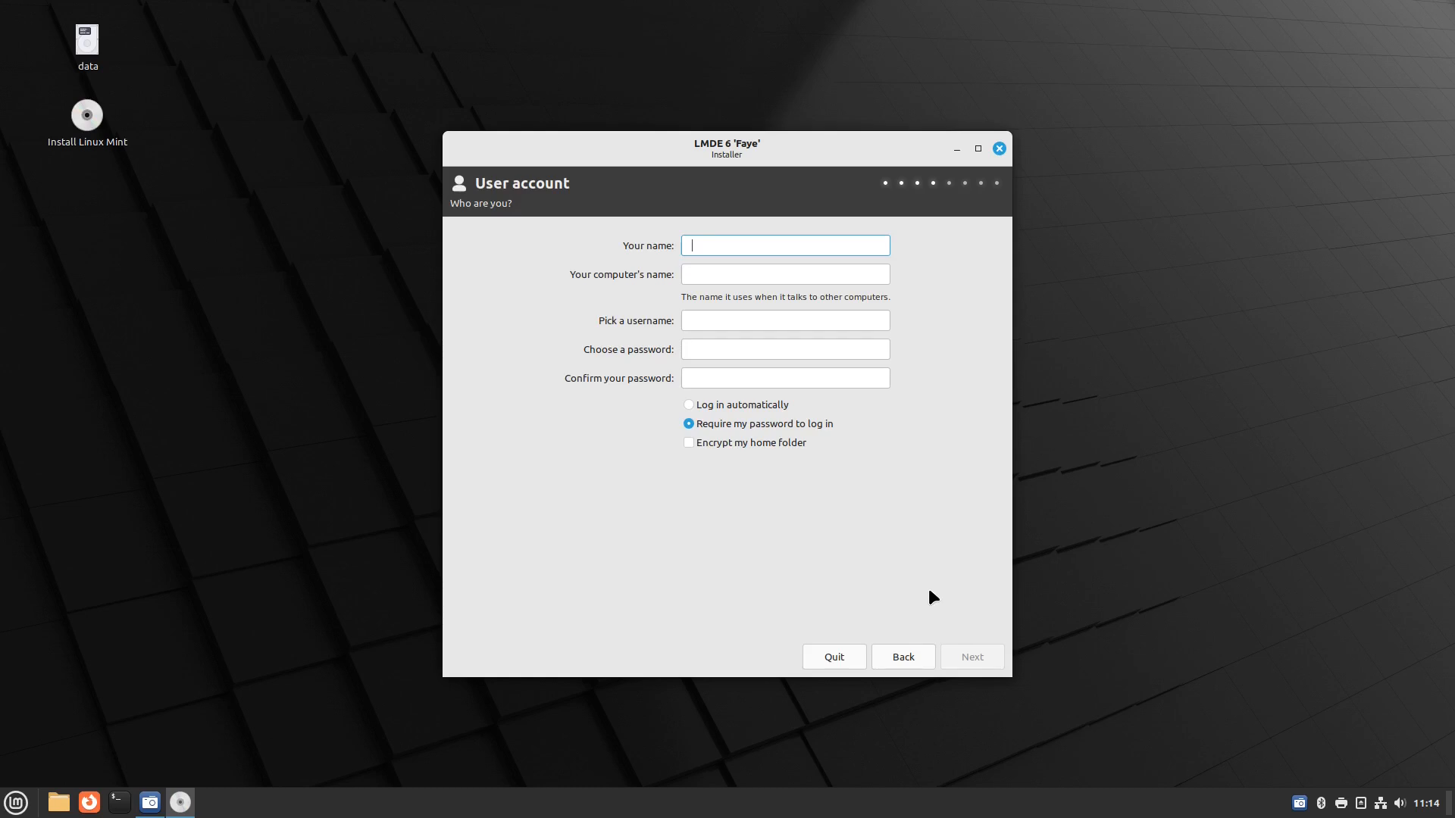
- Create the account 'gary' (lm) with a password and an encrypted home folder
text(gary)
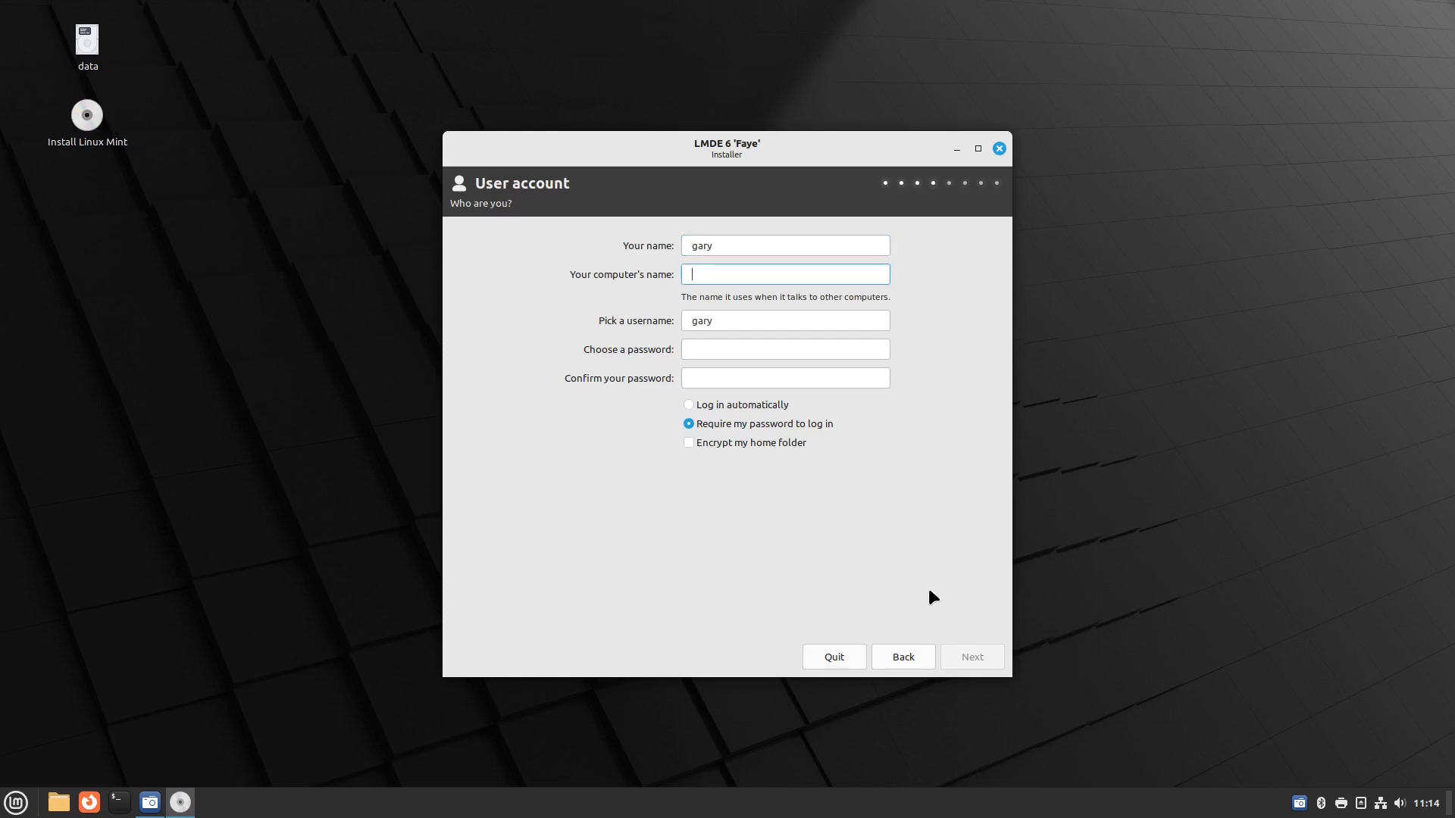
text(lmde)
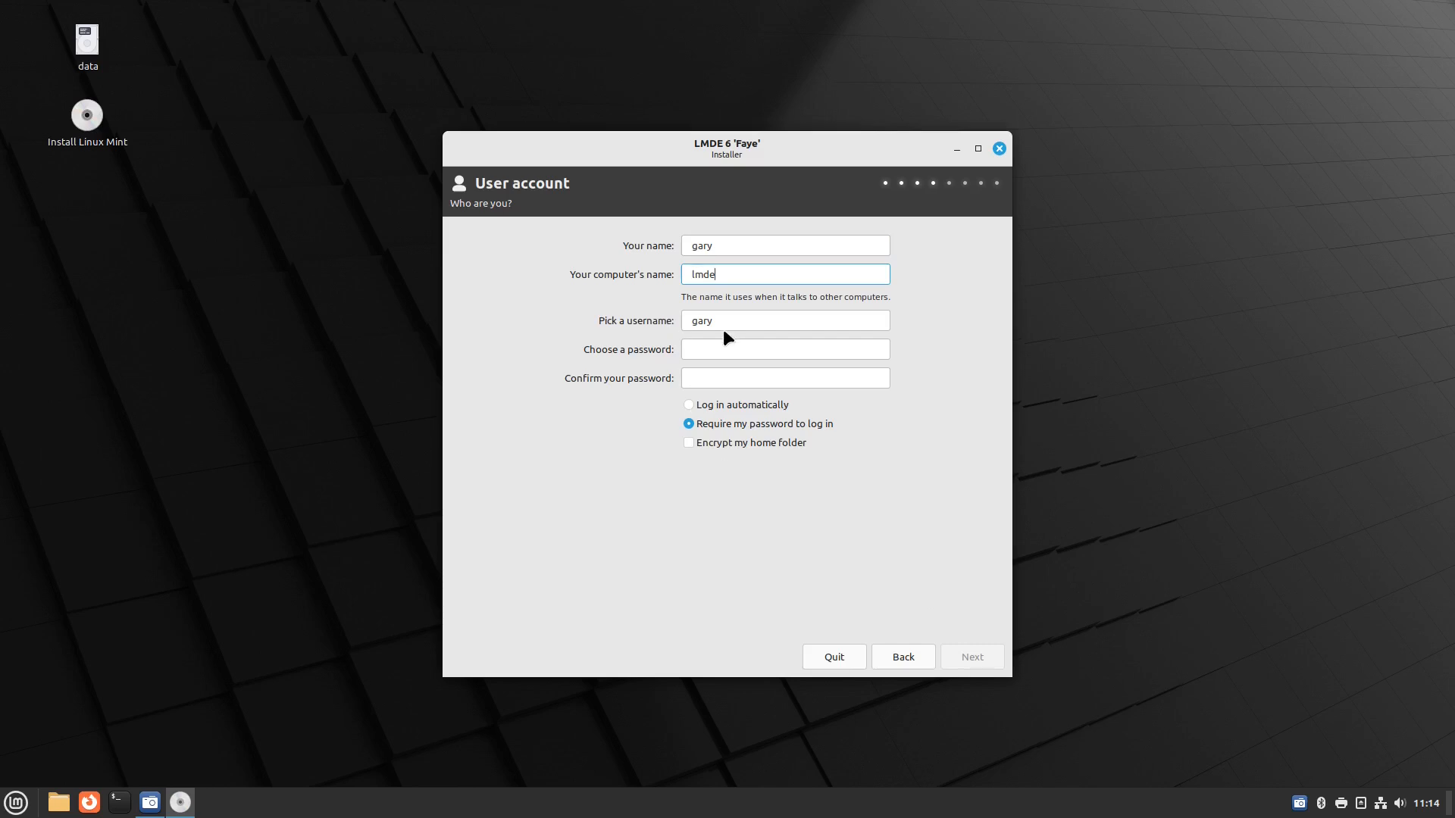
text(••)
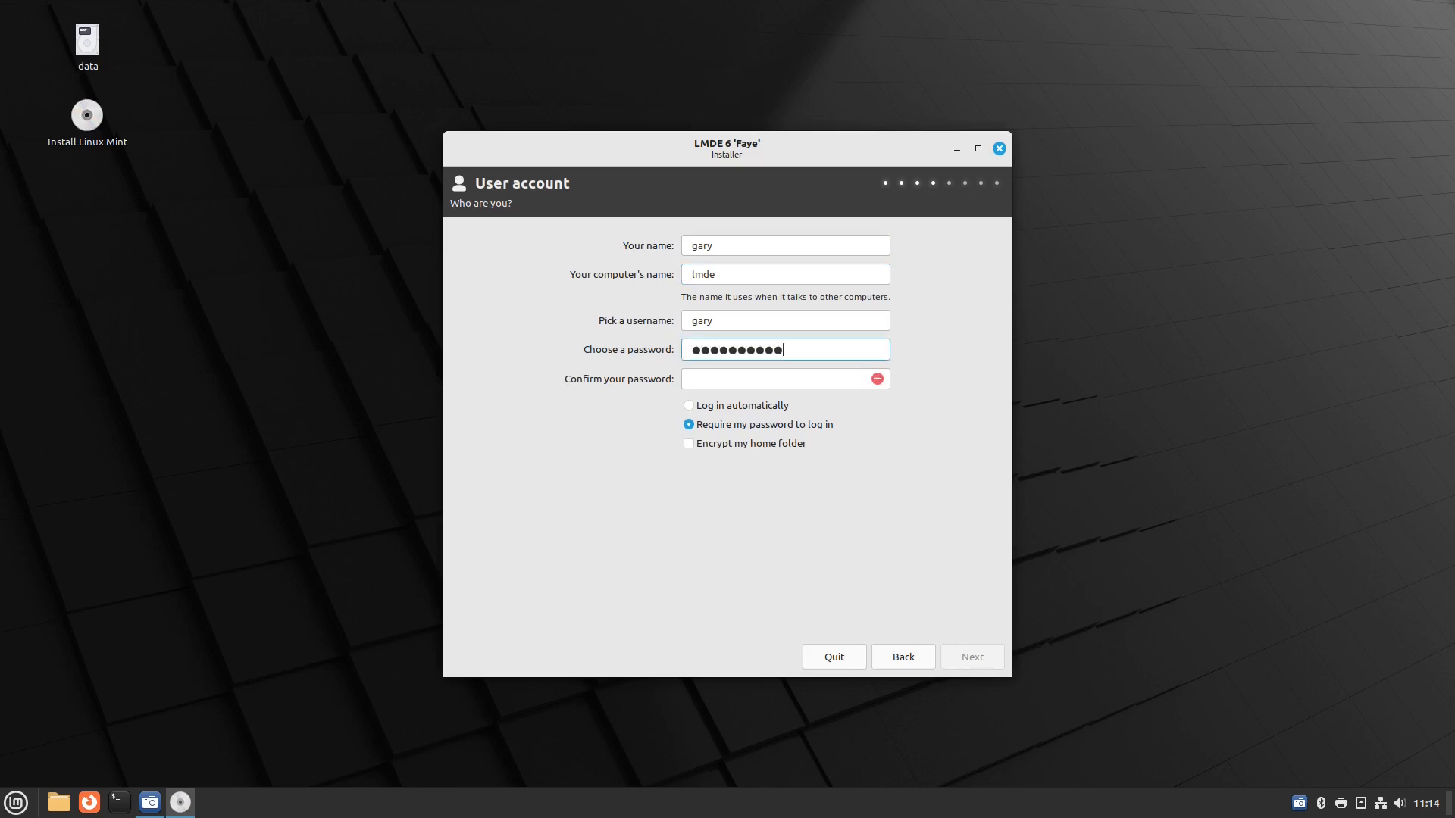
text(•••••)
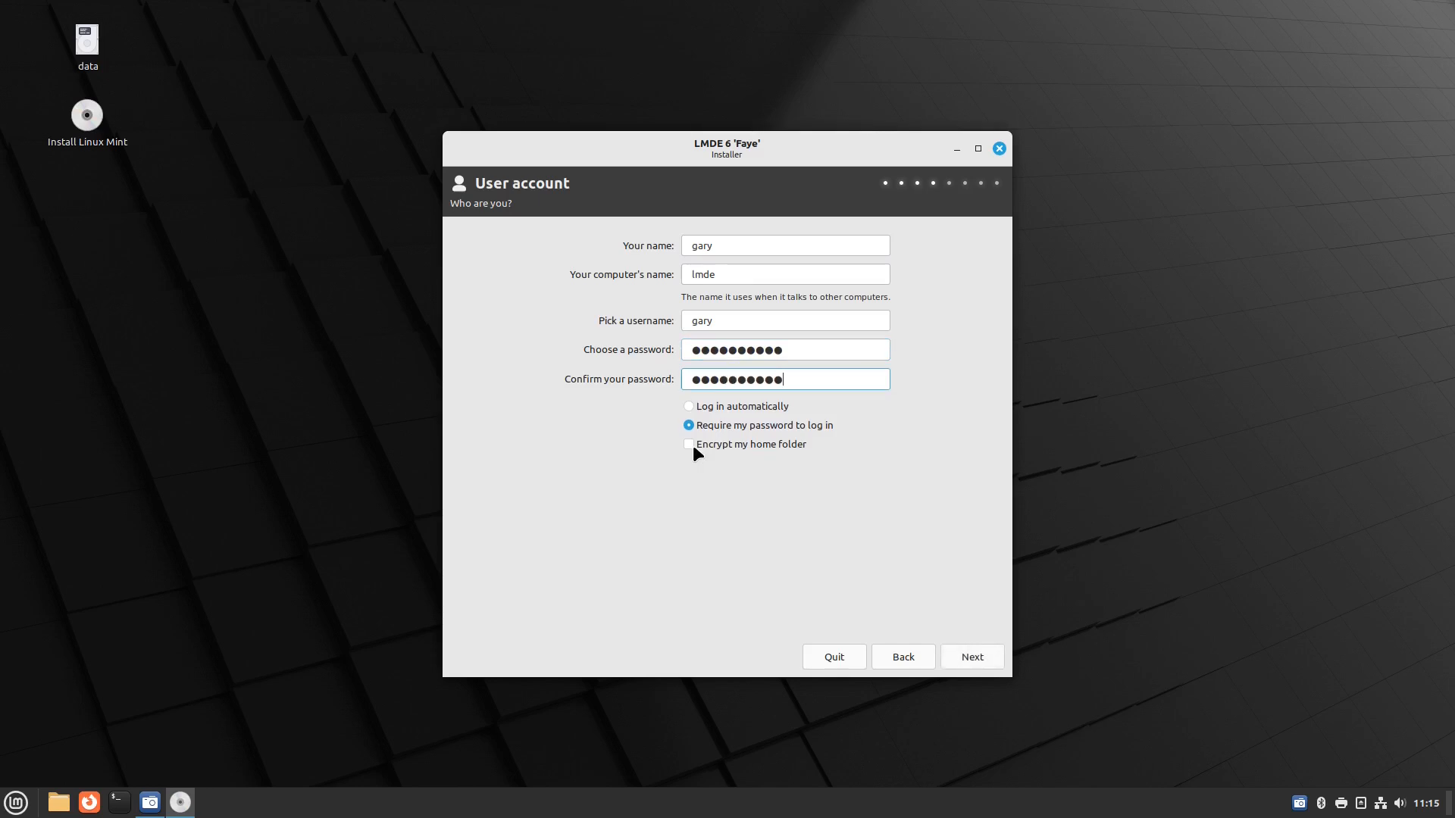
mouse_move(800, 419)
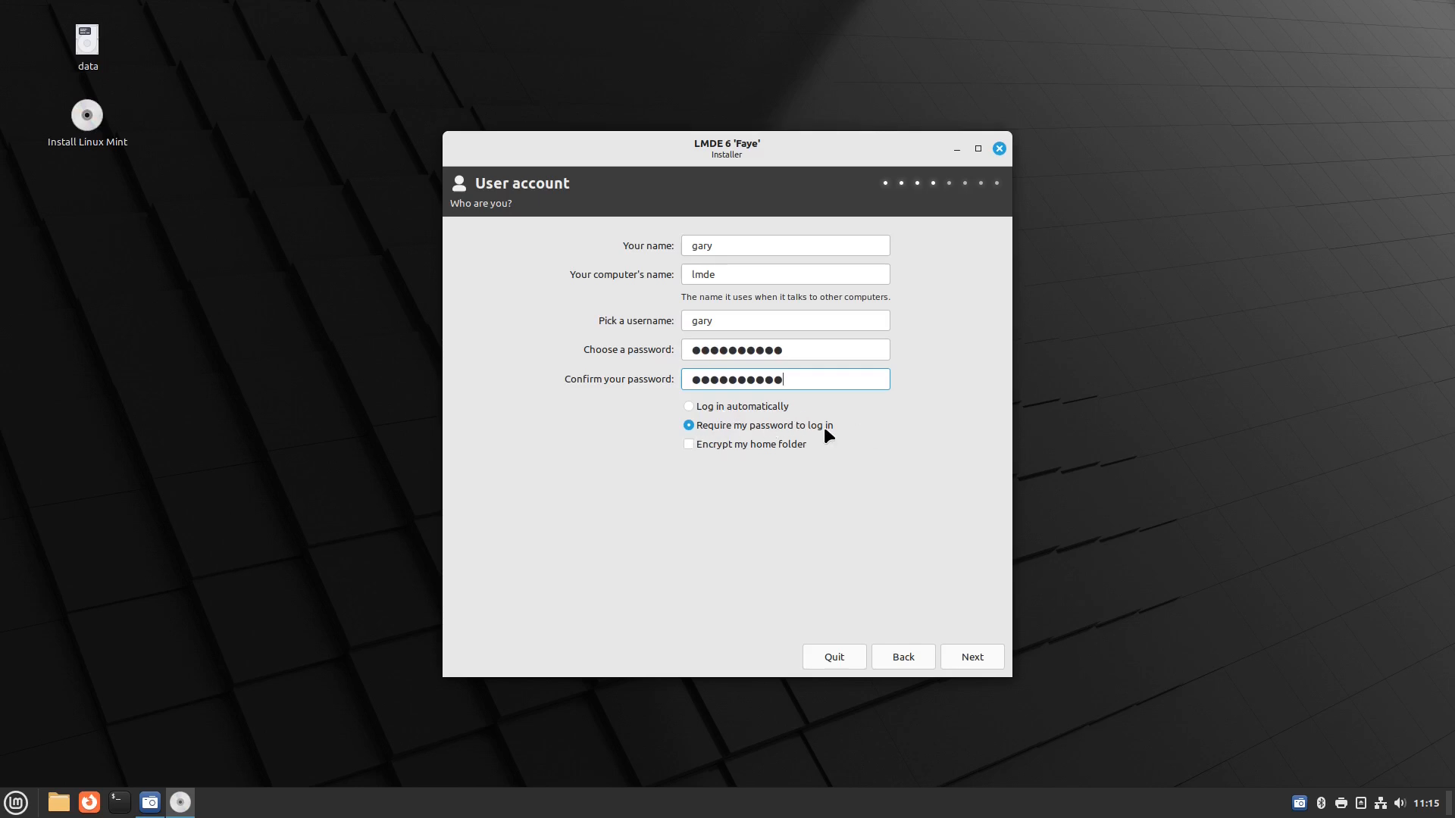
mouse_move(706, 488)
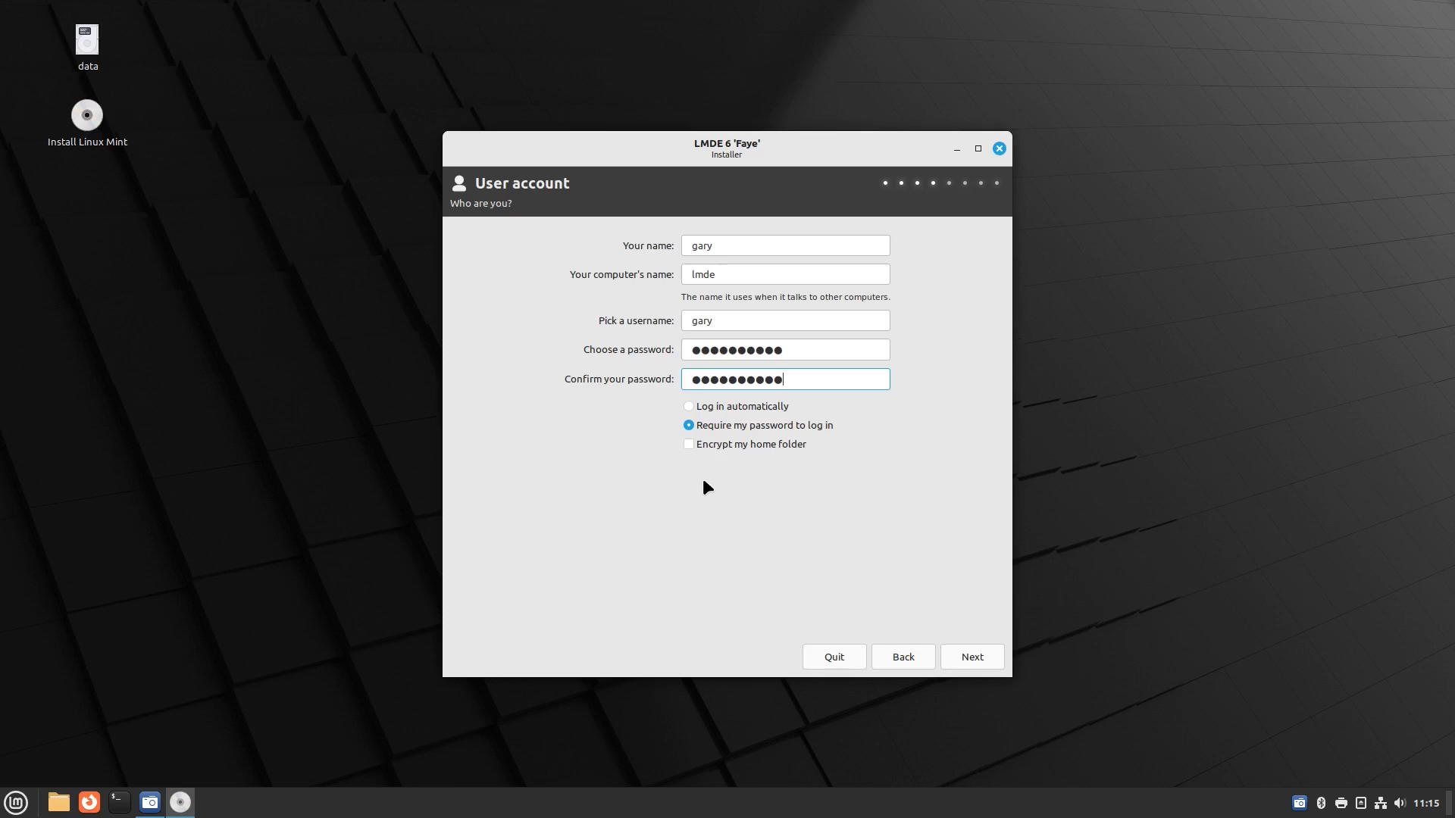
click(688, 444)
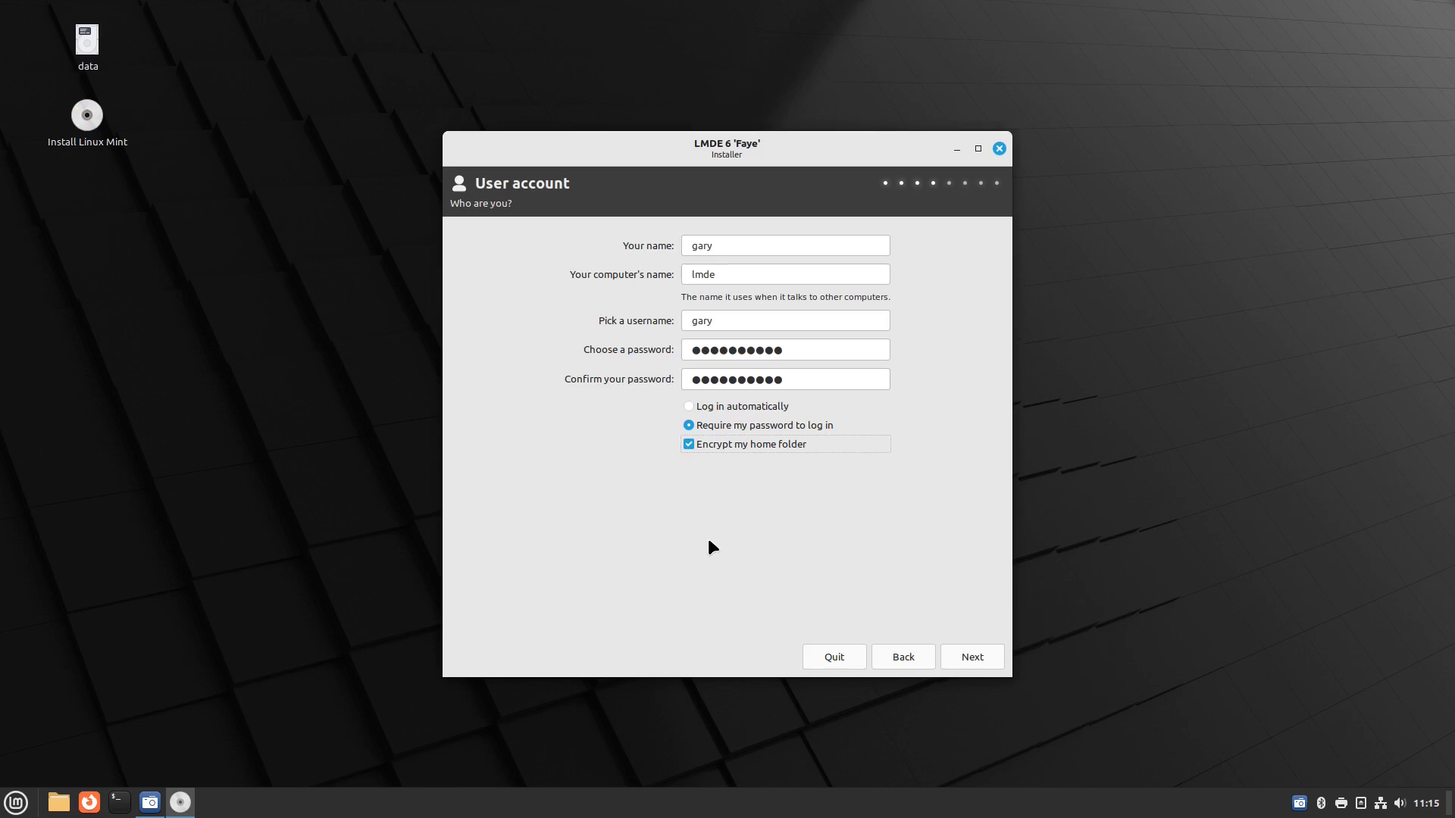
mouse_move(852, 583)
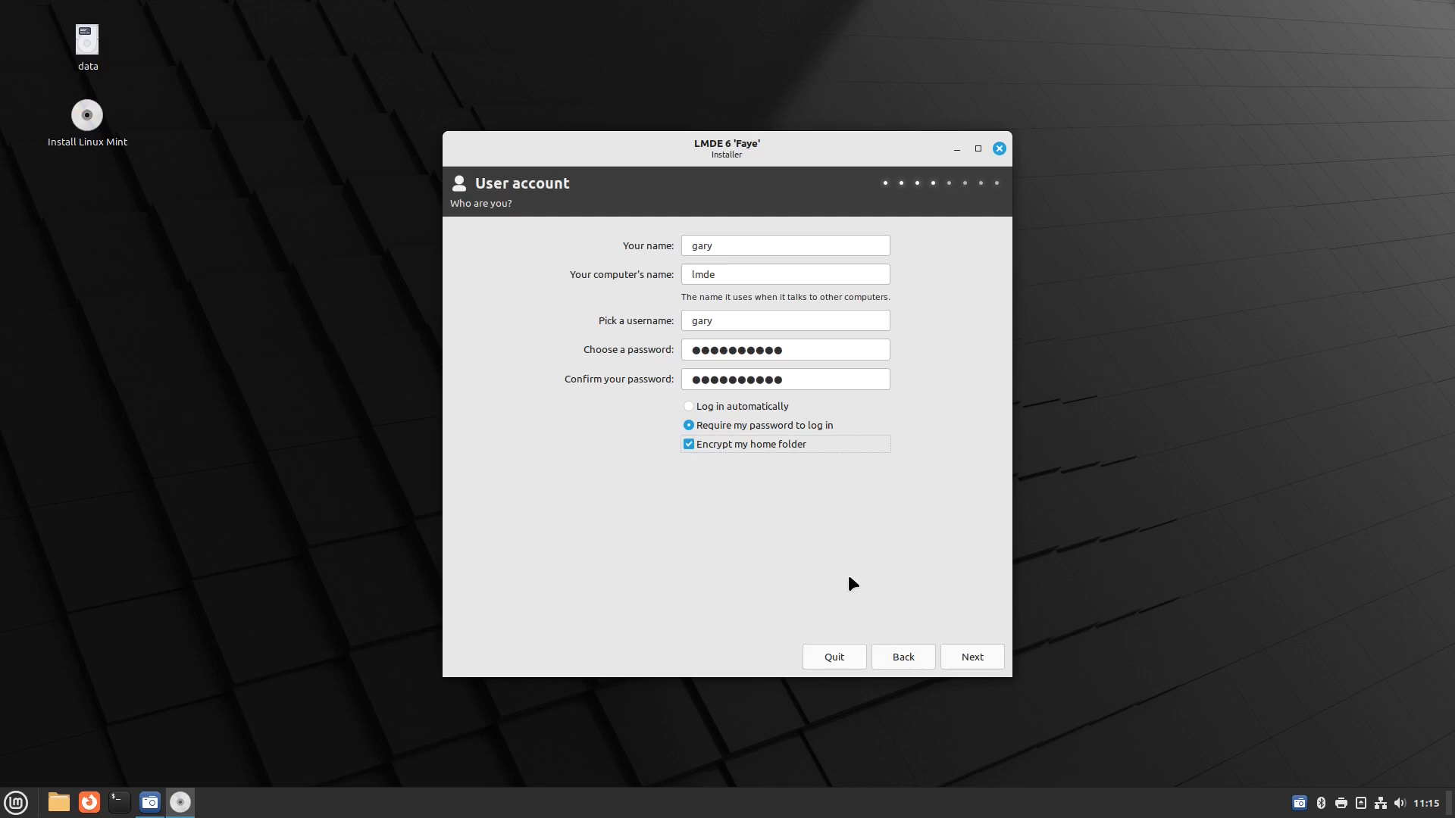
mouse_move(741, 558)
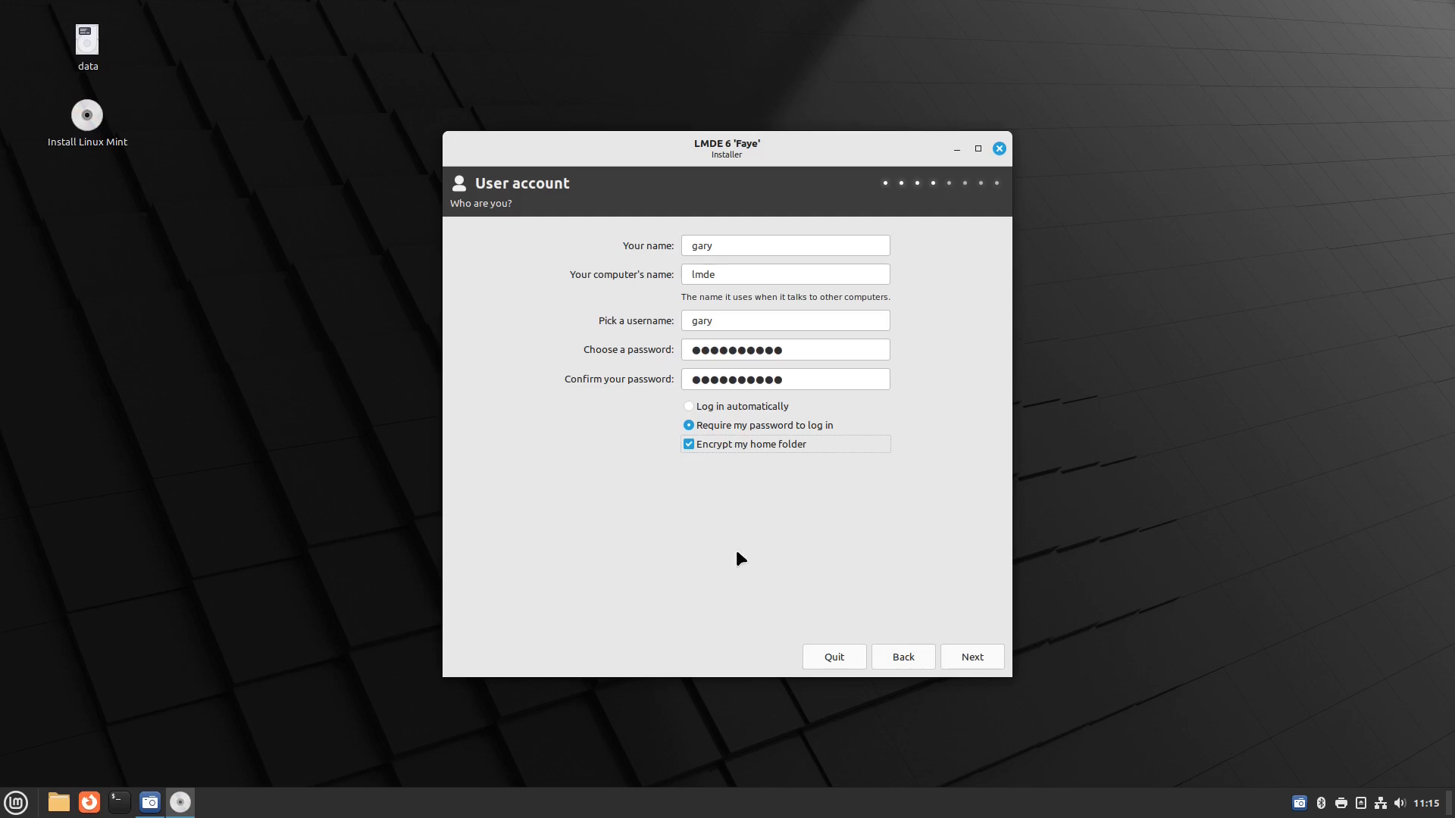
mouse_move(784, 515)
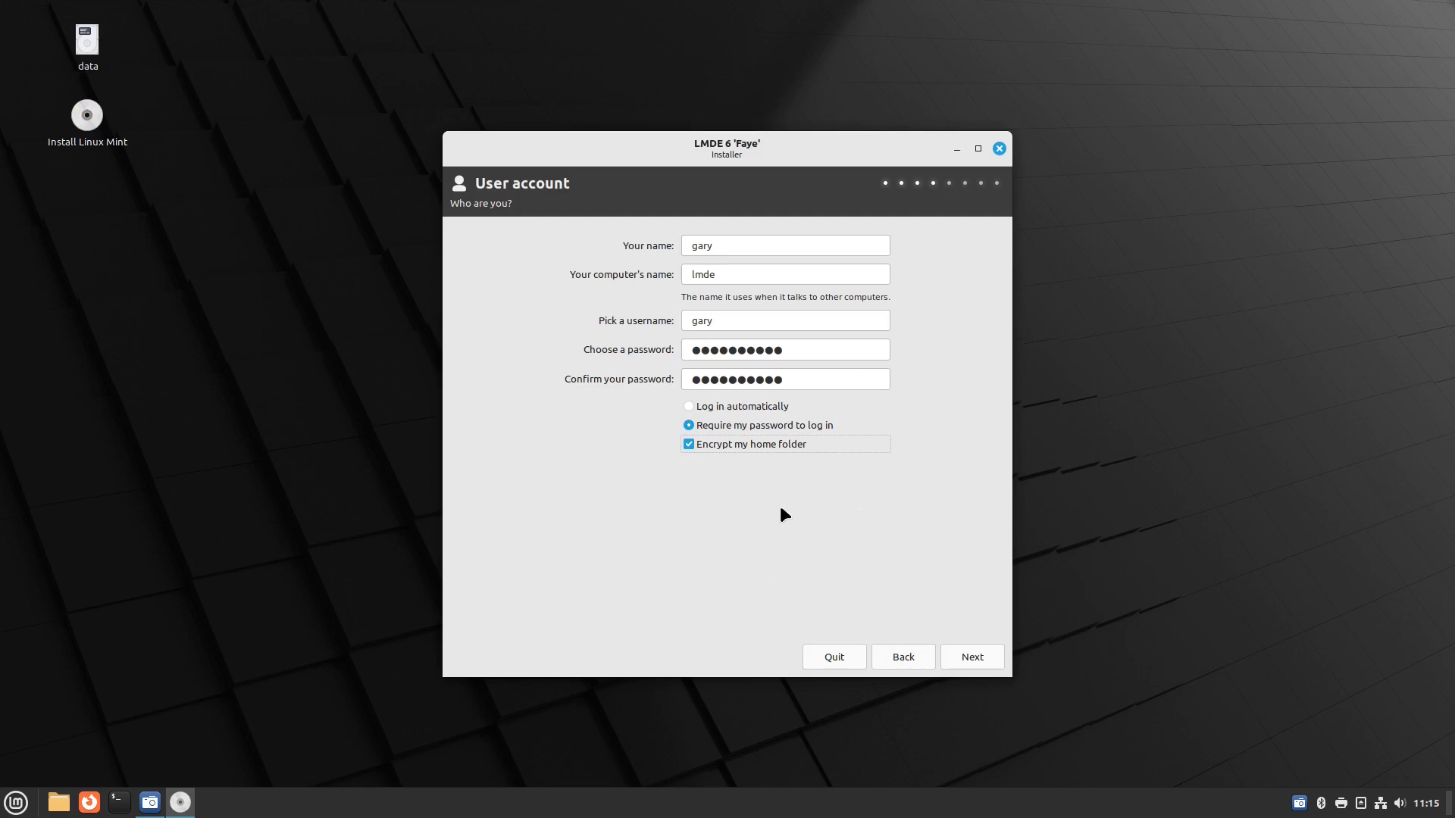
mouse_move(979, 658)
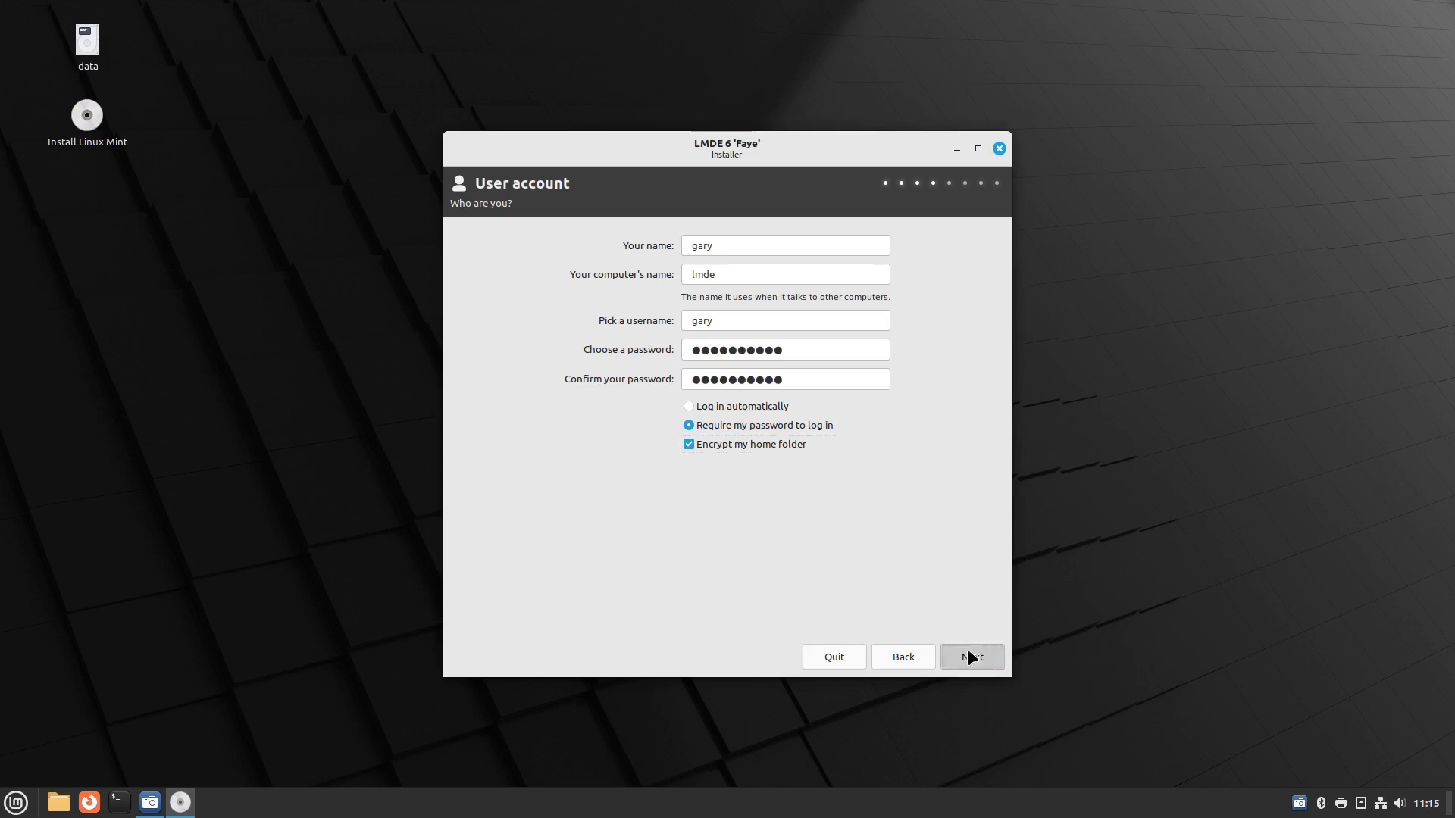
click(972, 657)
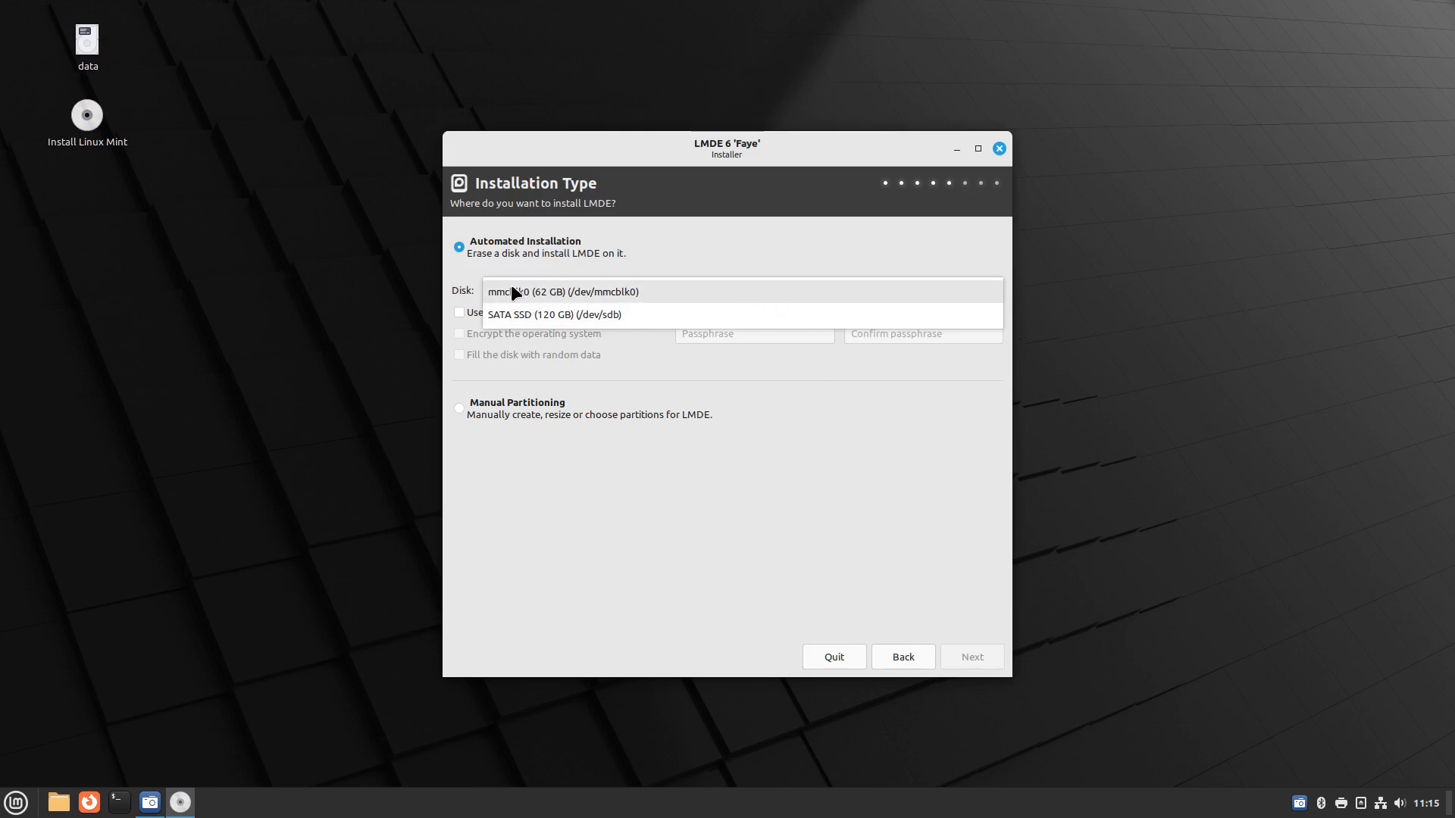
- Choose Automated Installation on mmcblk0 (62 GB) and confirm erasing its data
click(562, 291)
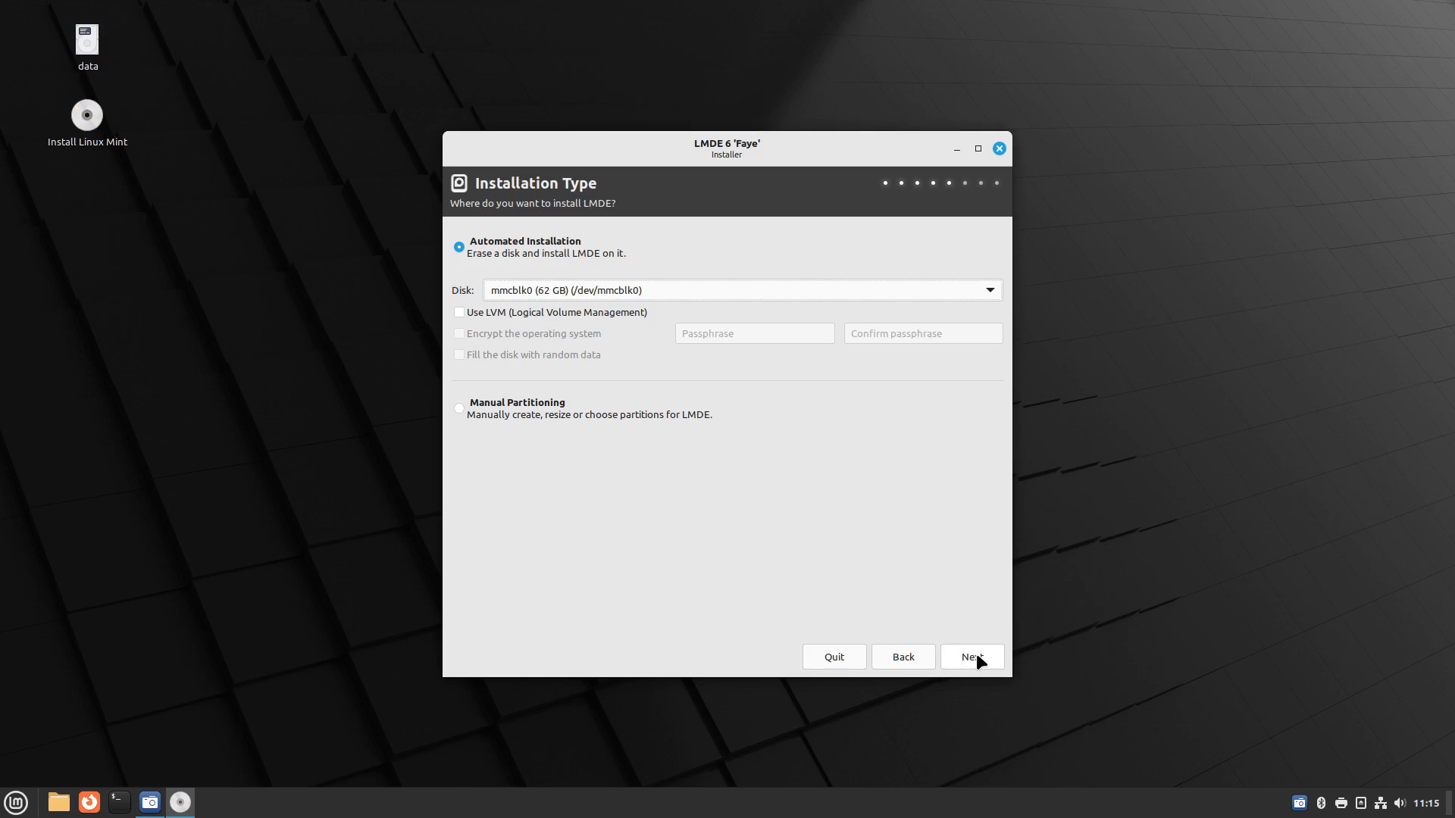
click(971, 656)
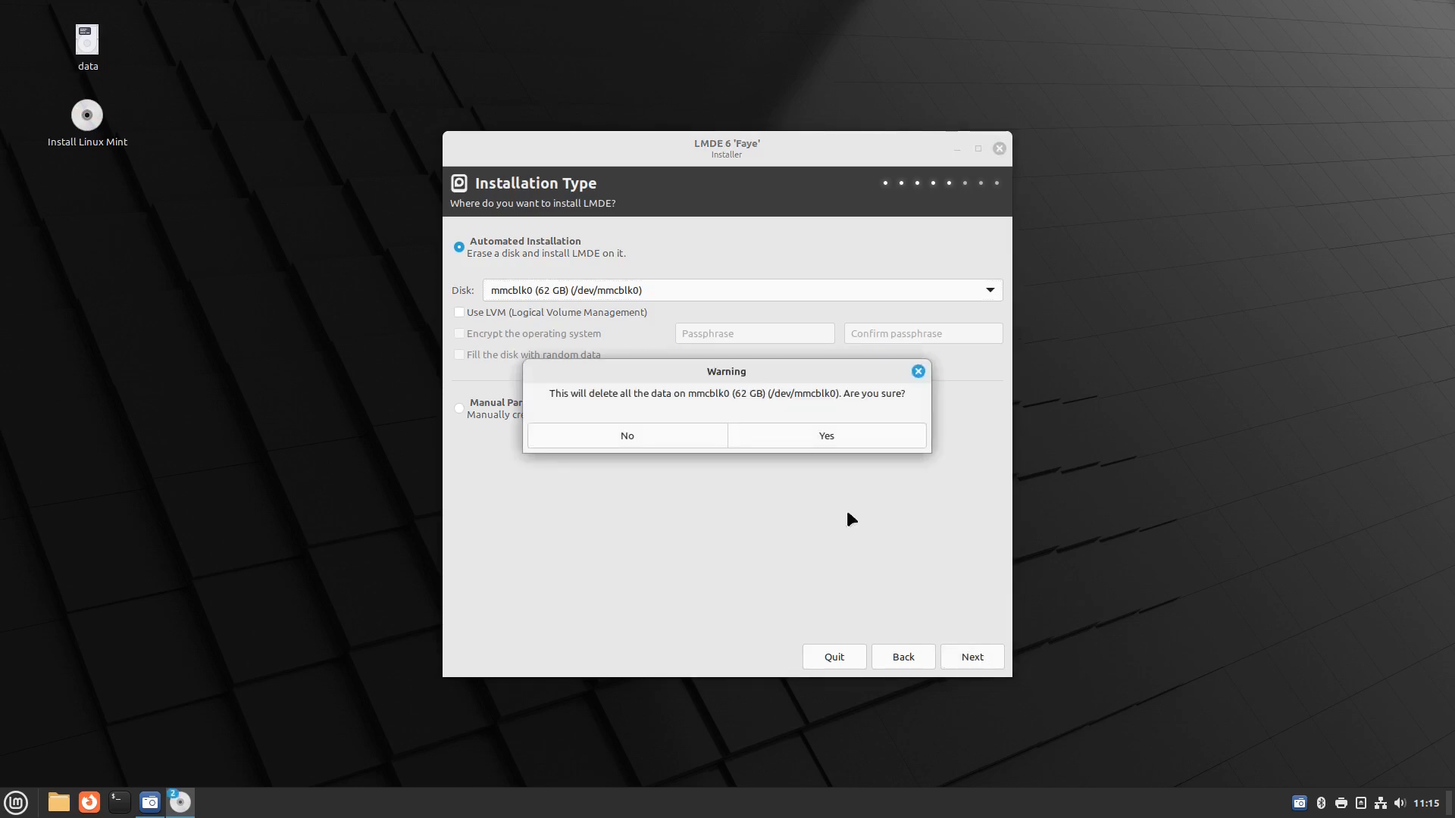
mouse_move(740, 522)
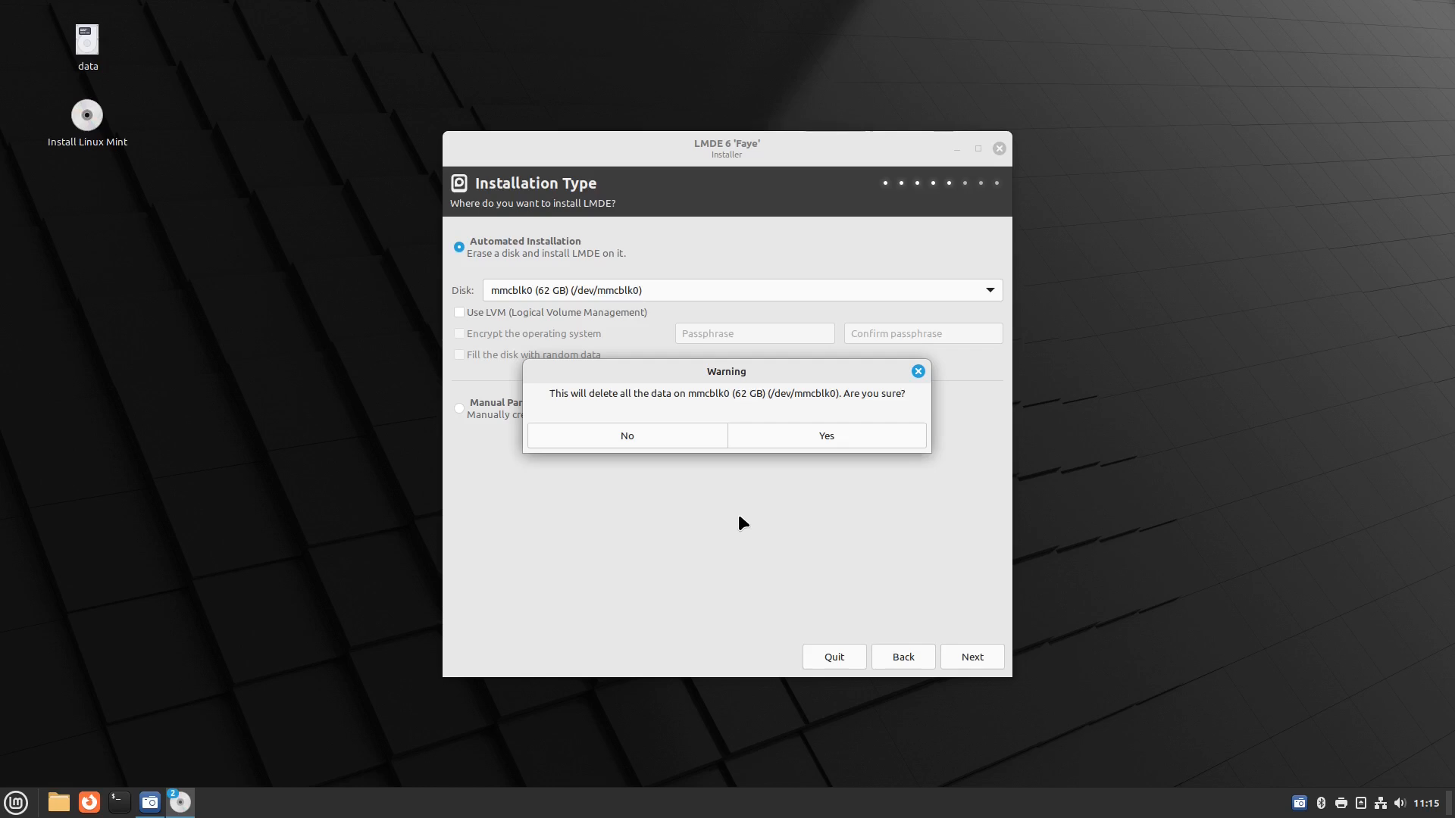
mouse_move(781, 549)
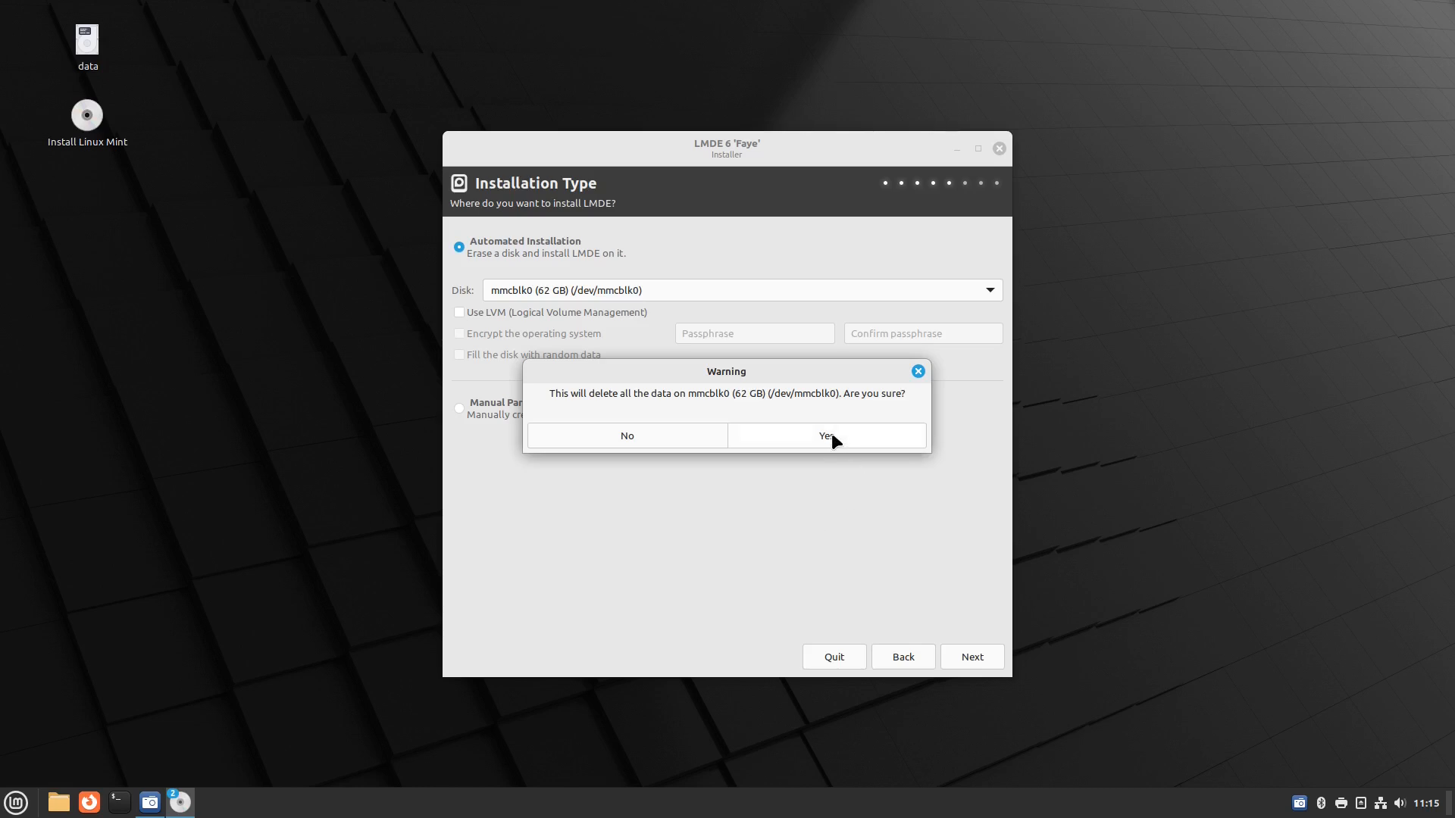
click(826, 435)
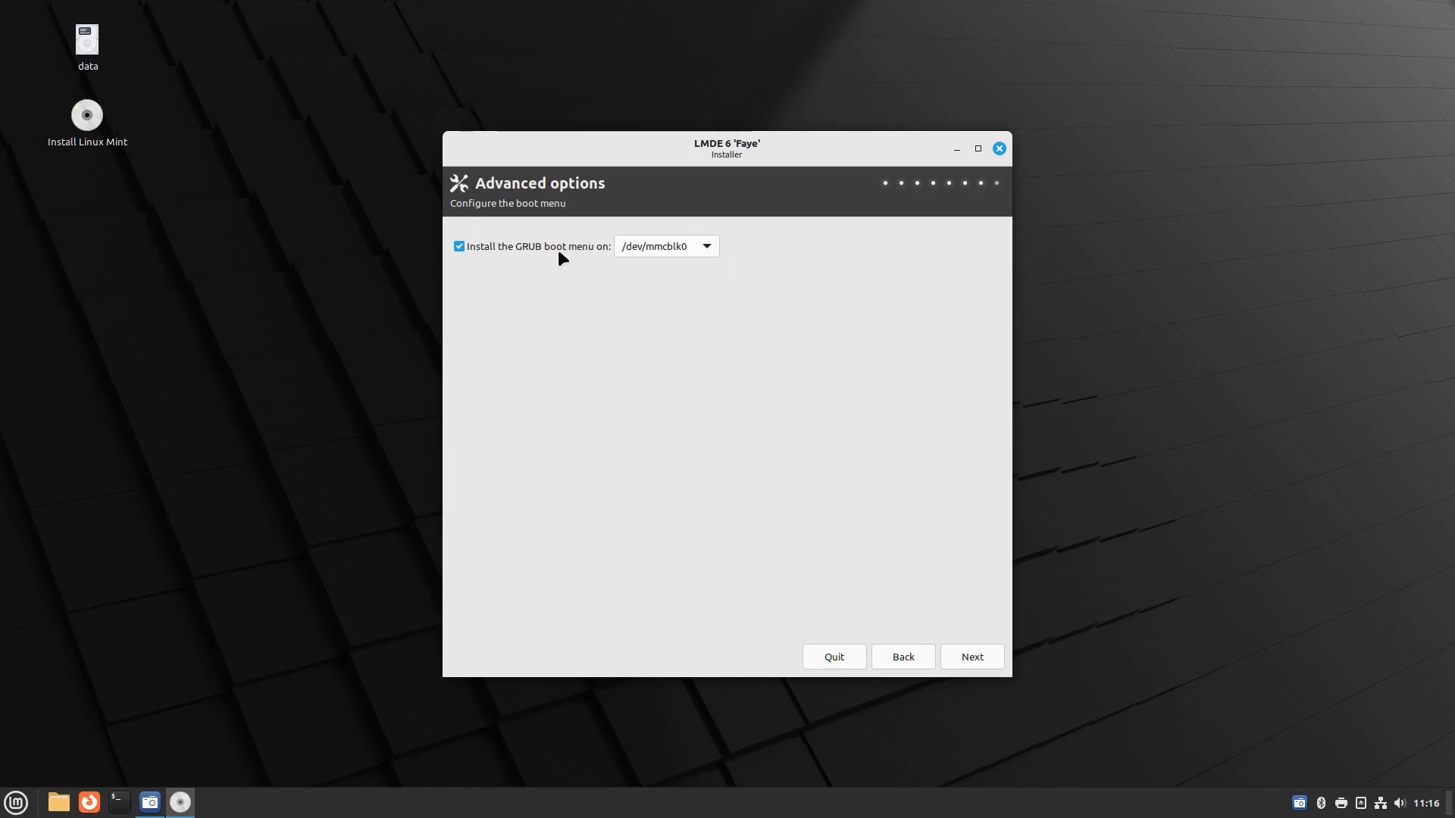
- Install the boot menu on mmcblk0, accept the summary, and start installing LMDE 6
click(970, 657)
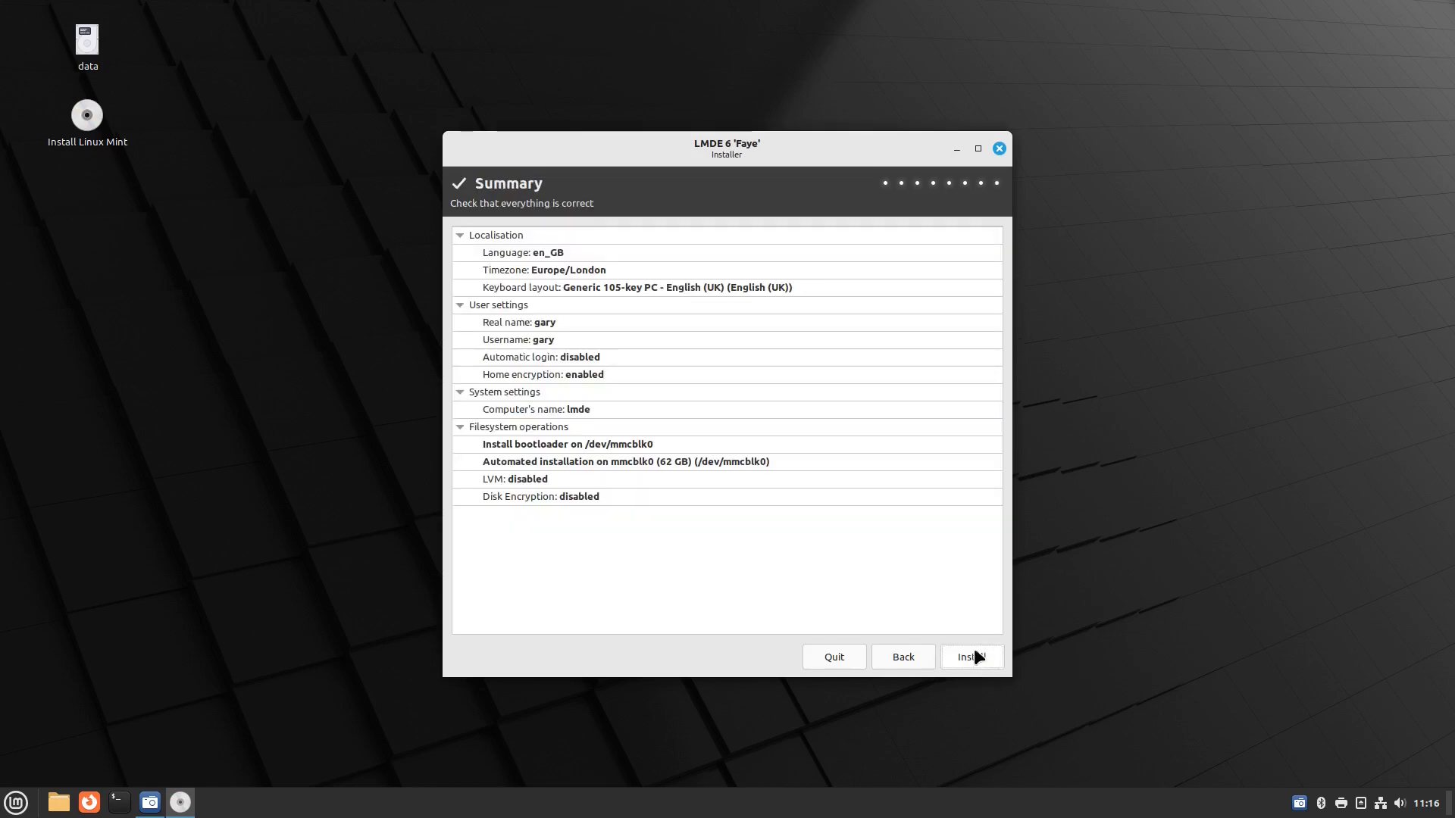
click(971, 656)
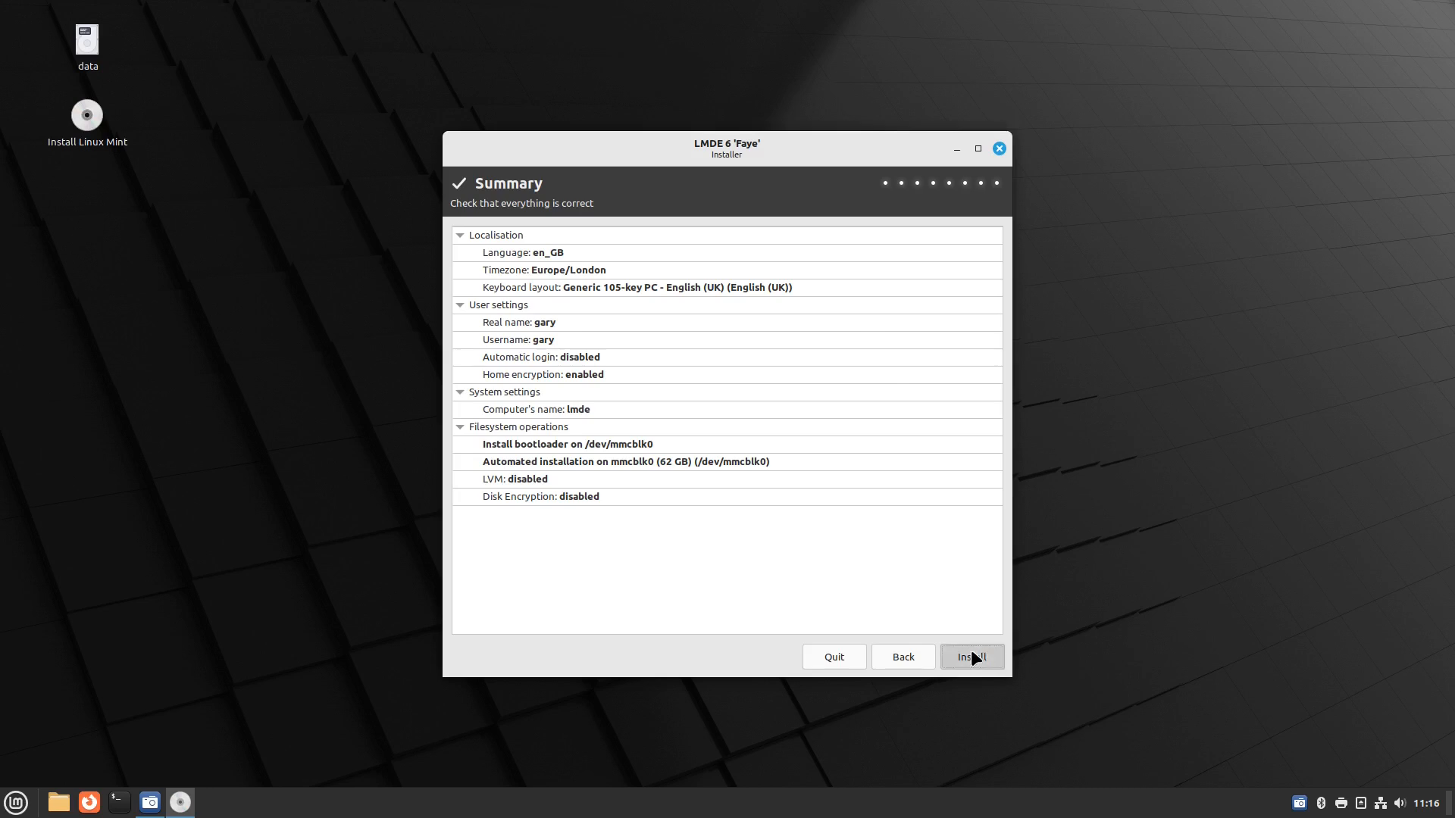
click(971, 656)
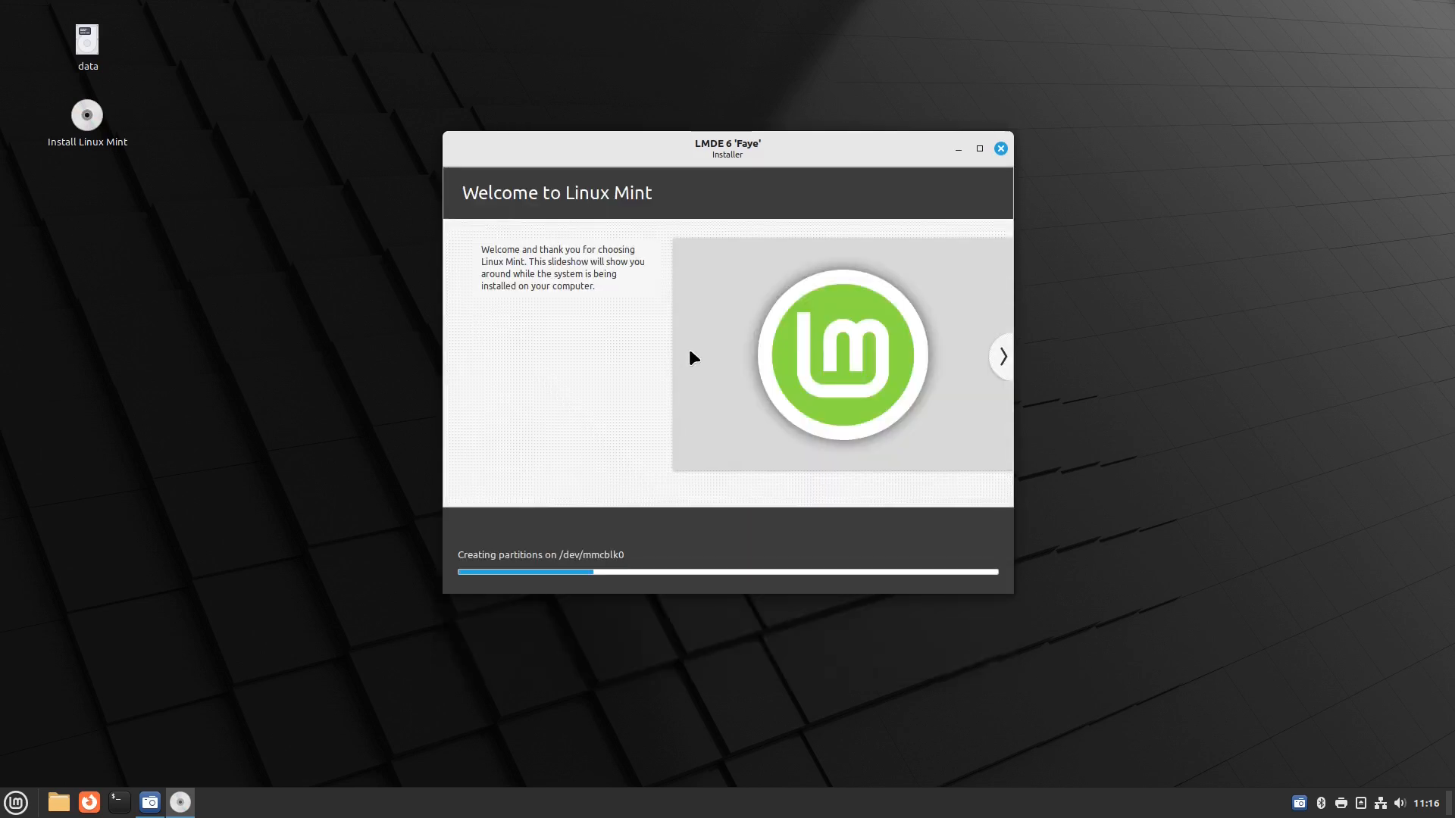
mouse_move(847, 410)
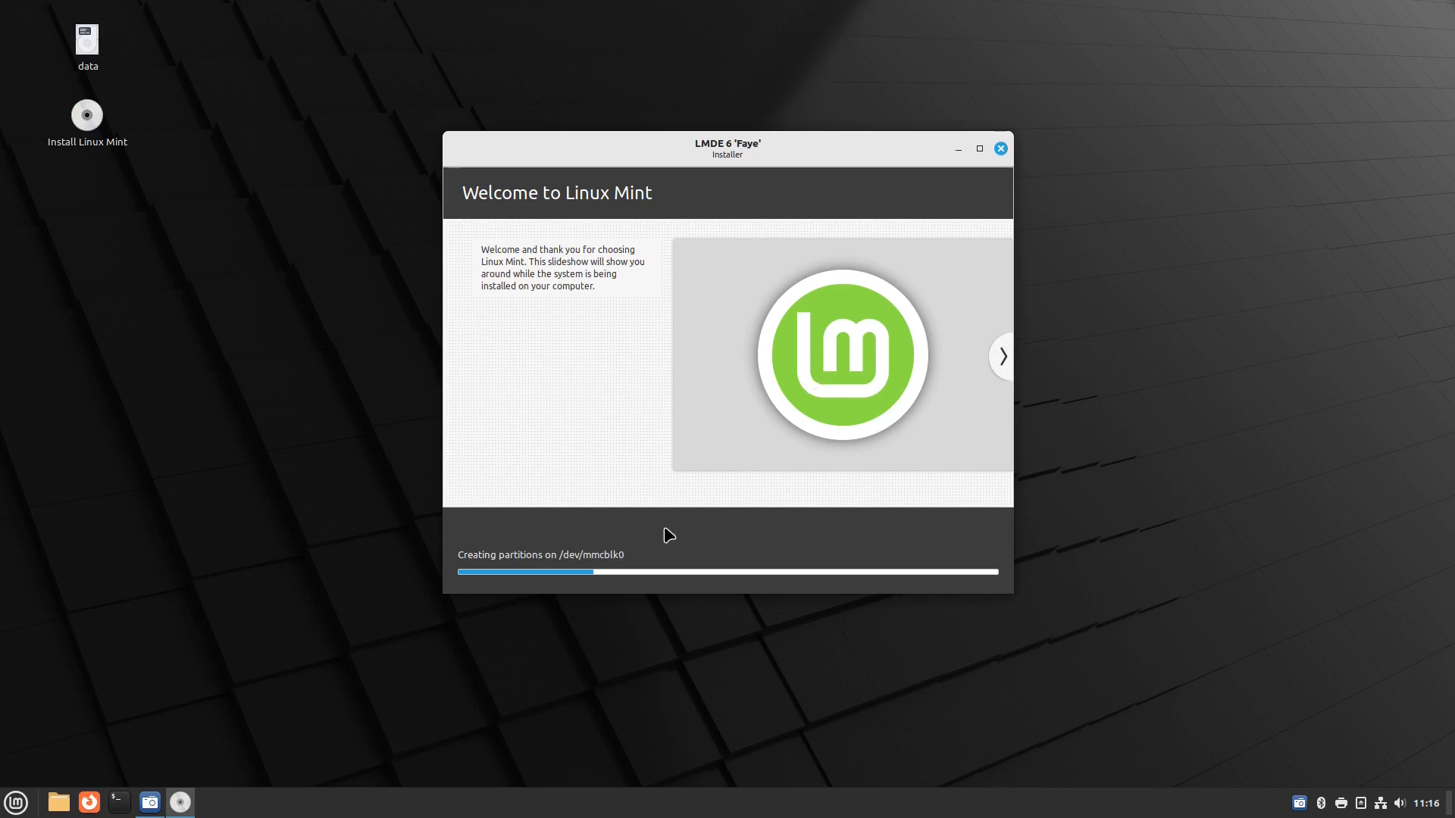
mouse_move(615, 482)
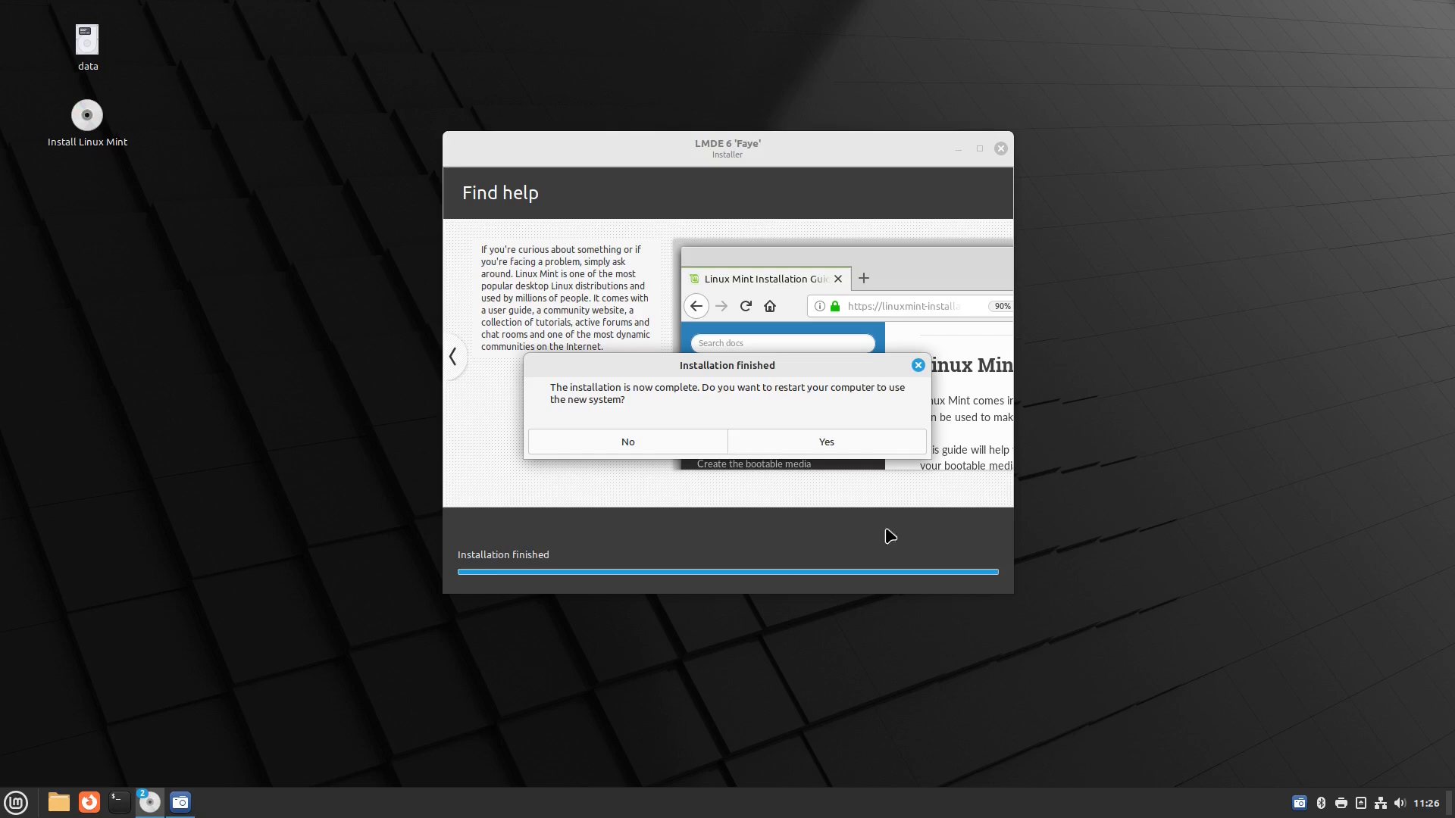
mouse_move(710, 379)
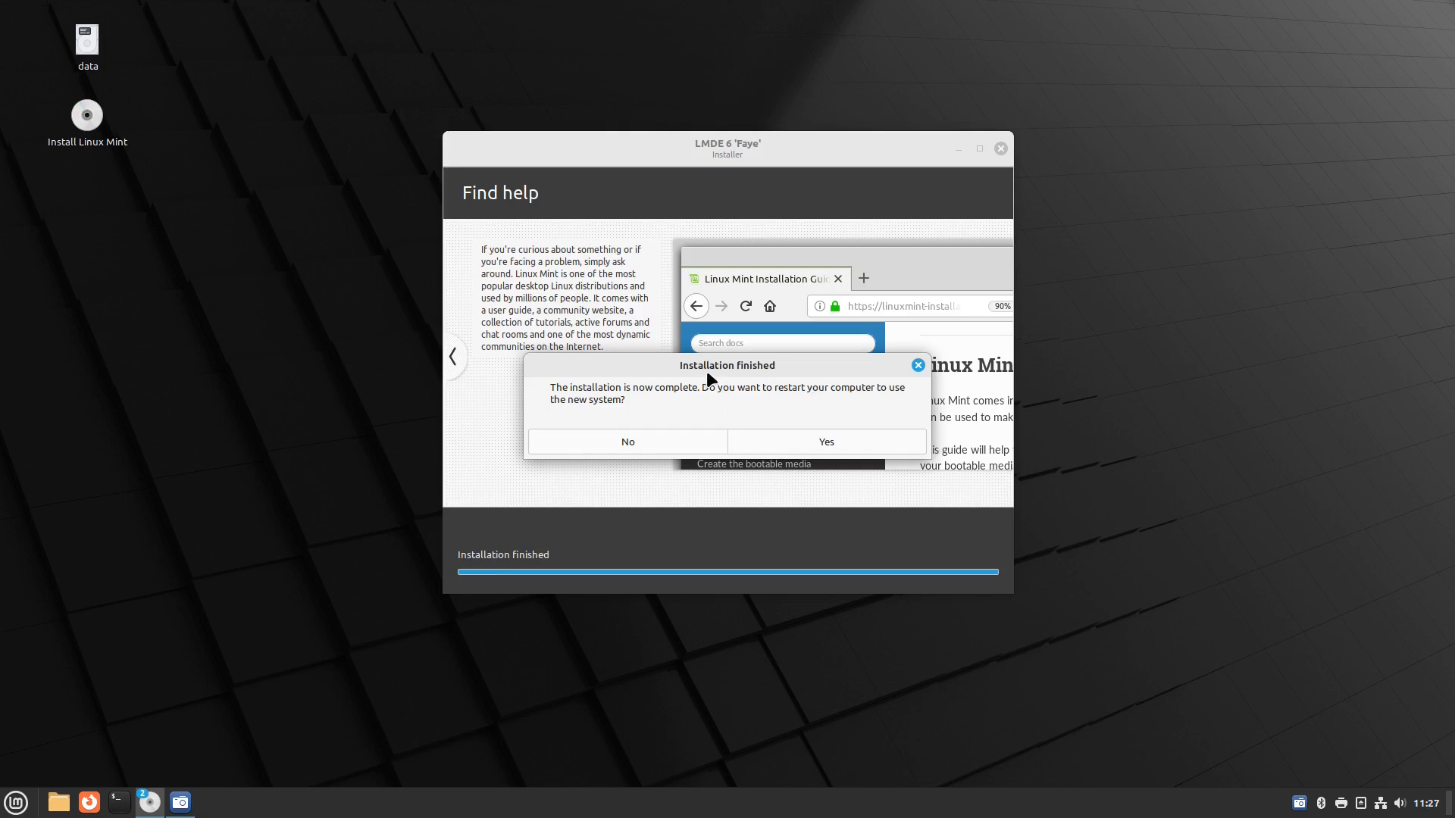
mouse_move(851, 420)
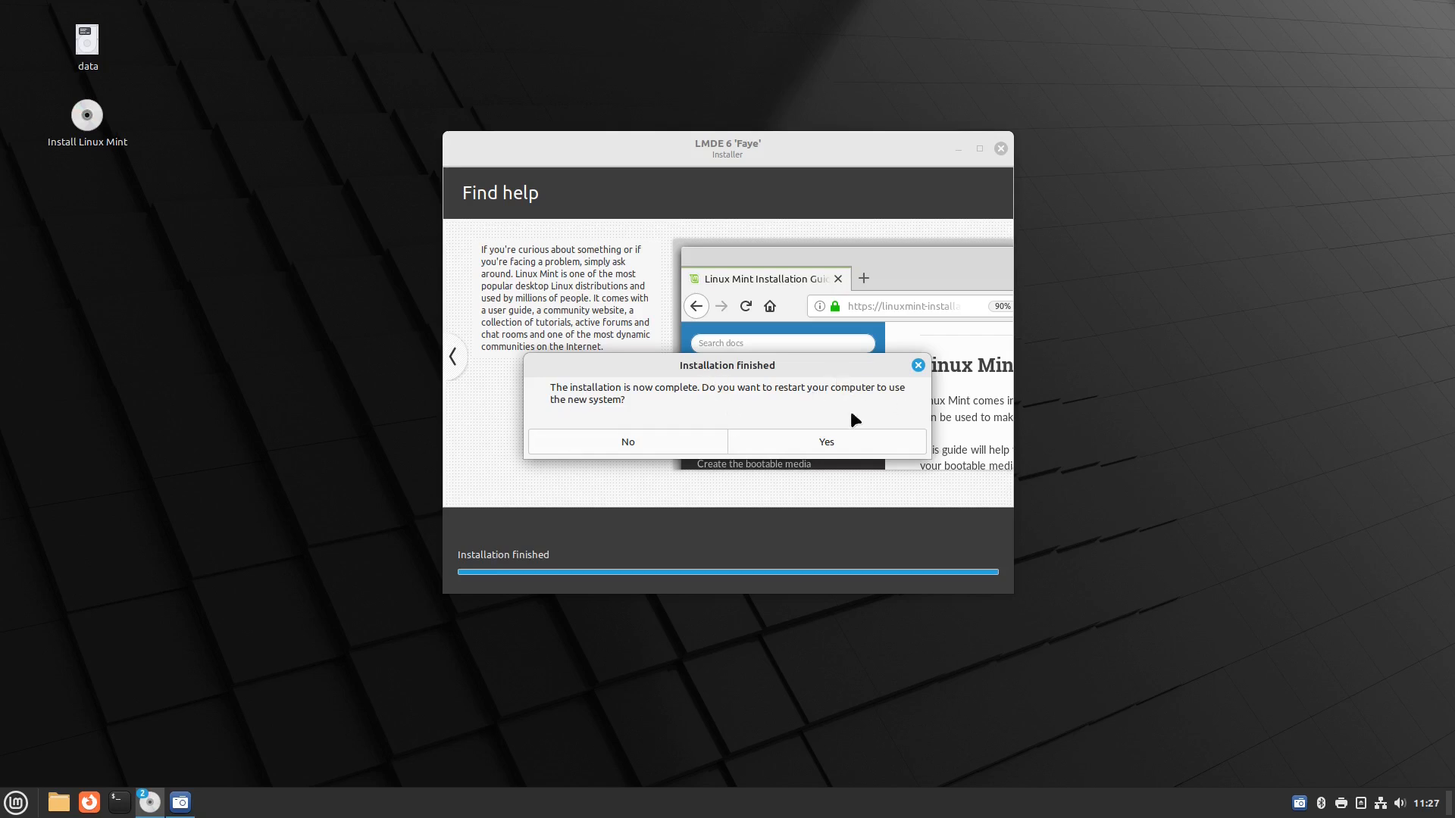
mouse_move(838, 445)
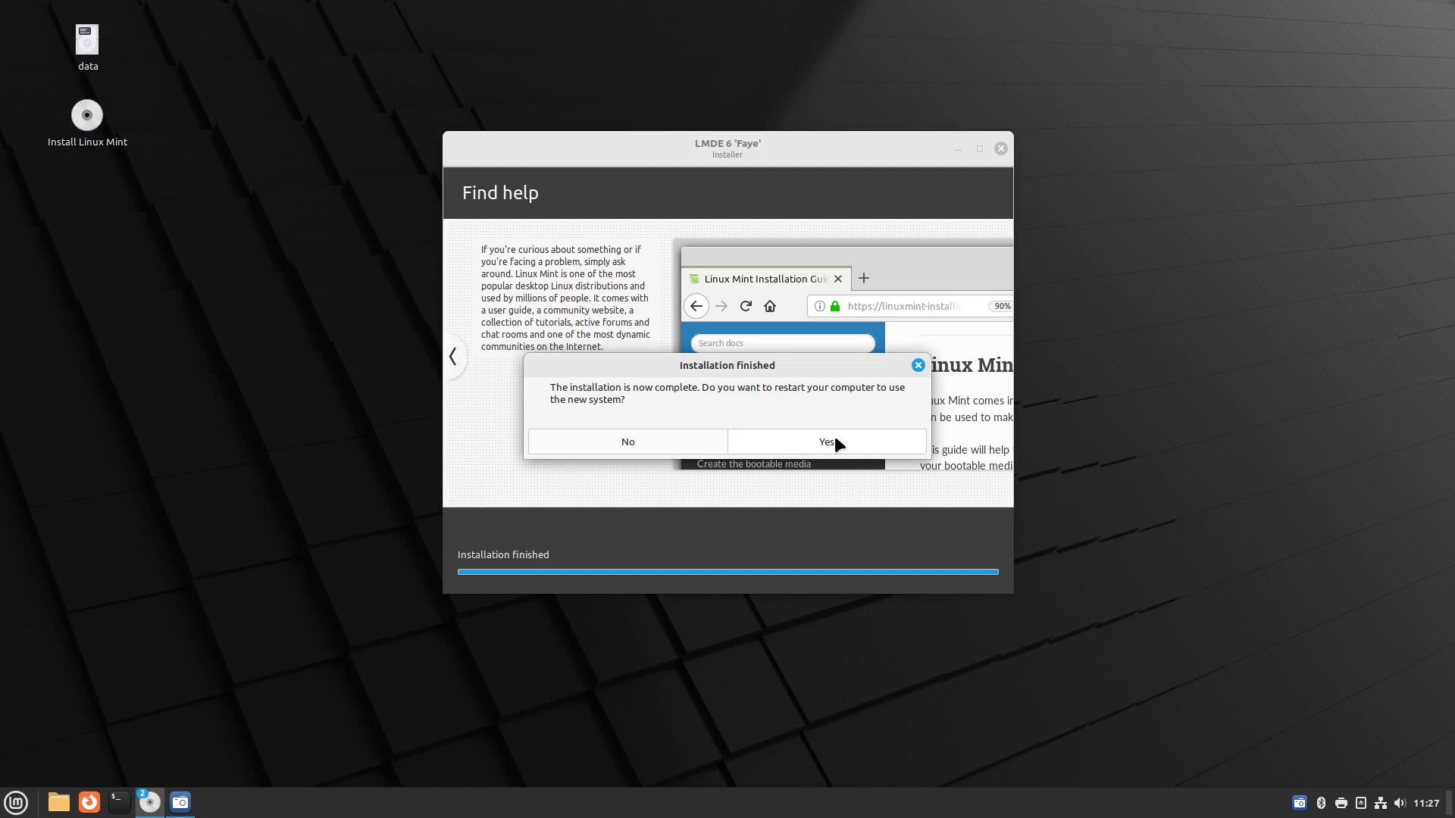
- Confirm Yes in the 'Installation finished' dialog to reboot into Linux Mint
click(824, 442)
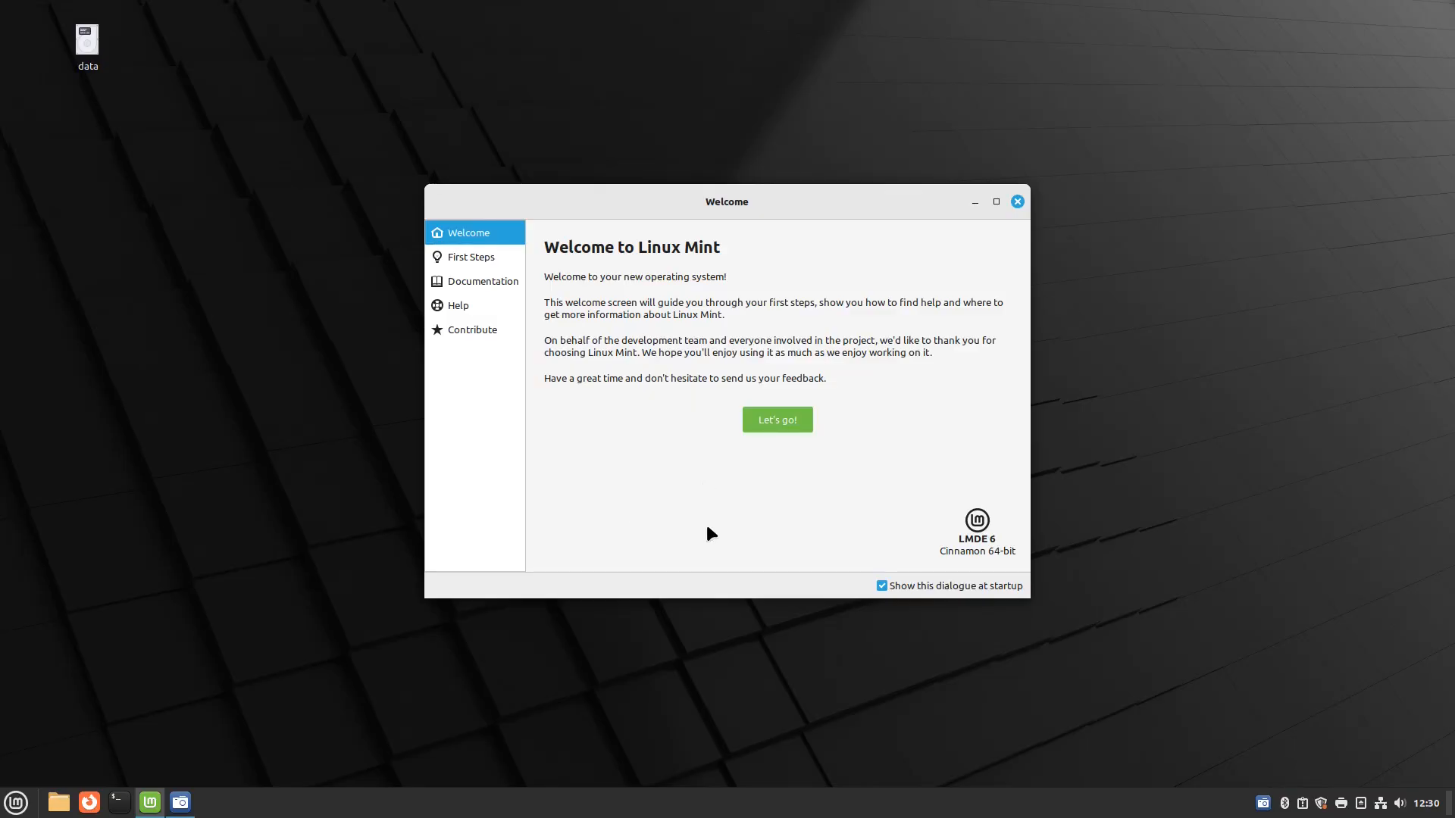
mouse_move(670, 502)
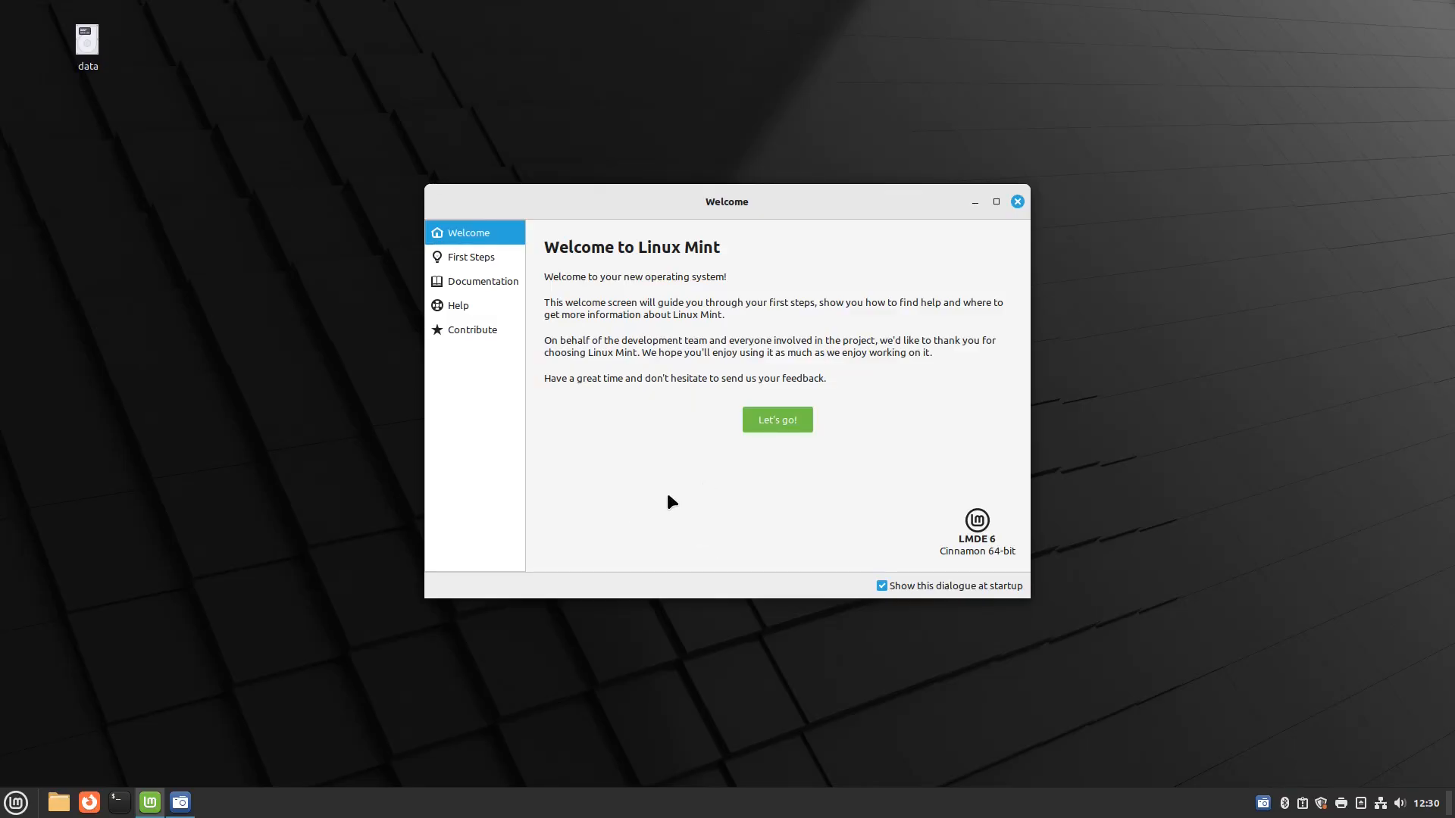